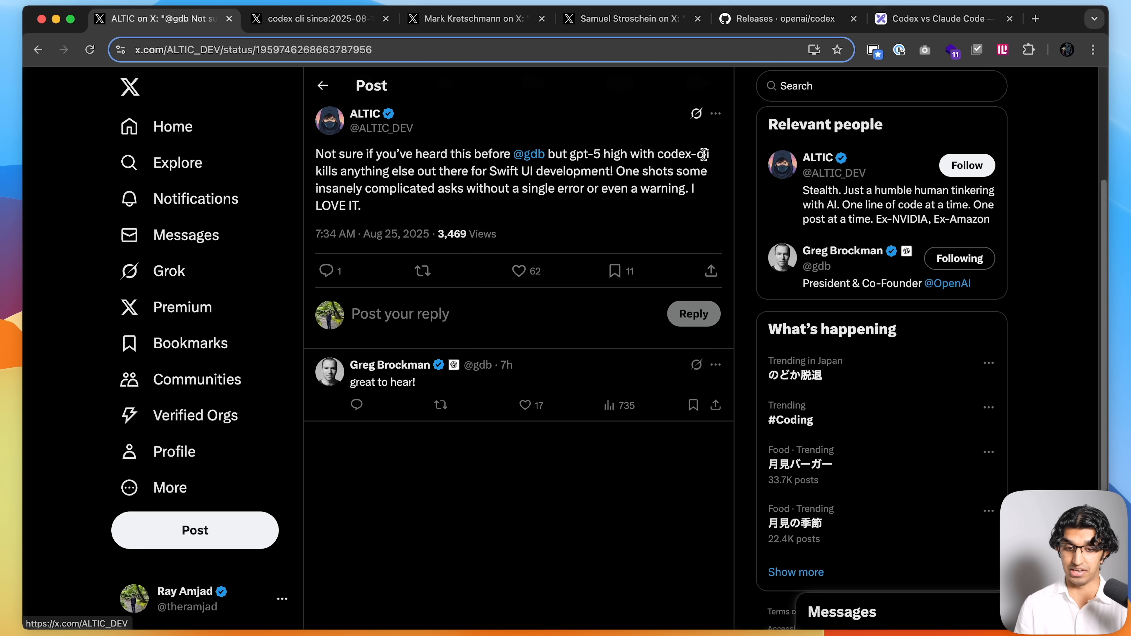
{"action": "mouse_move", "coordinate": [515, 178]}
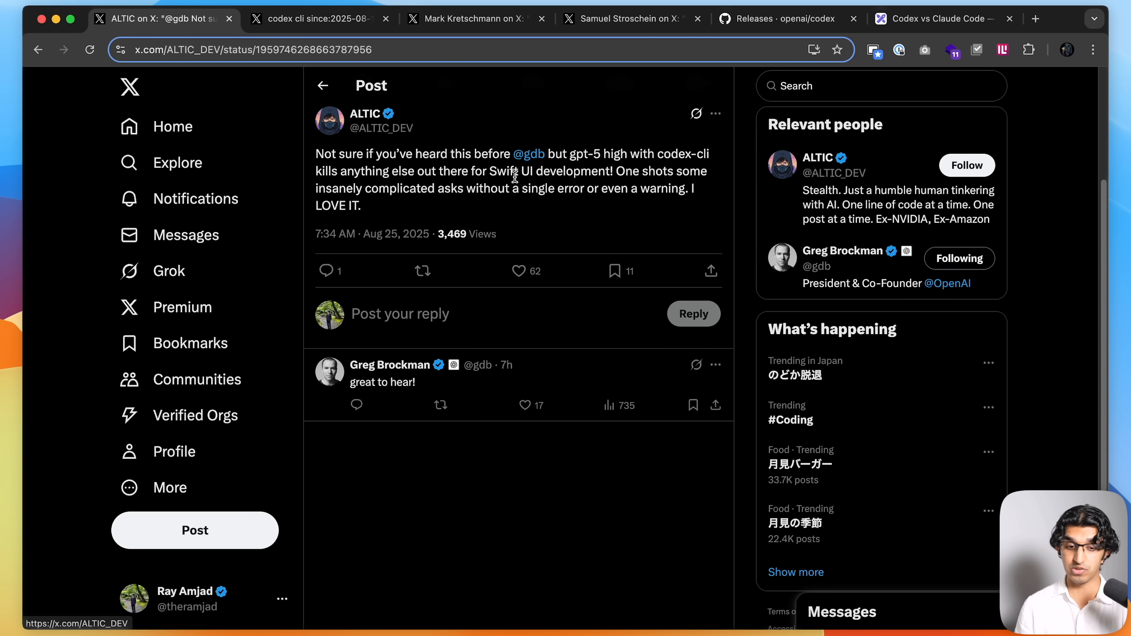
{"action": "mouse_move", "coordinate": [426, 202]}
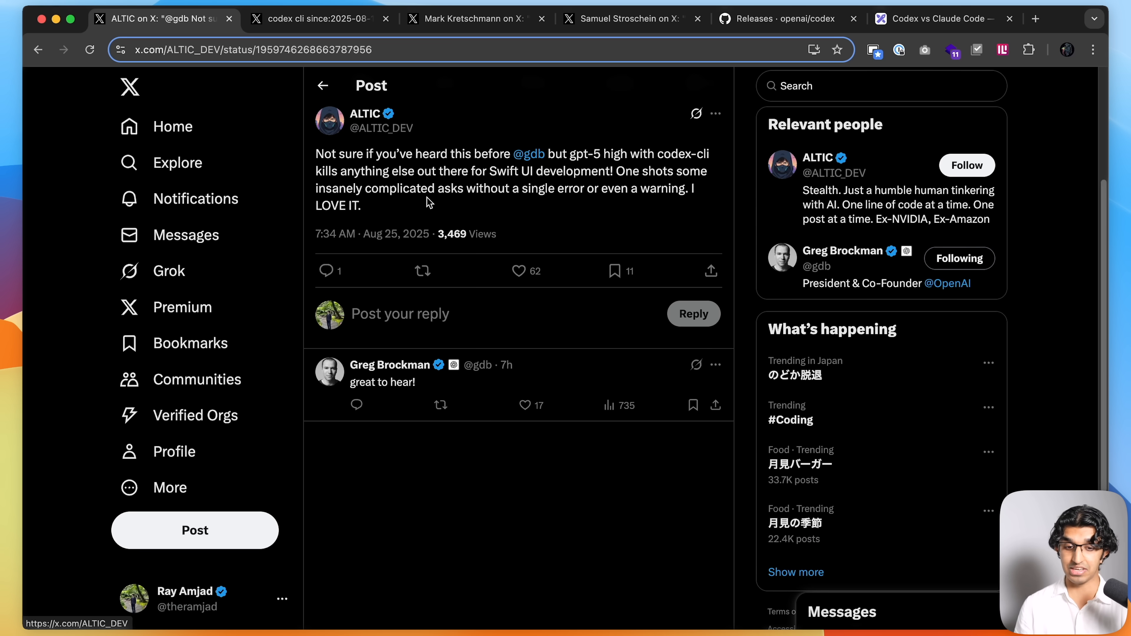
Return to the codex cli search results and highlight the 50% increased usage limit sentence.
{"action": "left_click", "coordinate": [530, 154]}
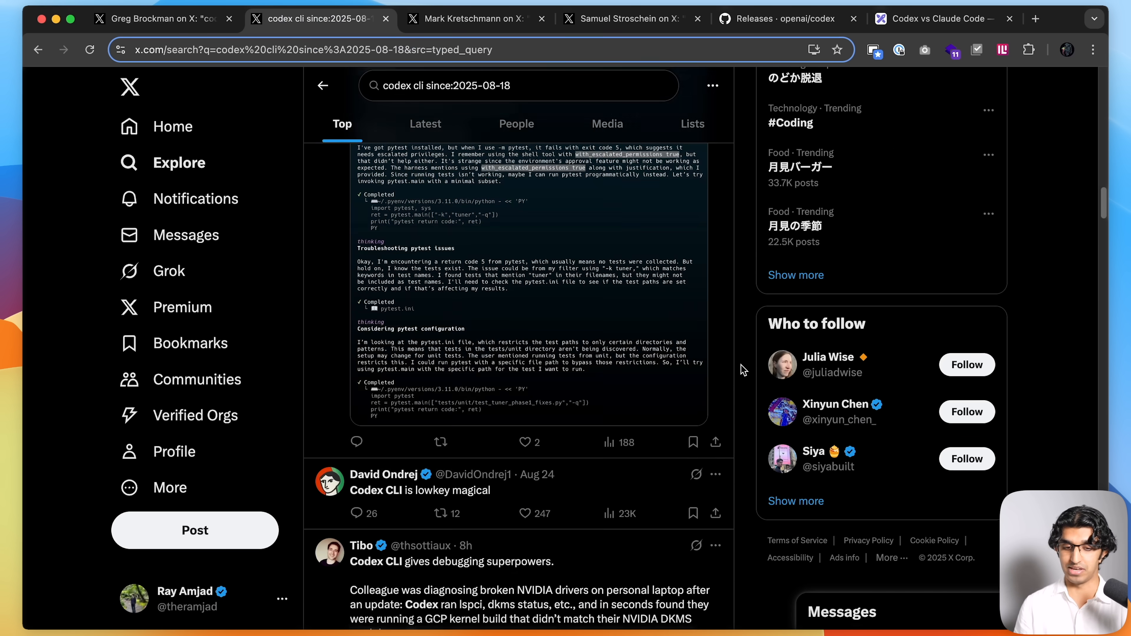
{"action": "scroll", "scroll_direction": "down", "scroll_amount": 3}
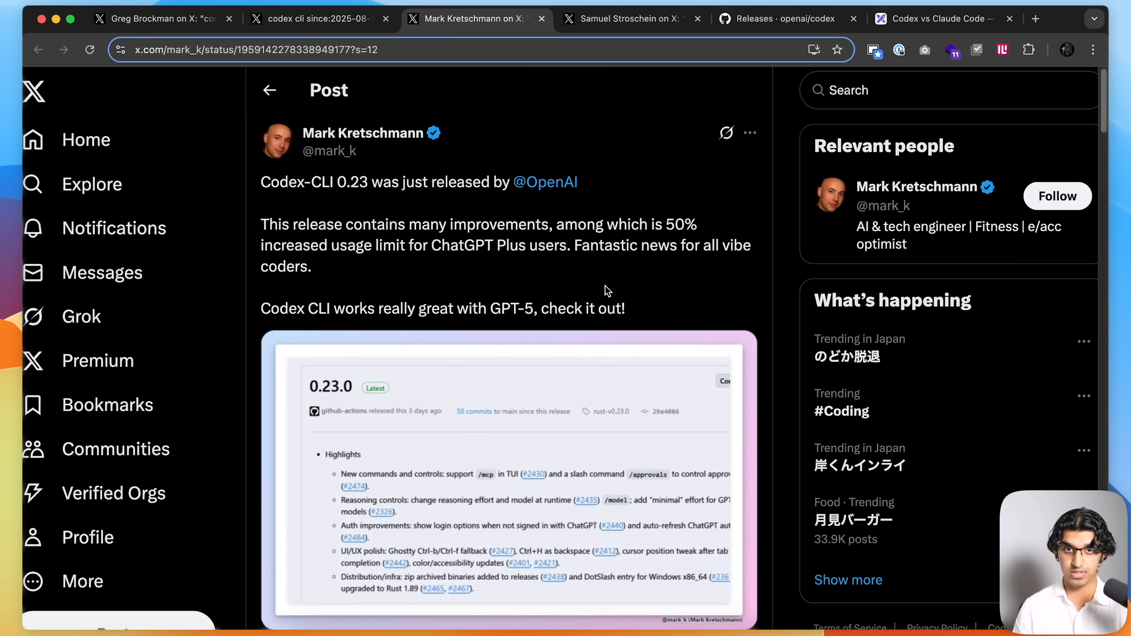
{"action": "mouse_move", "coordinate": [587, 229]}
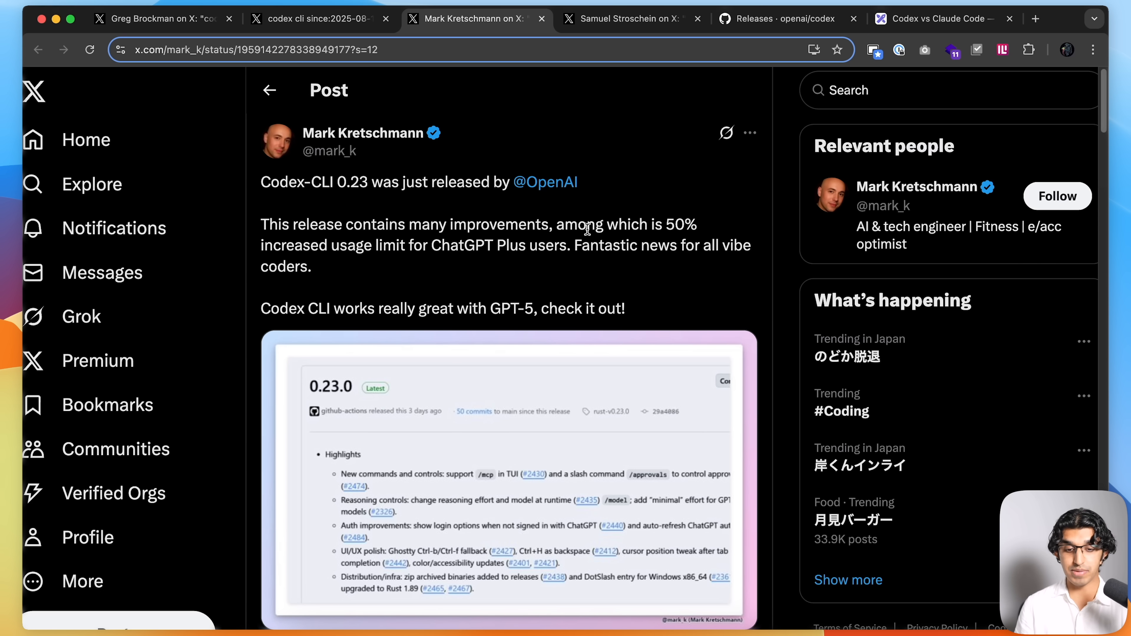
{"action": "left_click_drag", "start_coordinate": [568, 223], "coordinate": [574, 245]}
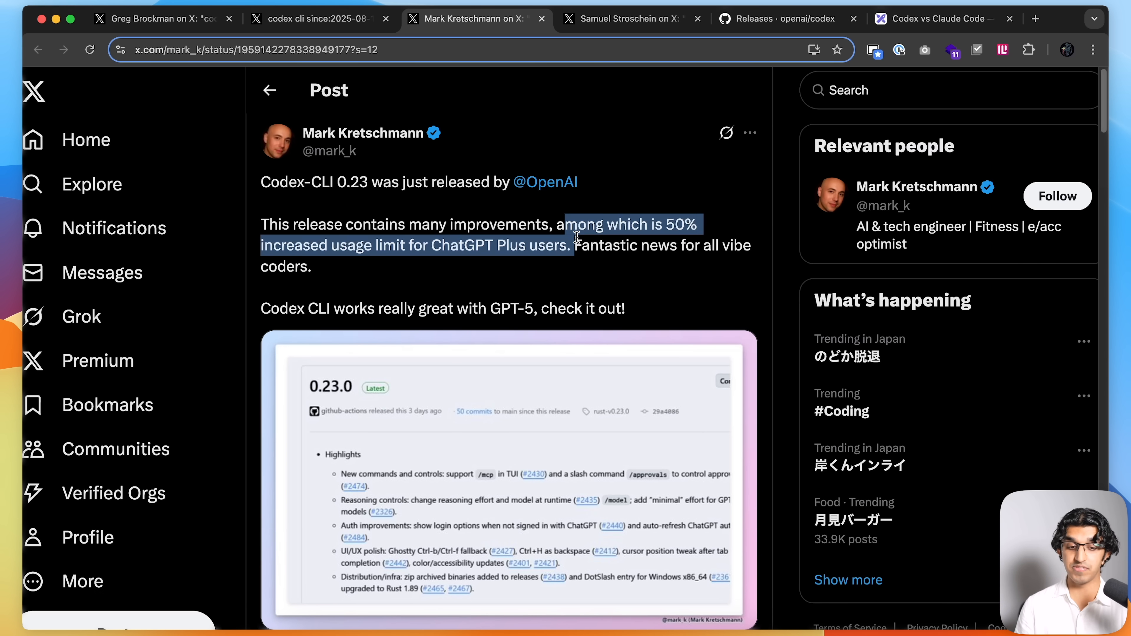
Read the post saying codex cli beats claude code and highlight its codebase-crawling sentence.
{"action": "left_click", "coordinate": [629, 18]}
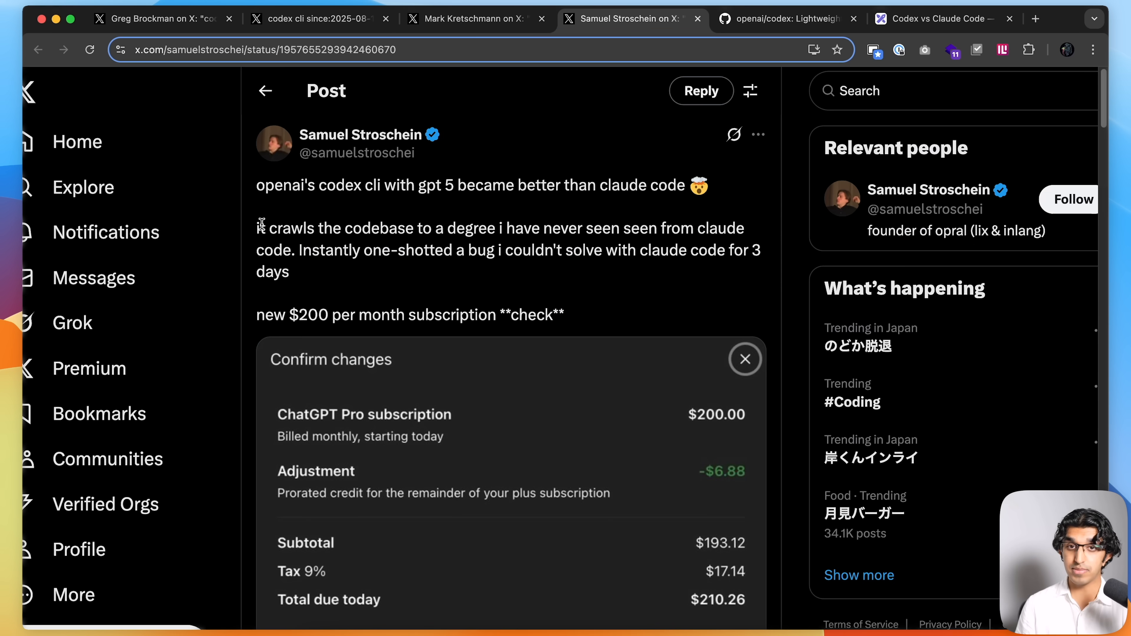
{"action": "double_click", "coordinate": [261, 228]}
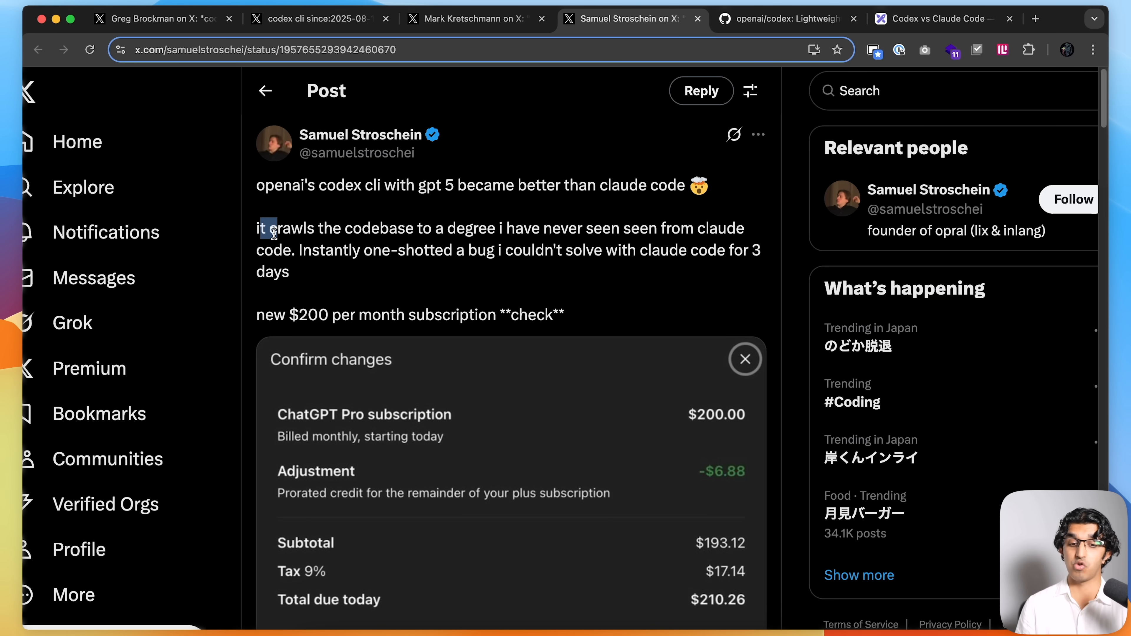
{"action": "left_click_drag", "start_coordinate": [264, 228], "coordinate": [283, 250]}
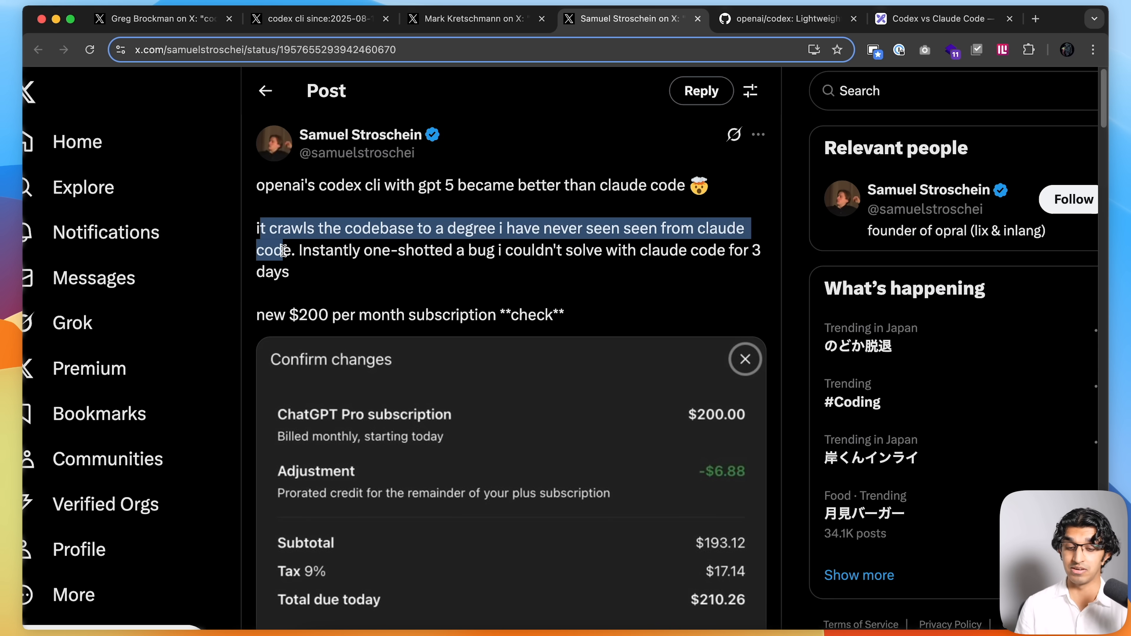
Go back to the codex cli search results, scroll further and move to another X tab.
{"action": "left_click", "coordinate": [628, 18]}
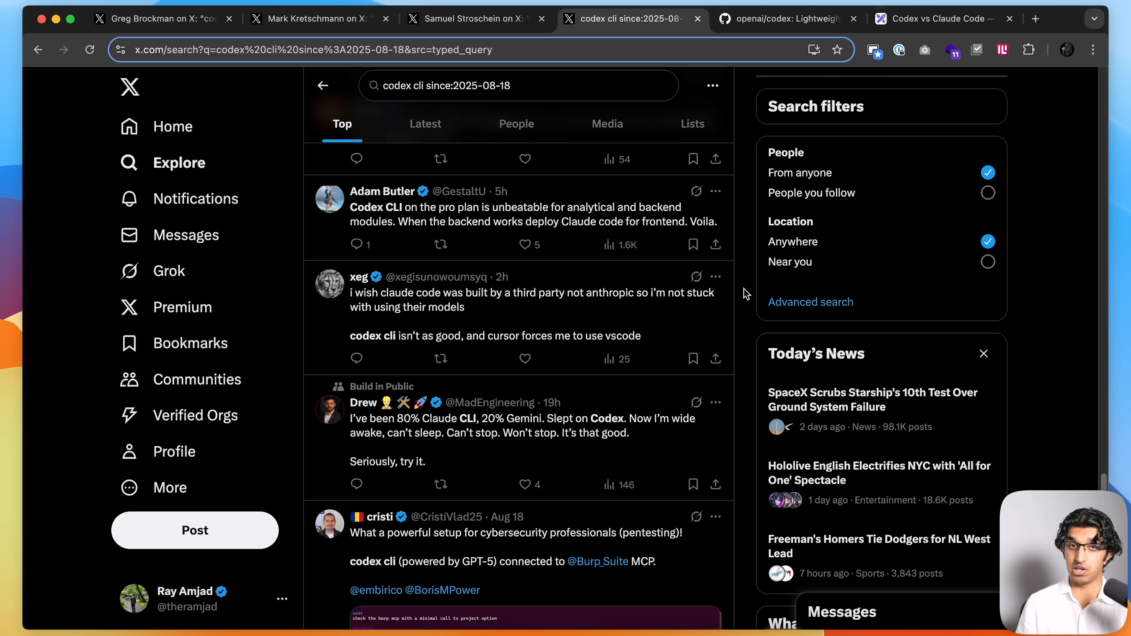
{"action": "scroll", "scroll_direction": "down", "scroll_amount": 3}
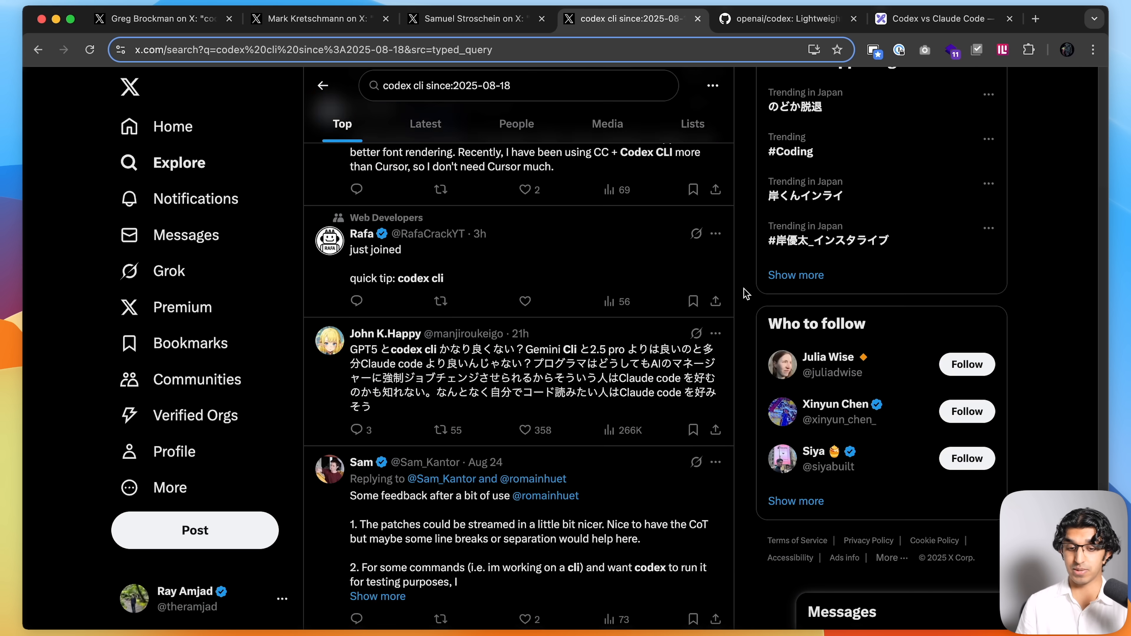
{"action": "left_click", "coordinate": [779, 18]}
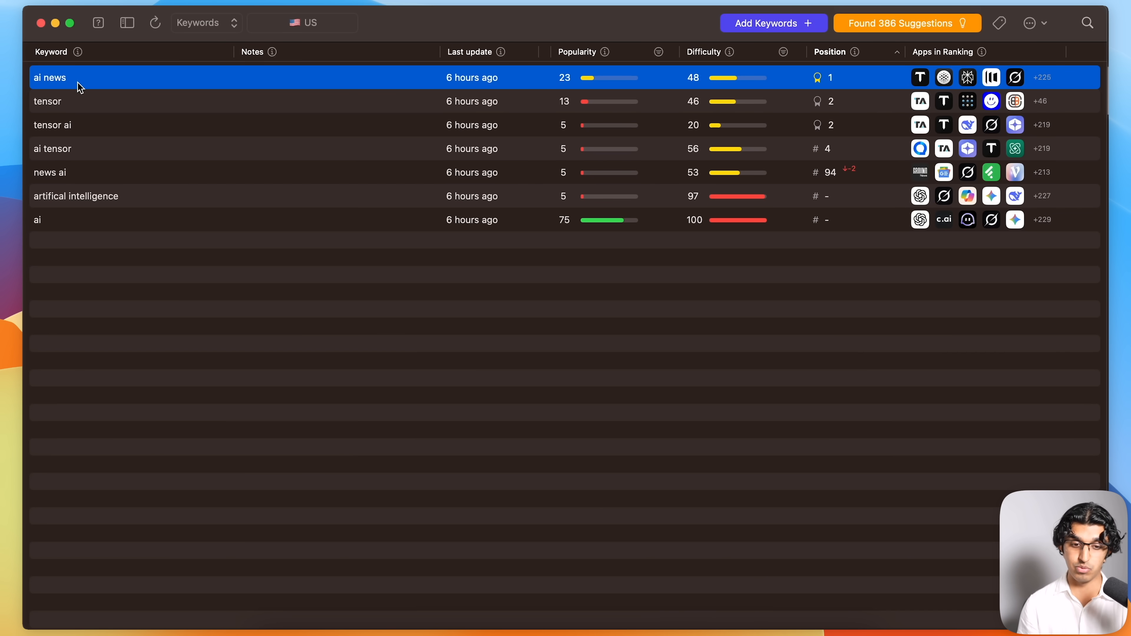
{"action": "mouse_move", "coordinate": [559, 136]}
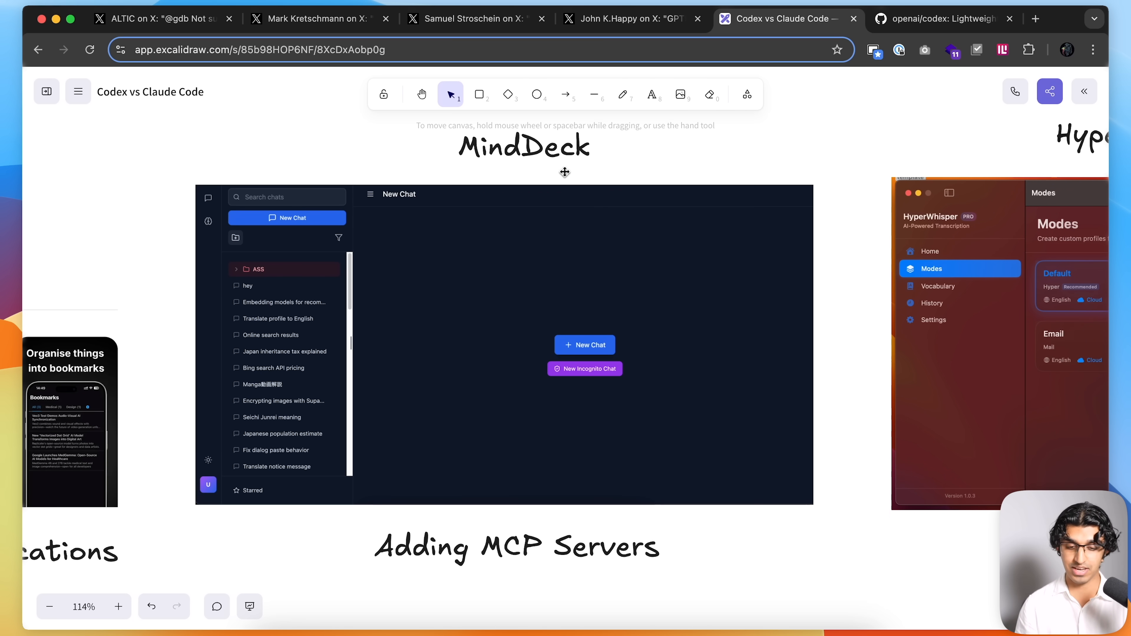
{"action": "mouse_move", "coordinate": [724, 554]}
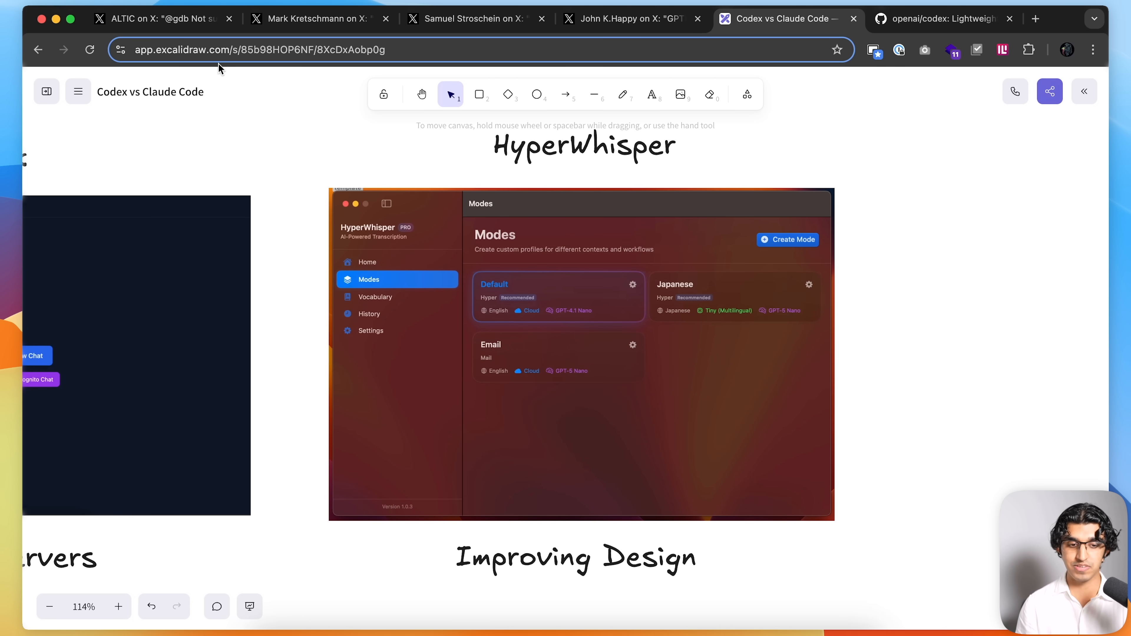
Check the post praising codex-cli for SwiftUI development and scroll through it.
{"action": "left_click", "coordinate": [159, 18]}
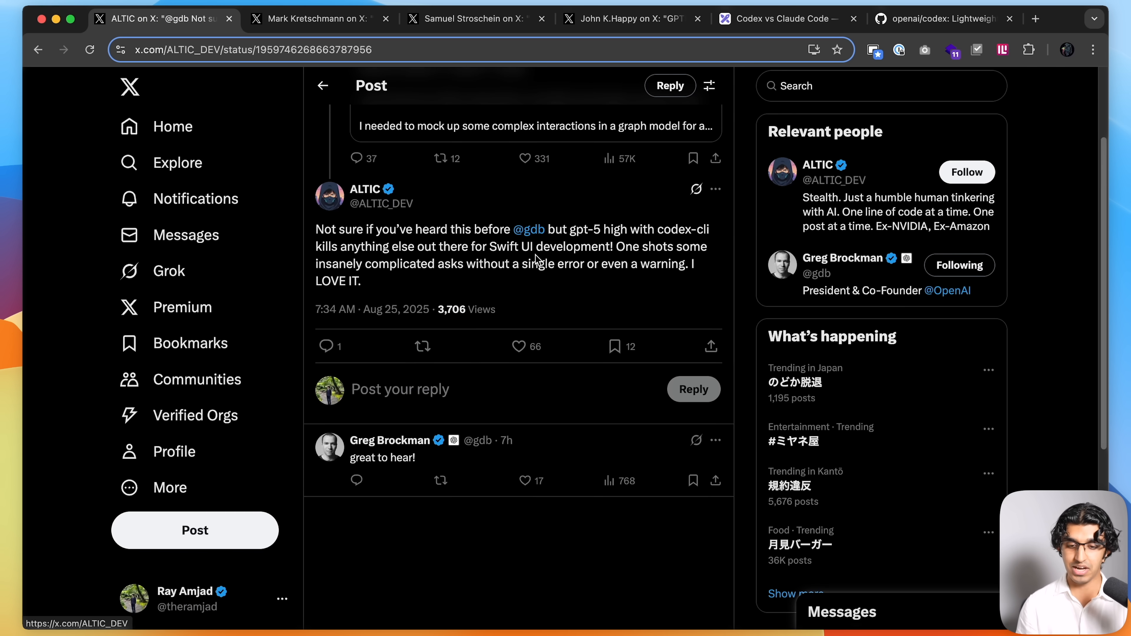
{"action": "scroll", "scroll_direction": "down", "scroll_amount": 3}
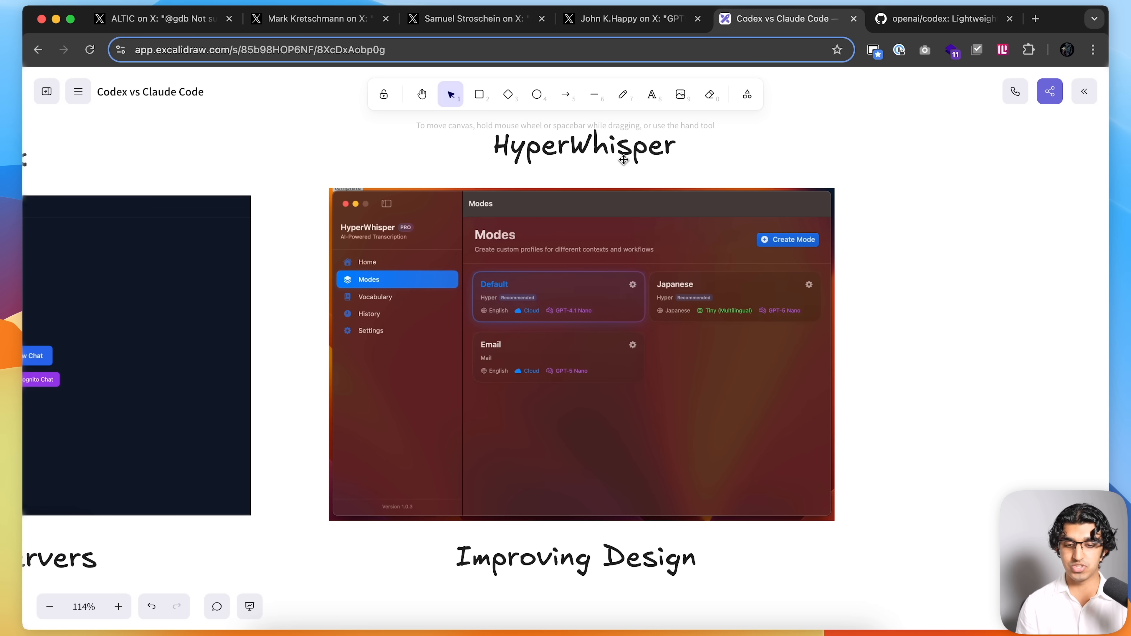
{"action": "mouse_move", "coordinate": [386, 527]}
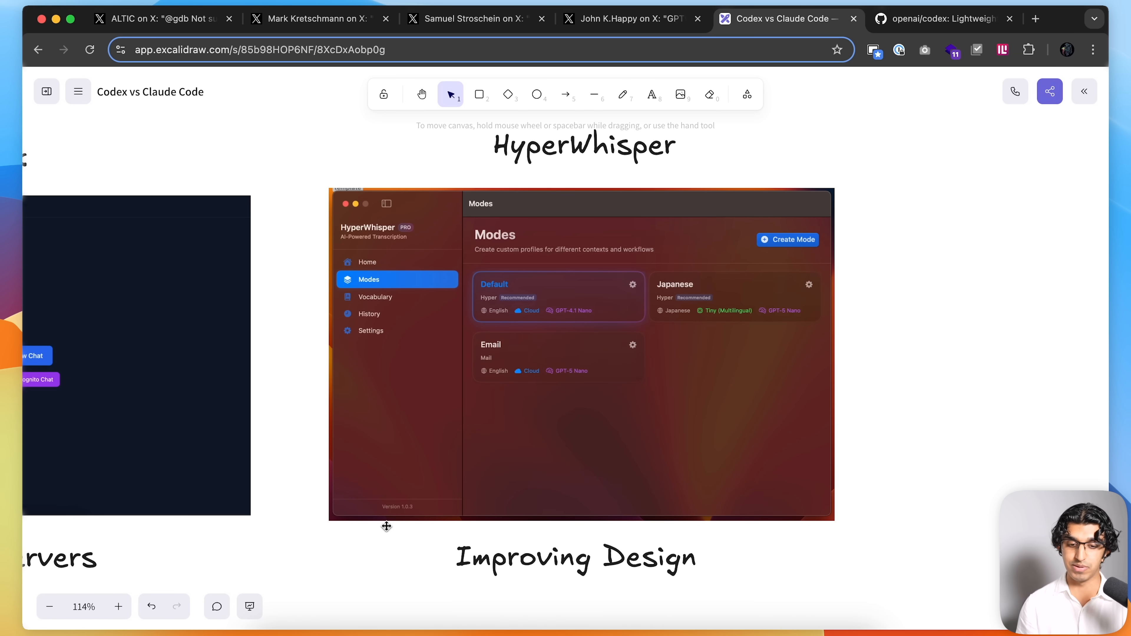
{"action": "mouse_move", "coordinate": [731, 551]}
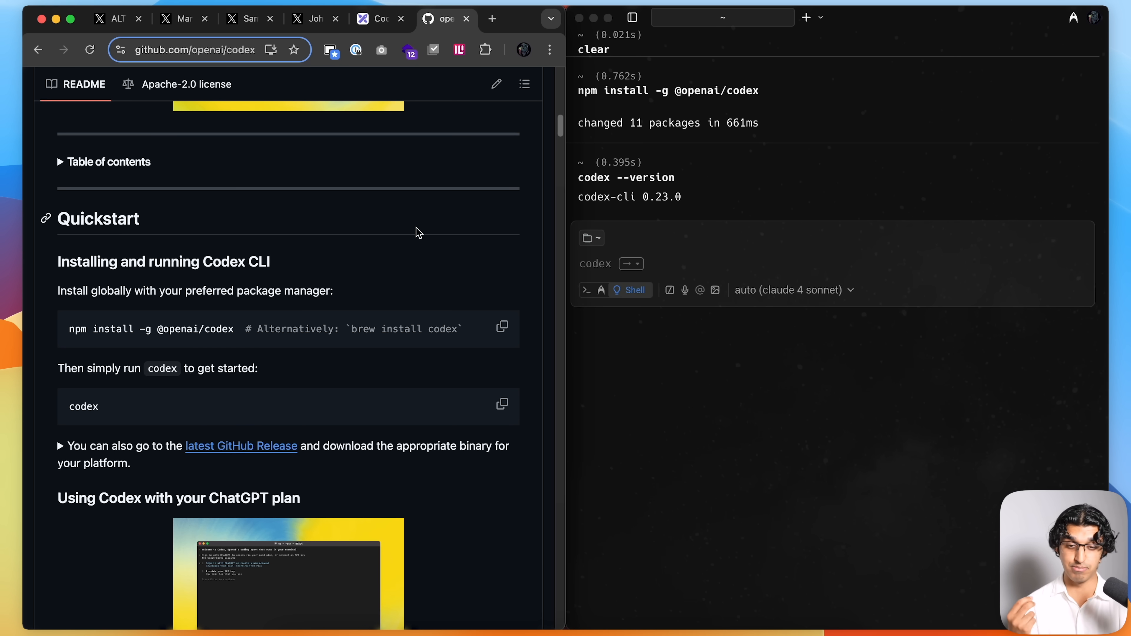
Focus the right Warp pane where Claude works on the tensor-ai recommendation system.
{"action": "left_click", "coordinate": [595, 263]}
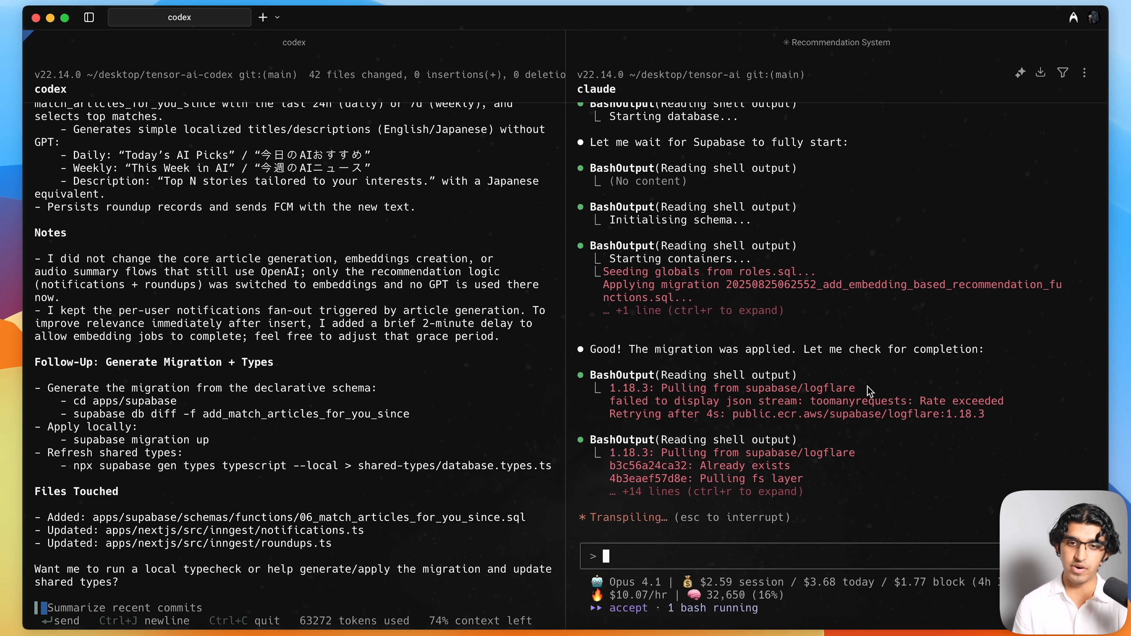
Scroll through both versions of the 06_match_articles SQL function and select a term in one.
{"action": "scroll", "scroll_direction": "down", "scroll_amount": 3}
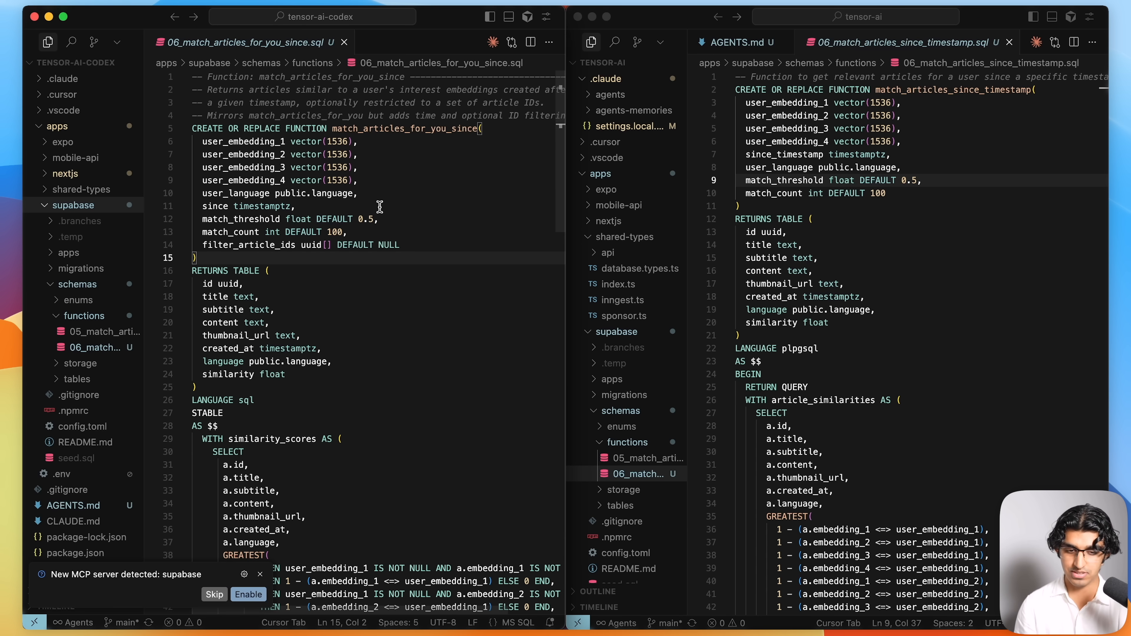
{"action": "mouse_move", "coordinate": [836, 261]}
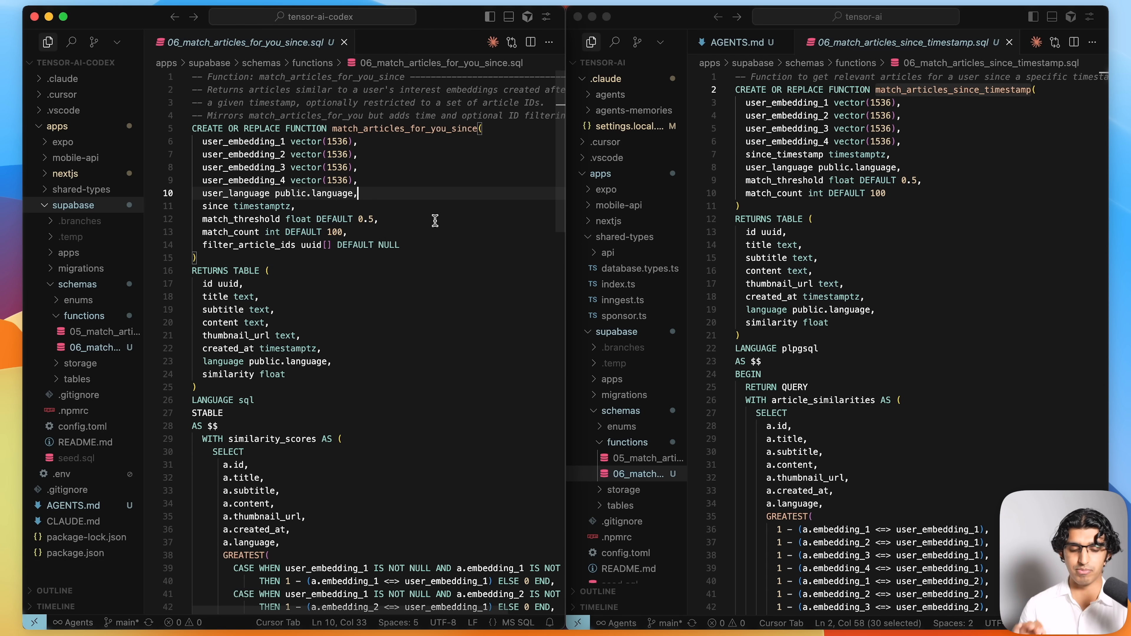
{"action": "scroll", "scroll_direction": "down", "scroll_amount": 3}
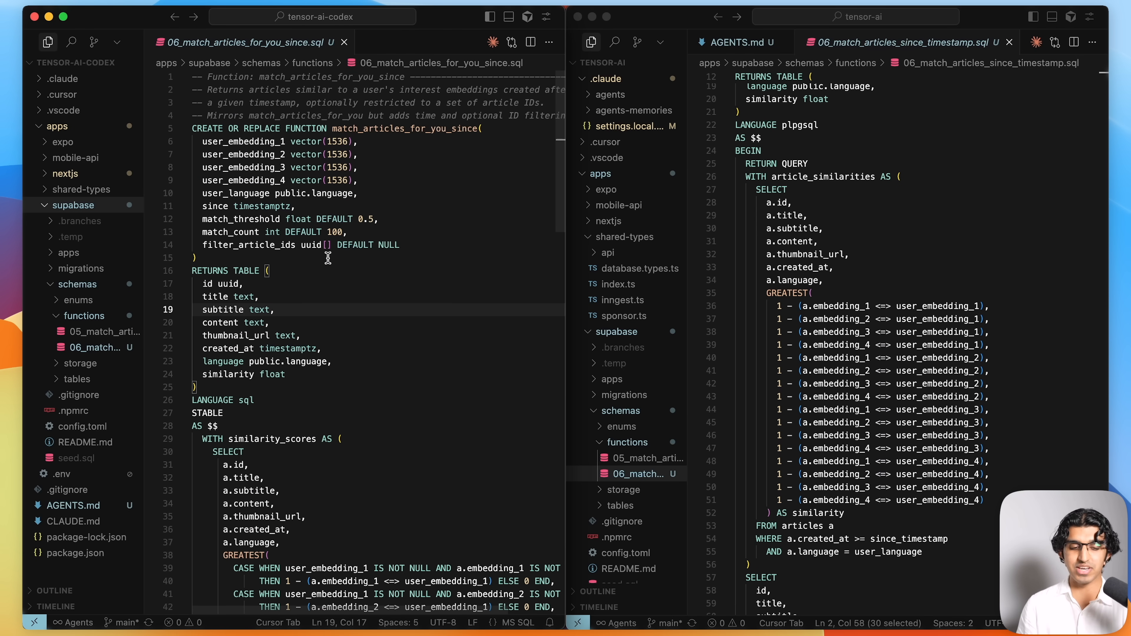
{"action": "double_click", "coordinate": [249, 245]}
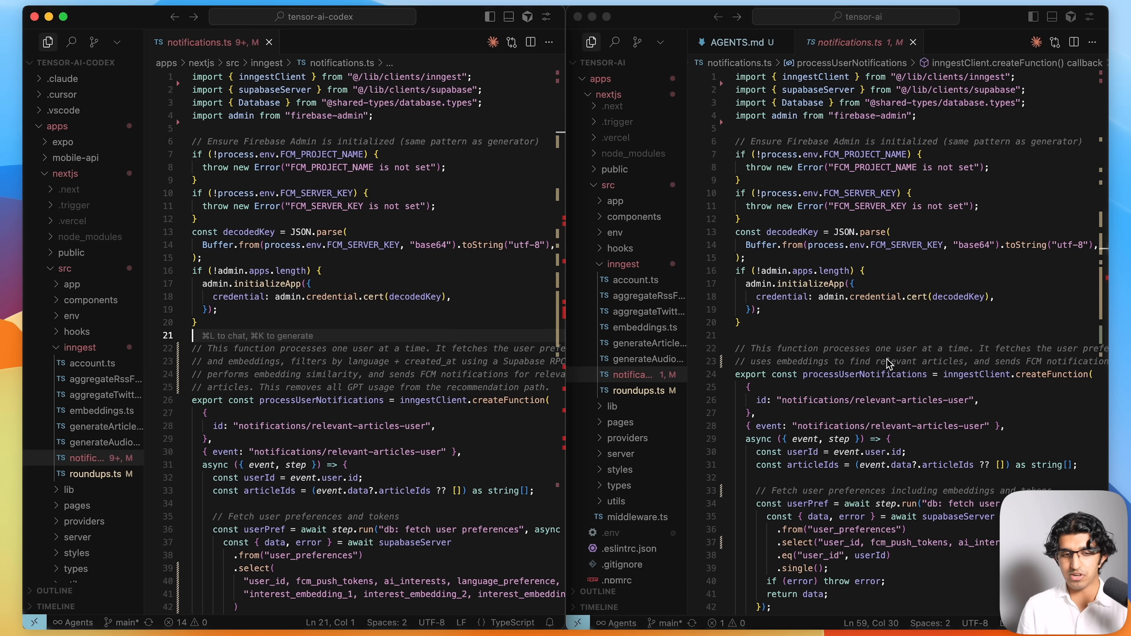
Scroll both notifications.ts files down to their match_articles RPC calls.
{"action": "scroll", "scroll_direction": "down", "scroll_amount": 3}
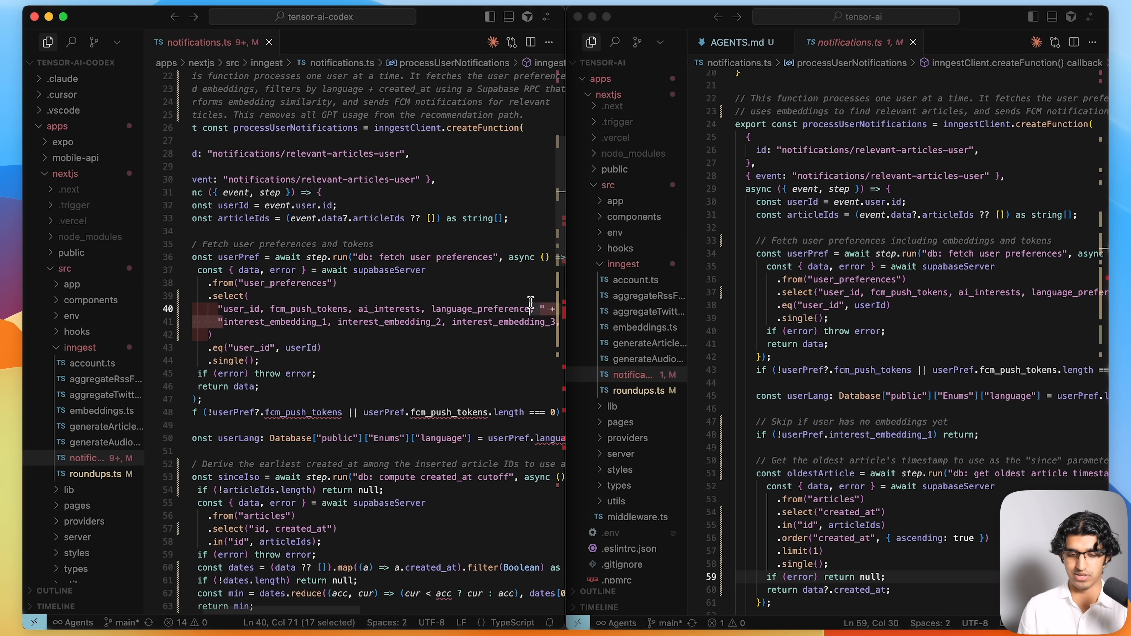
{"action": "scroll", "scroll_direction": "down", "scroll_amount": 3}
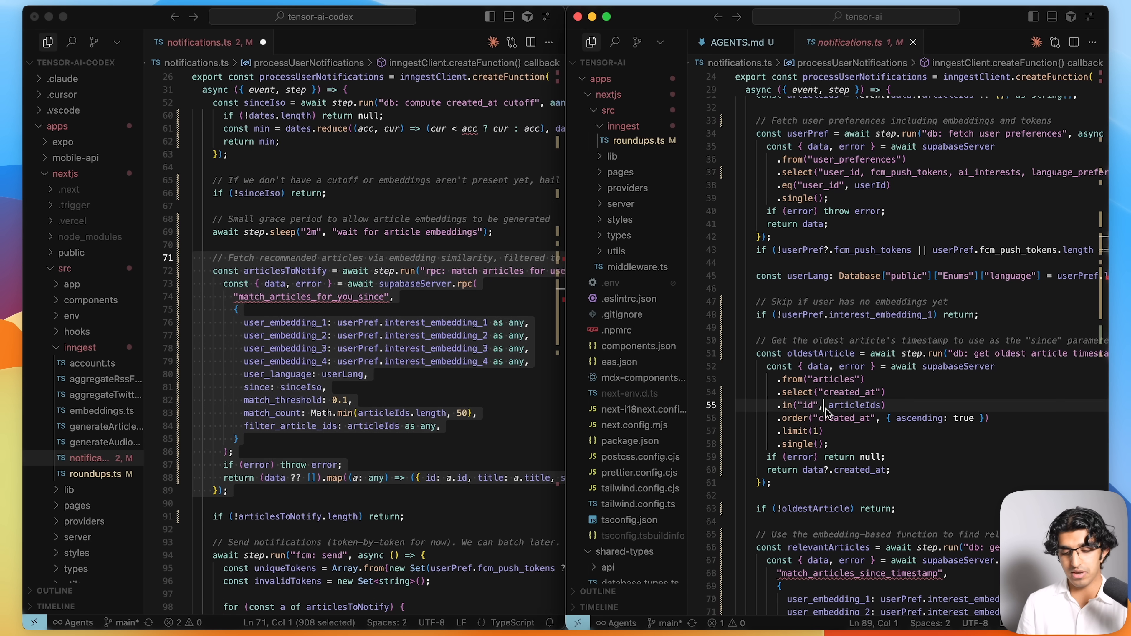
{"action": "scroll", "scroll_direction": "down", "scroll_amount": 3}
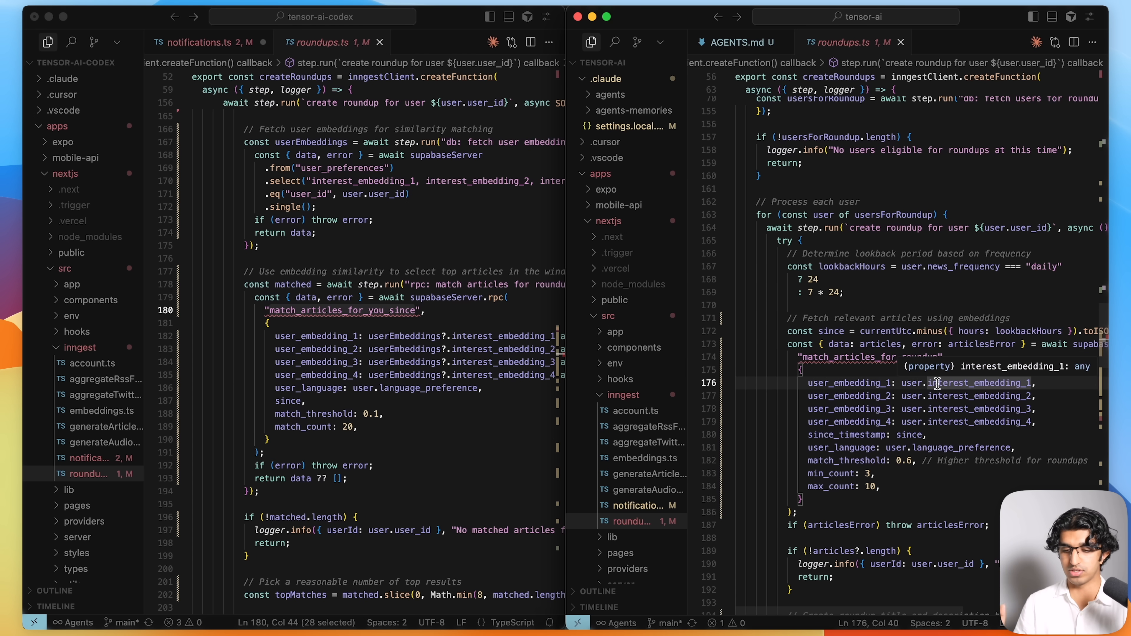
Scroll roundups.ts to the RPC call, select its parameter block, then return to the Excalidraw board.
{"action": "scroll", "scroll_direction": "down", "scroll_amount": 3}
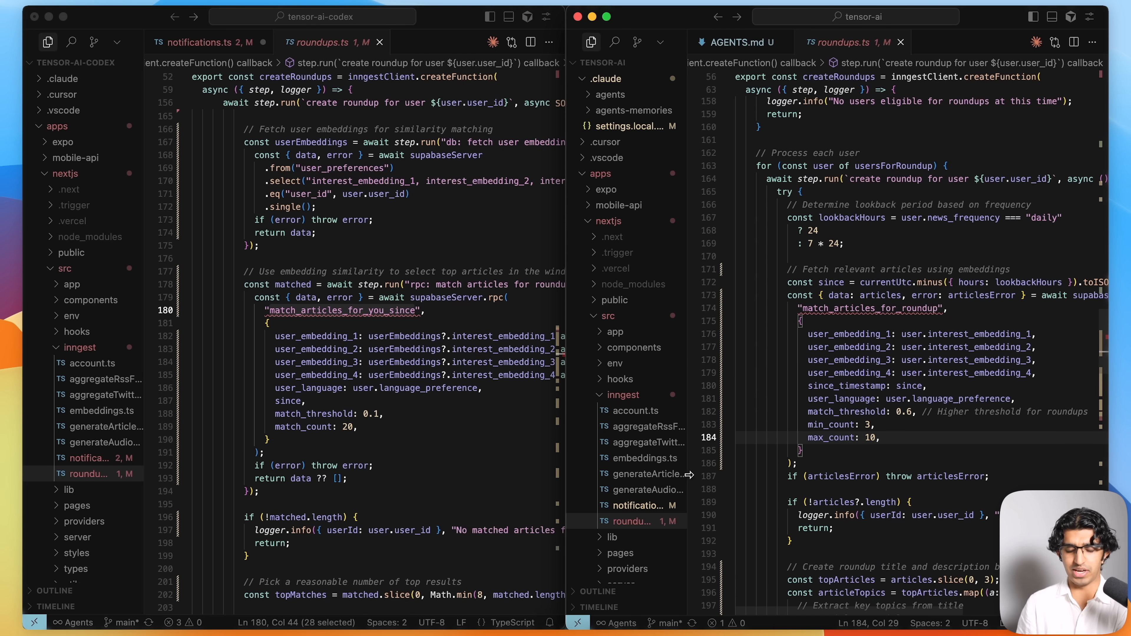
{"action": "left_click", "coordinate": [366, 311]}
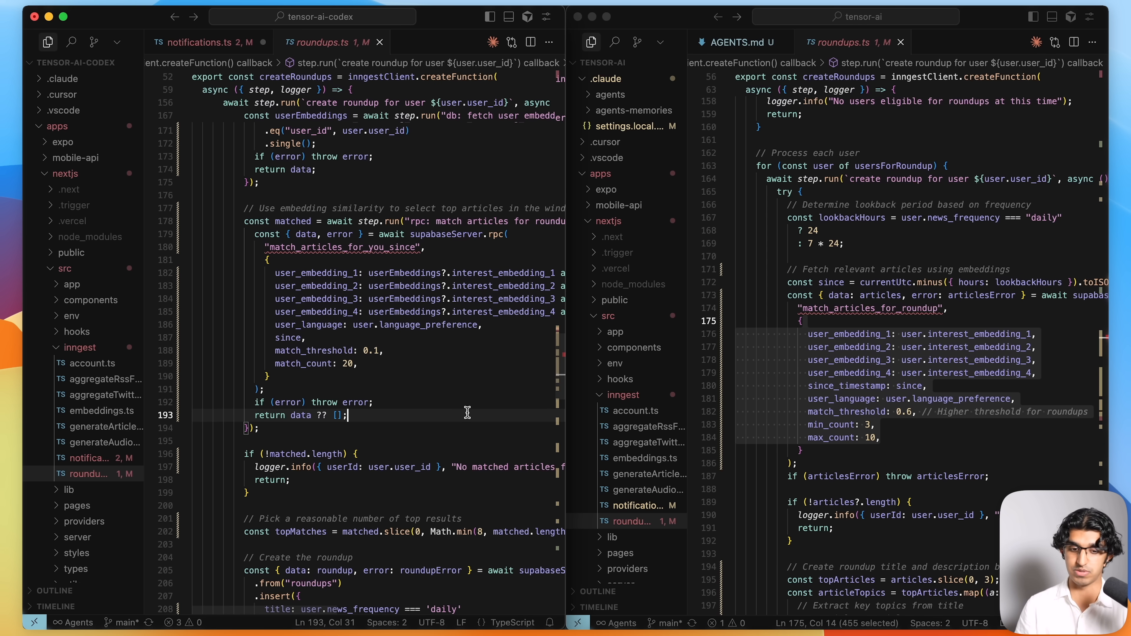
{"action": "left_click", "coordinate": [203, 42]}
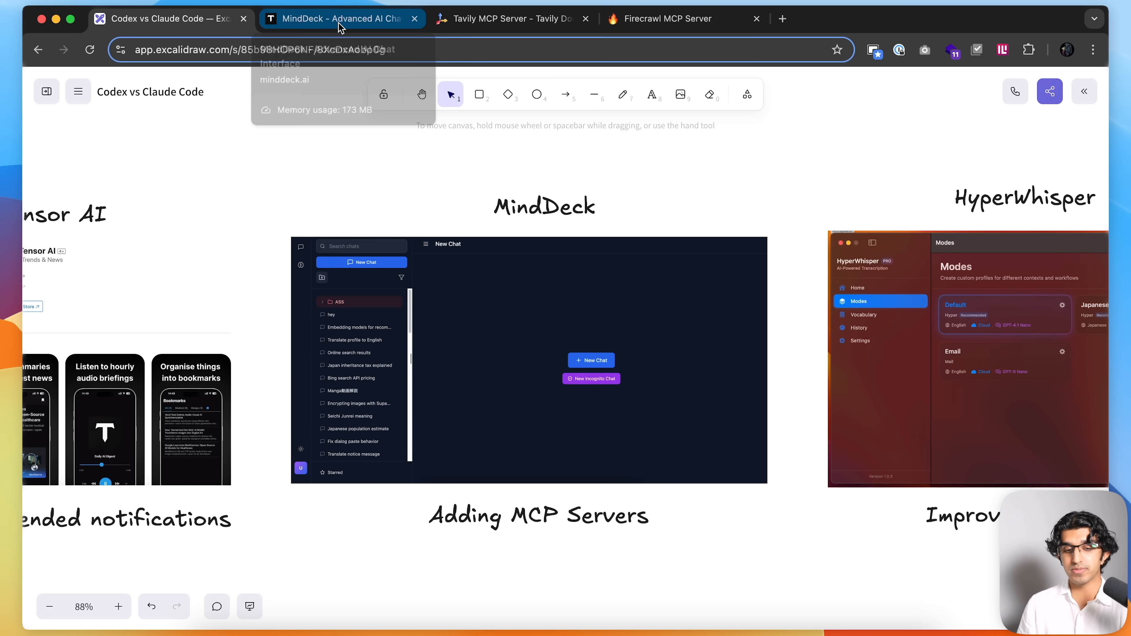
Add a third GPT-4o Mini subchat to the hey conversation and reopen it.
{"action": "left_click", "coordinate": [340, 18]}
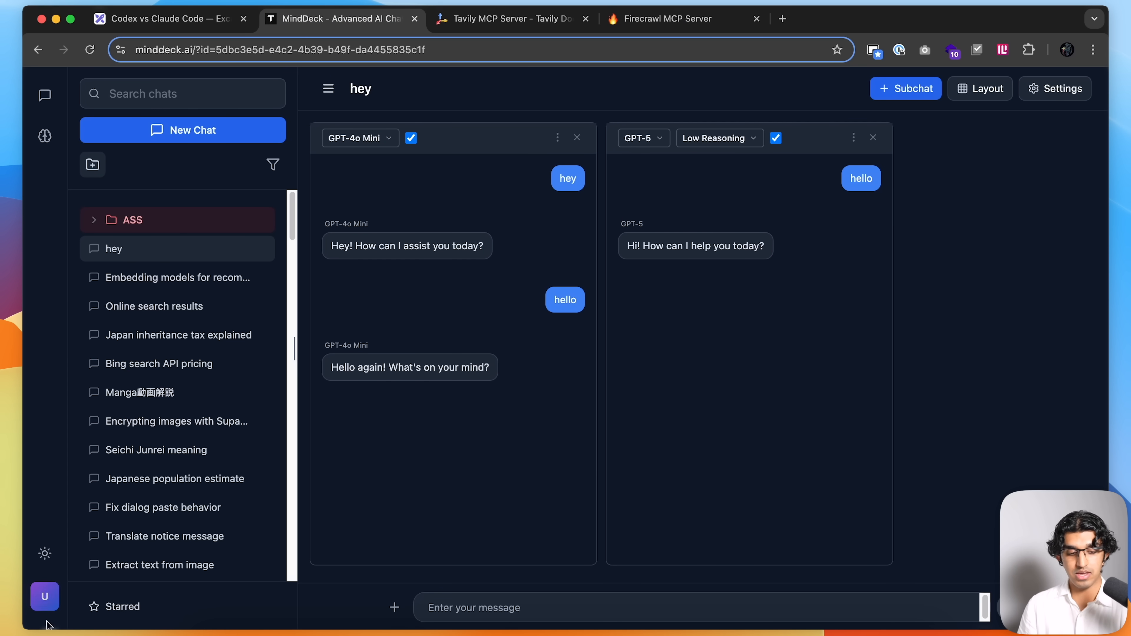
{"action": "left_click", "coordinate": [906, 88]}
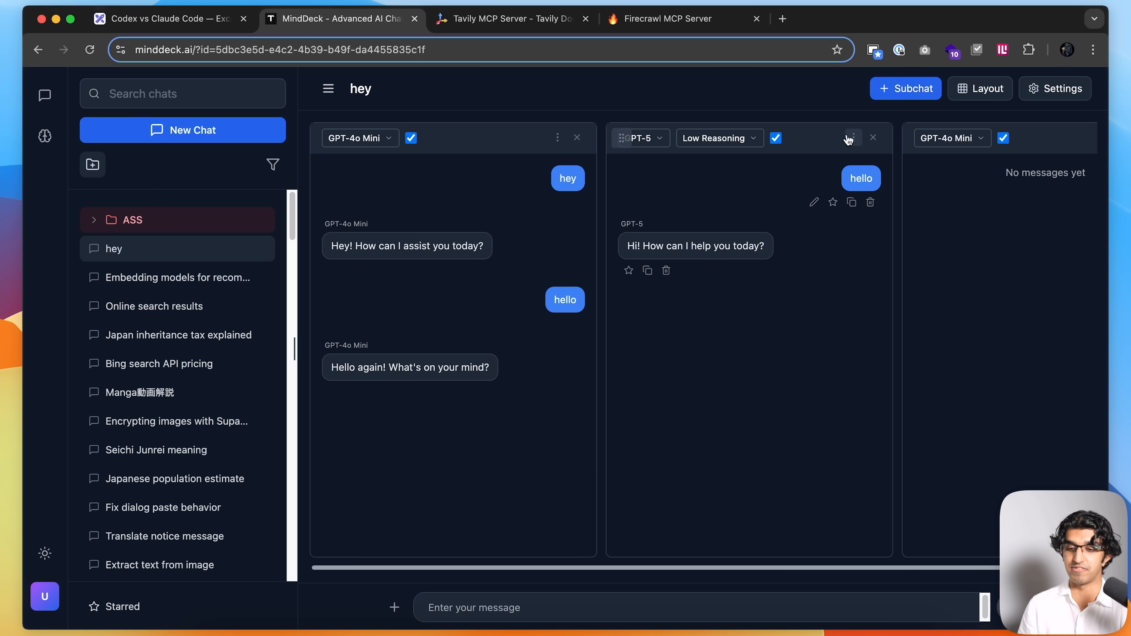
{"action": "left_click", "coordinate": [951, 137]}
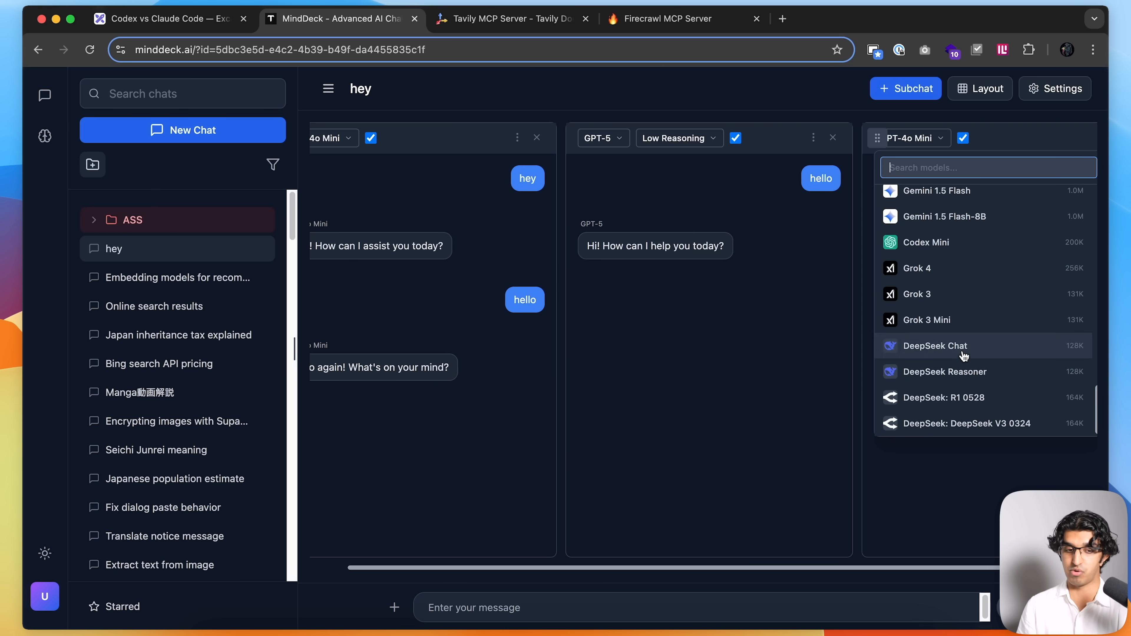
{"action": "left_click", "coordinate": [44, 136]}
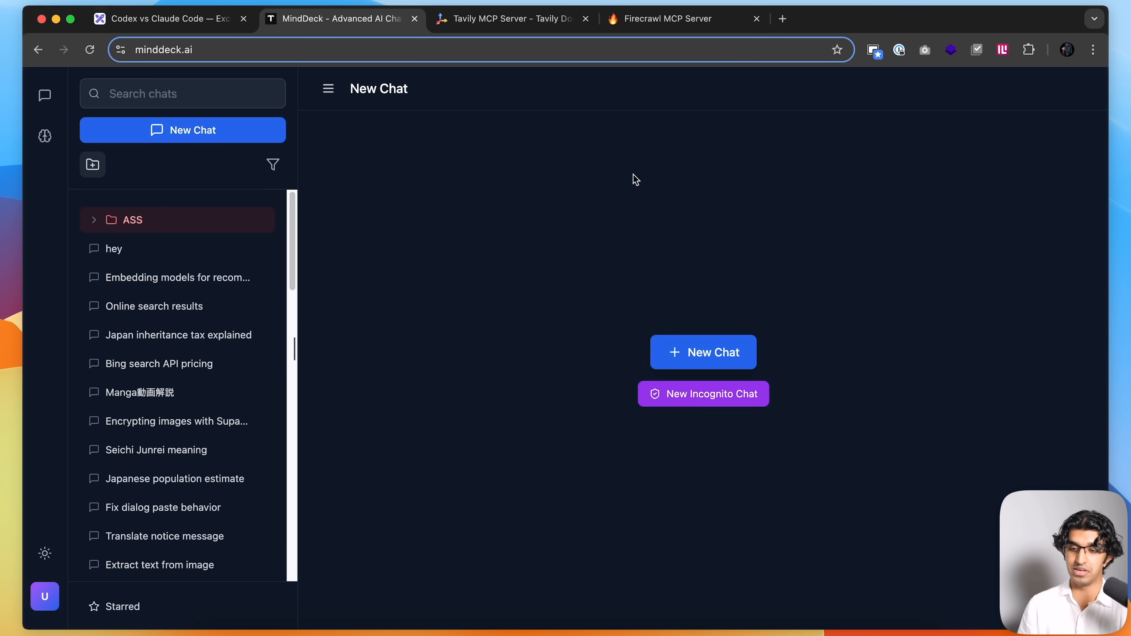
{"action": "mouse_move", "coordinate": [177, 277]}
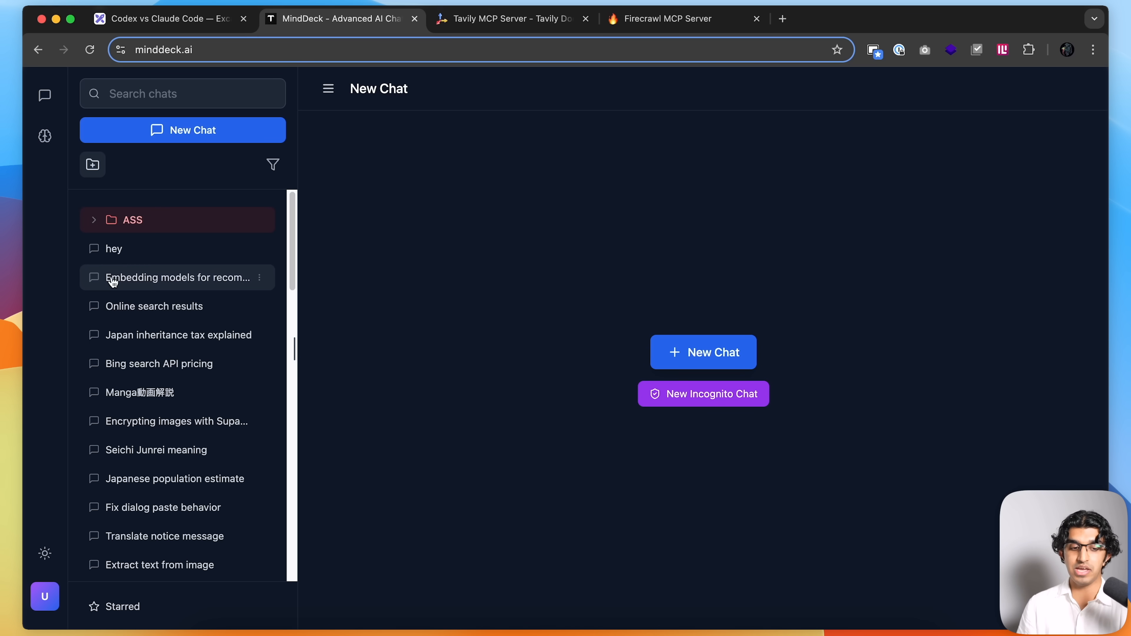
{"action": "left_click", "coordinate": [113, 248]}
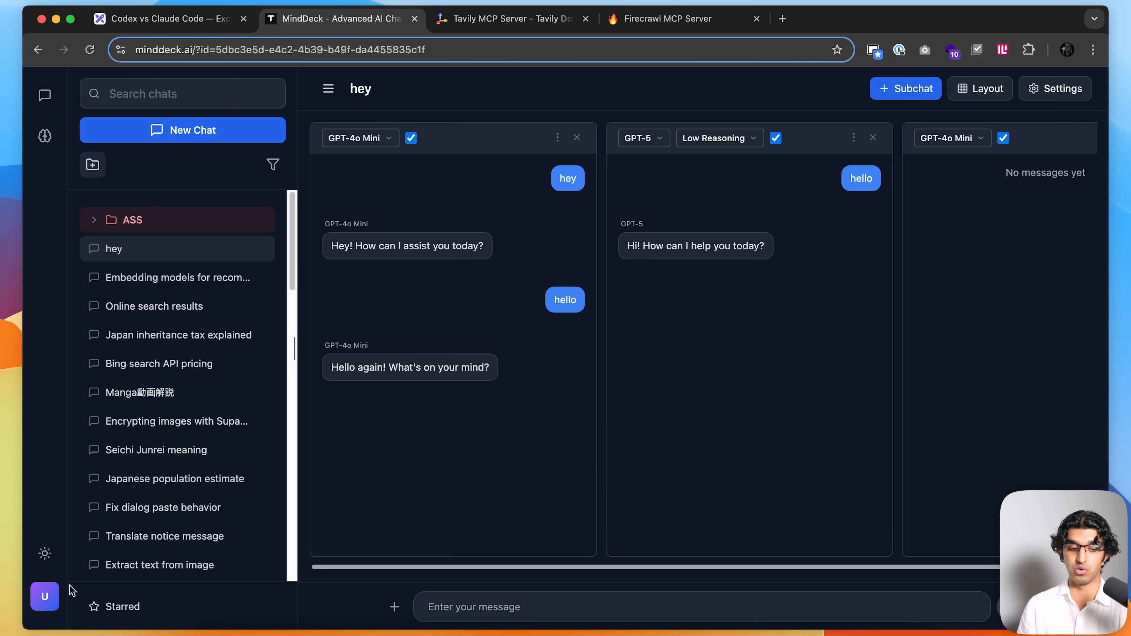
Inspect the page's network requests in DevTools, then close the developer tools.
{"action": "left_click", "coordinate": [1054, 88]}
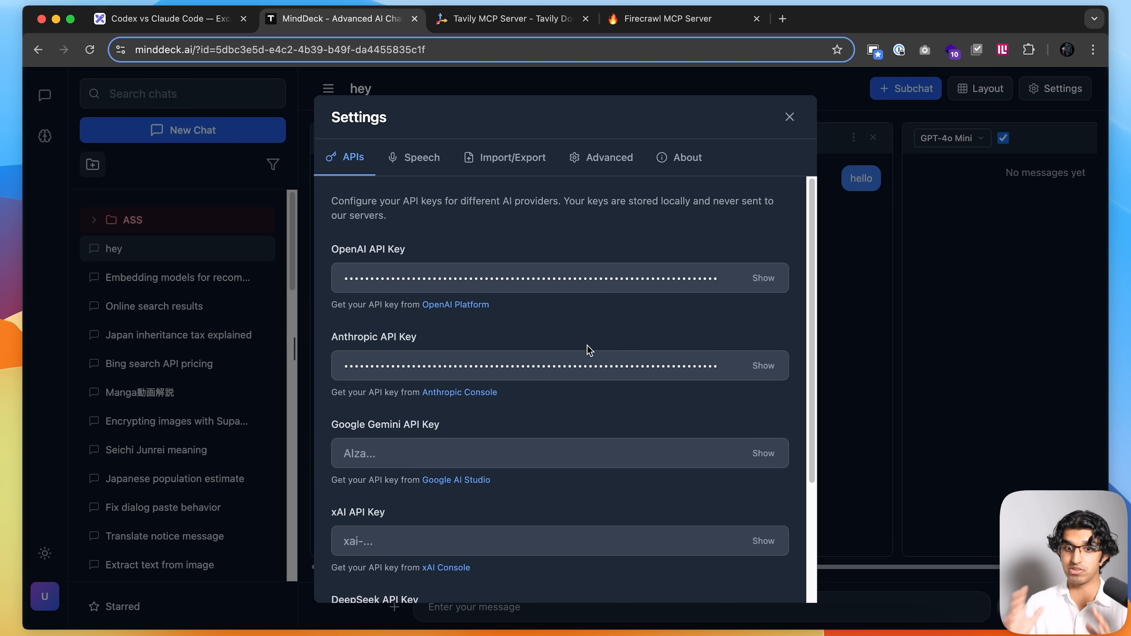
{"action": "right_click", "coordinate": [711, 334]}
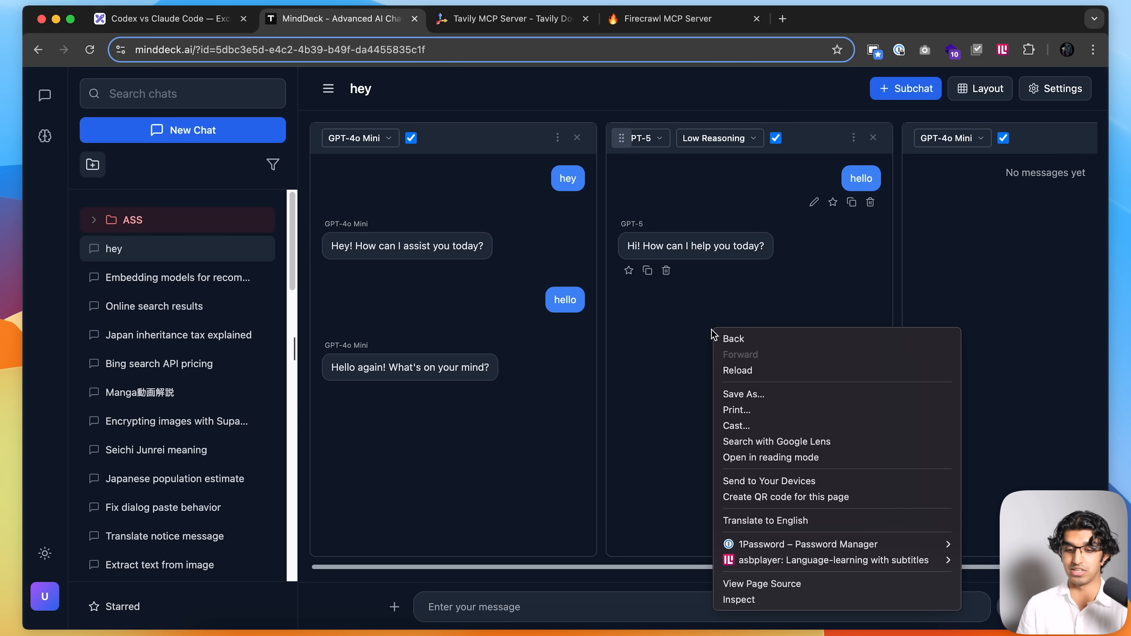
{"action": "left_click", "coordinate": [739, 600]}
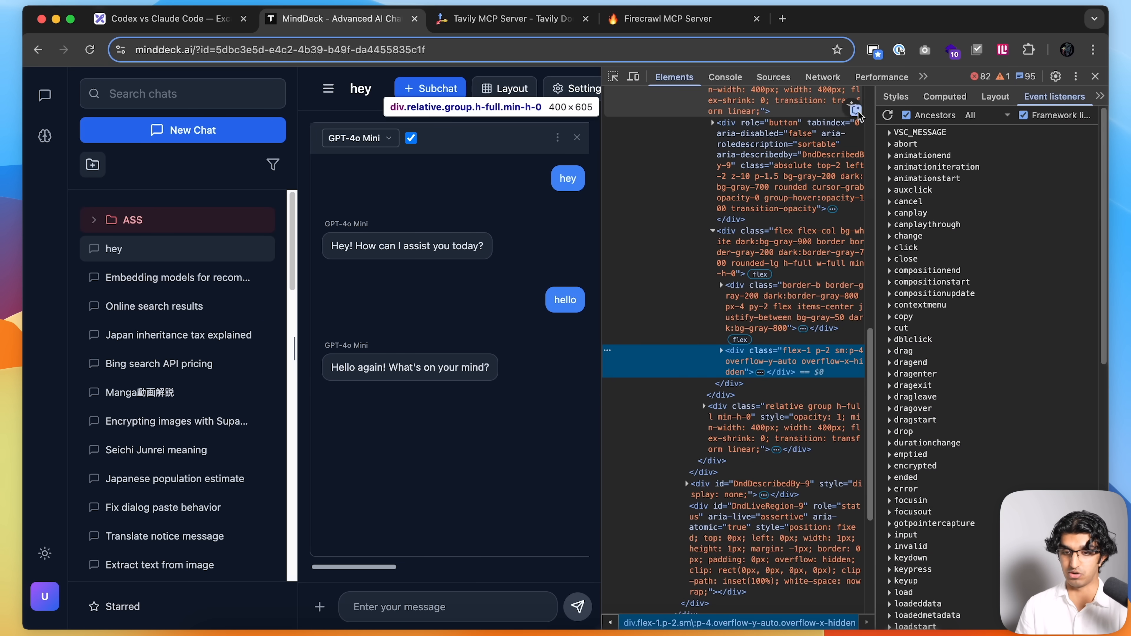
{"action": "left_click", "coordinate": [822, 77]}
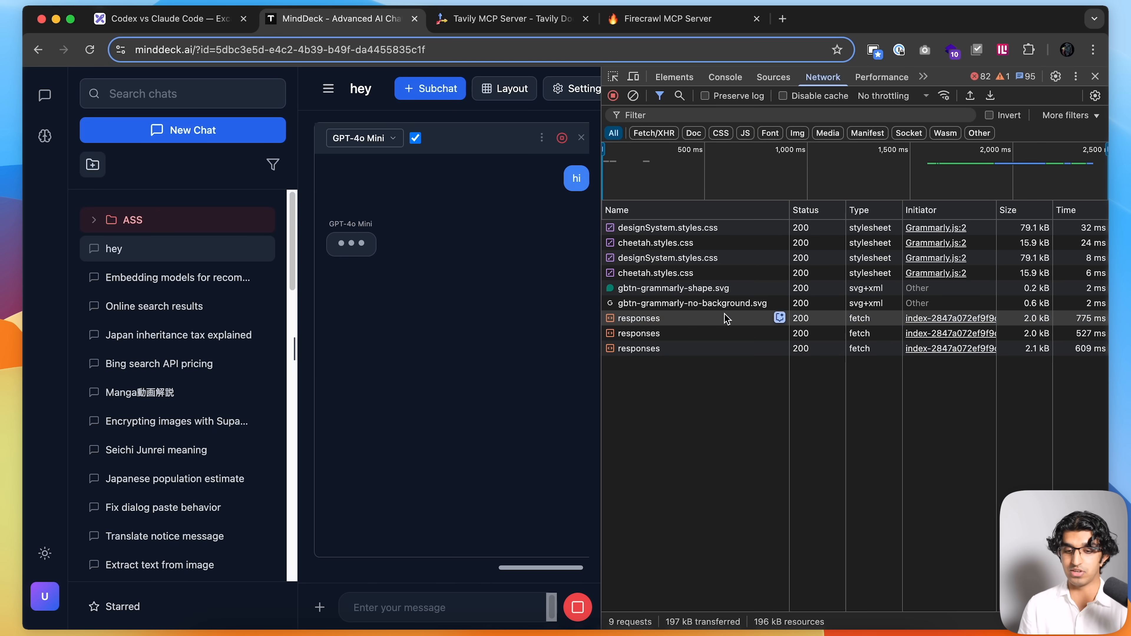
{"action": "left_click", "coordinate": [637, 318]}
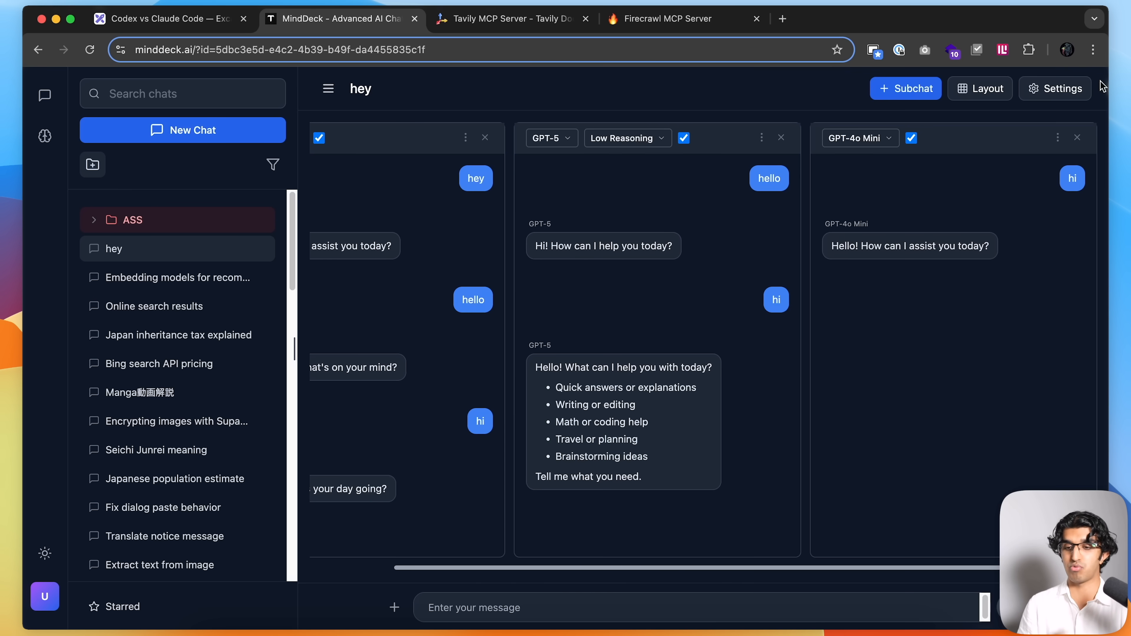
Bring up MindDeck's Settings on the Advanced tab.
{"action": "left_click", "coordinate": [1055, 87]}
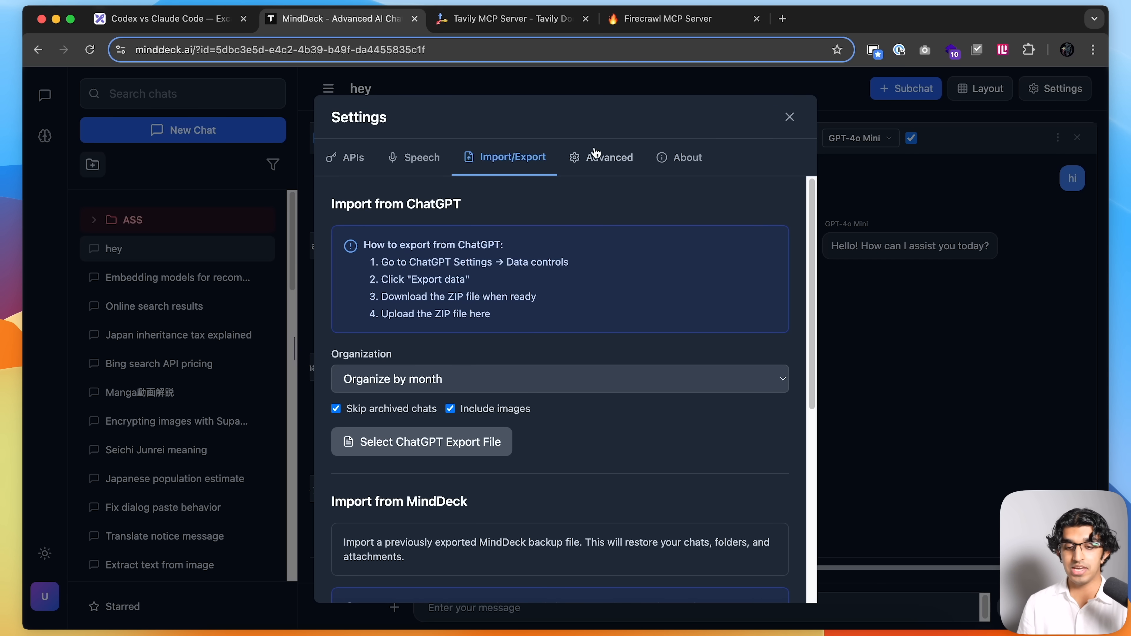
{"action": "left_click", "coordinate": [610, 157]}
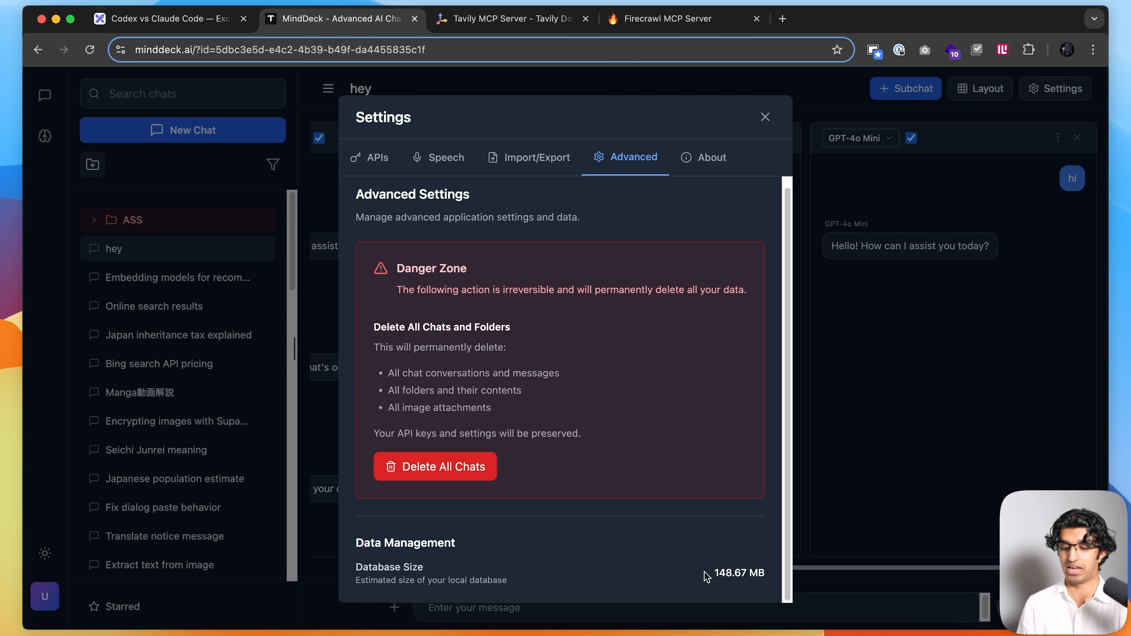
{"action": "left_click", "coordinate": [765, 116]}
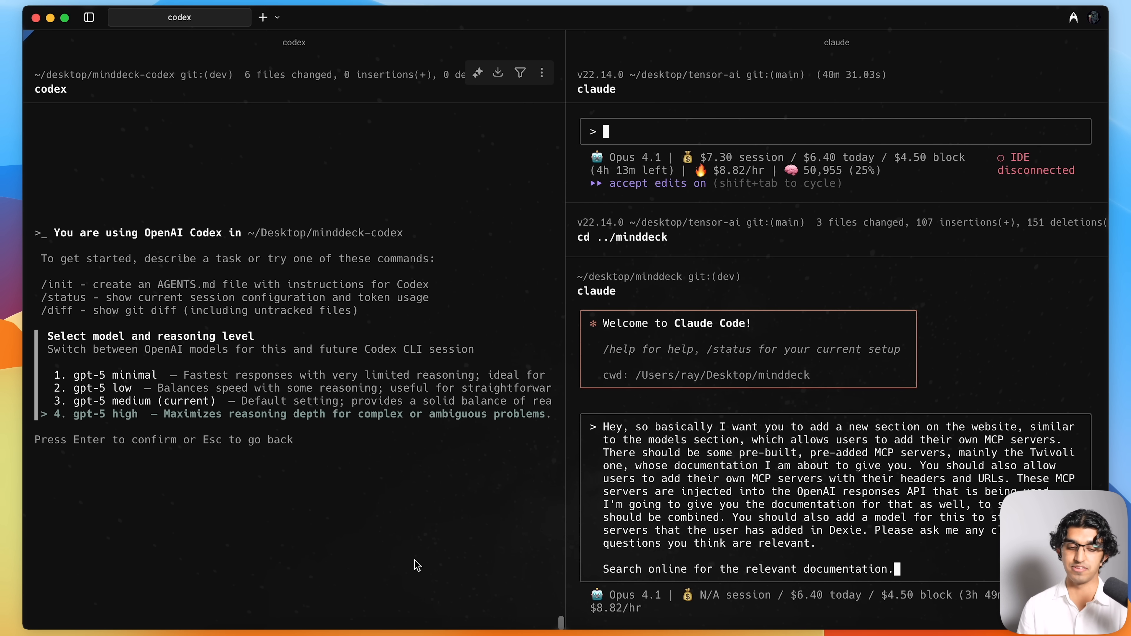
{"action": "mouse_move", "coordinate": [403, 534]}
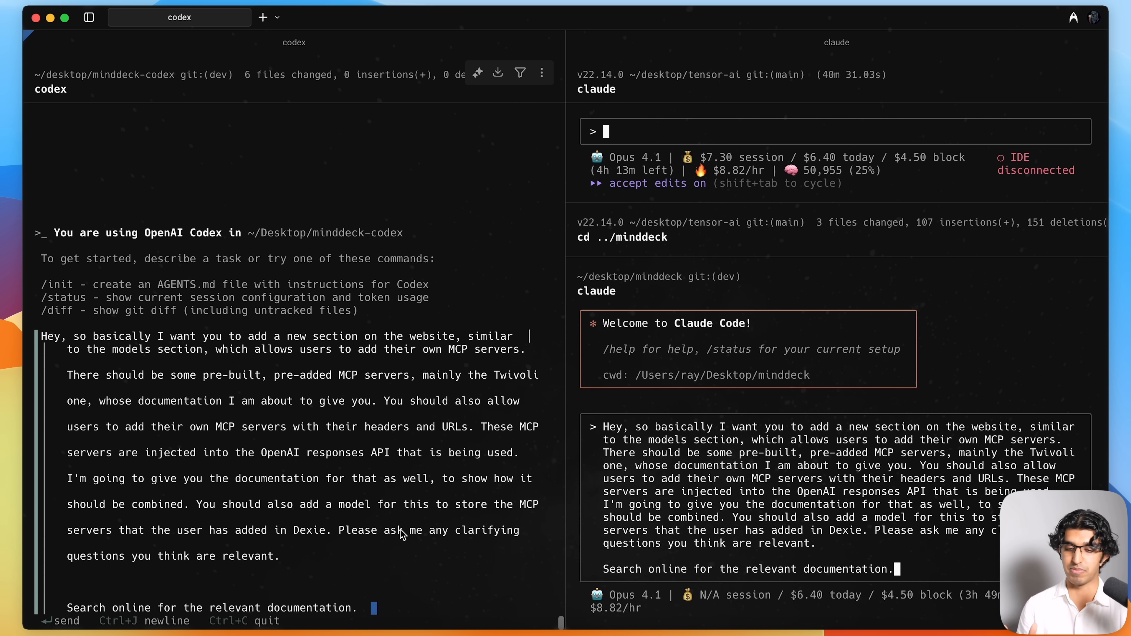
Switch over to the arXiv MCP-Universe benchmark paper tab.
{"action": "left_click", "coordinate": [852, 18]}
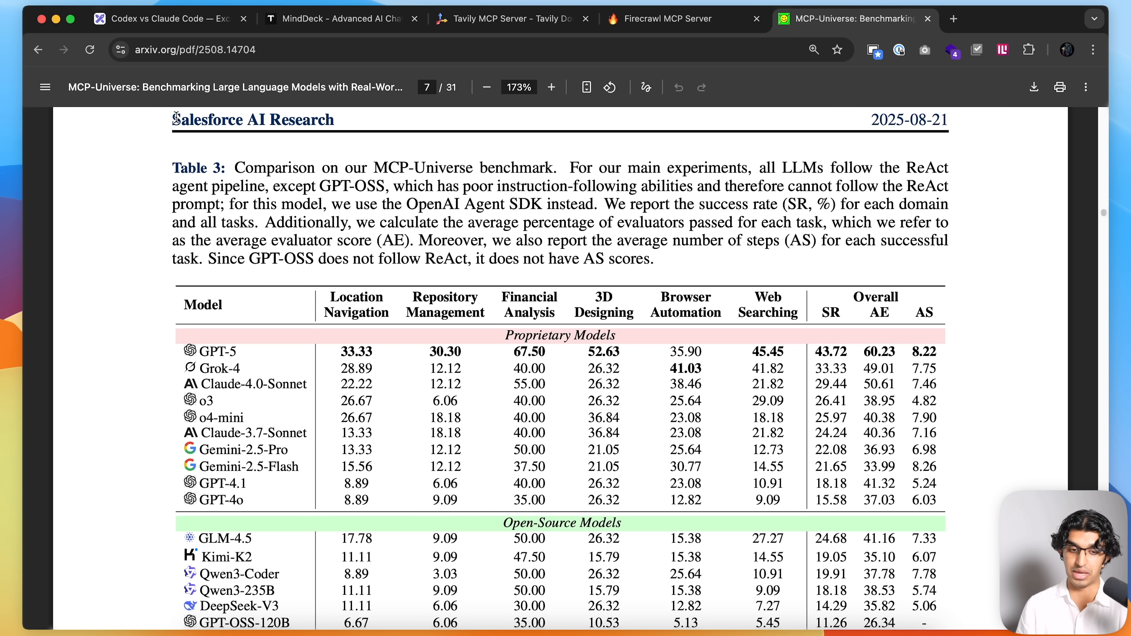
{"action": "left_click", "coordinate": [552, 87]}
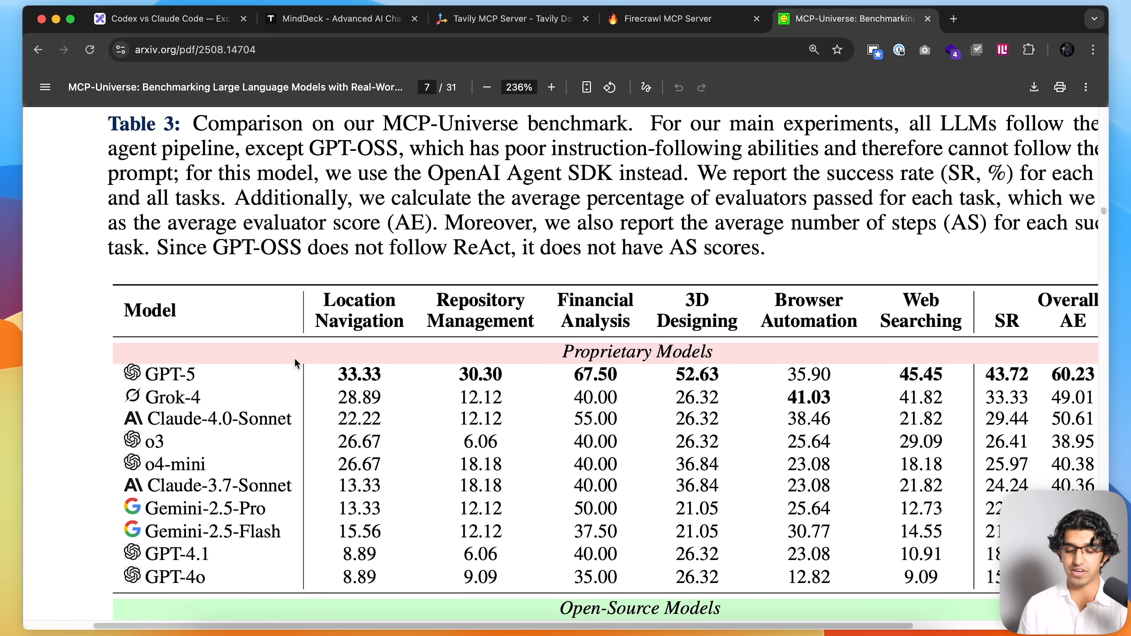
{"action": "scroll", "scroll_direction": "down", "scroll_amount": 3}
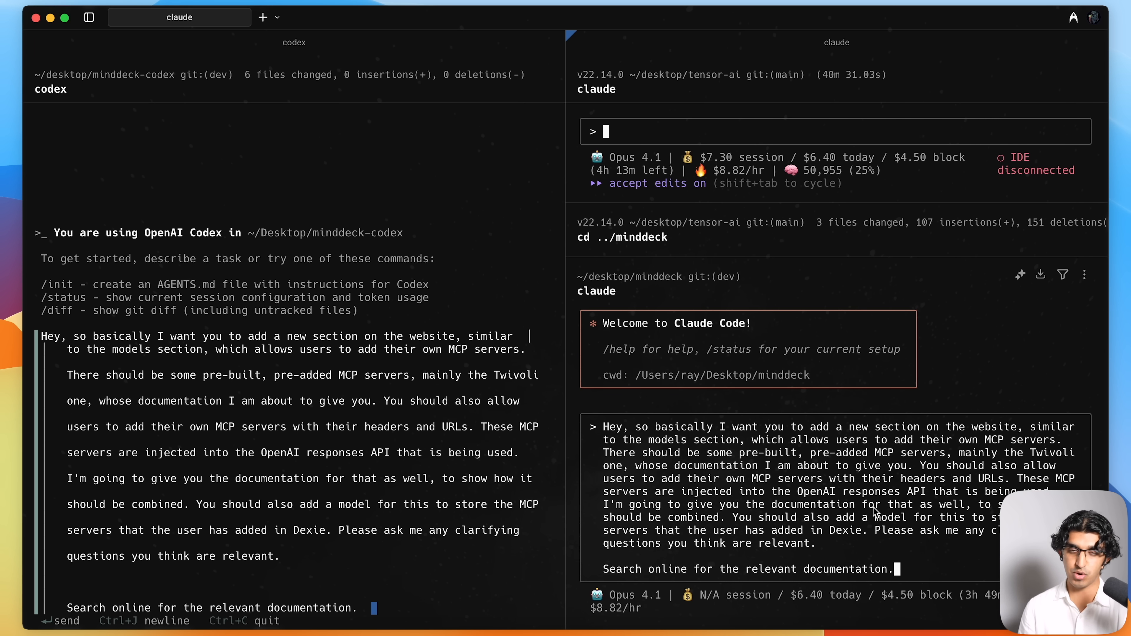
{"action": "mouse_move", "coordinate": [965, 498]}
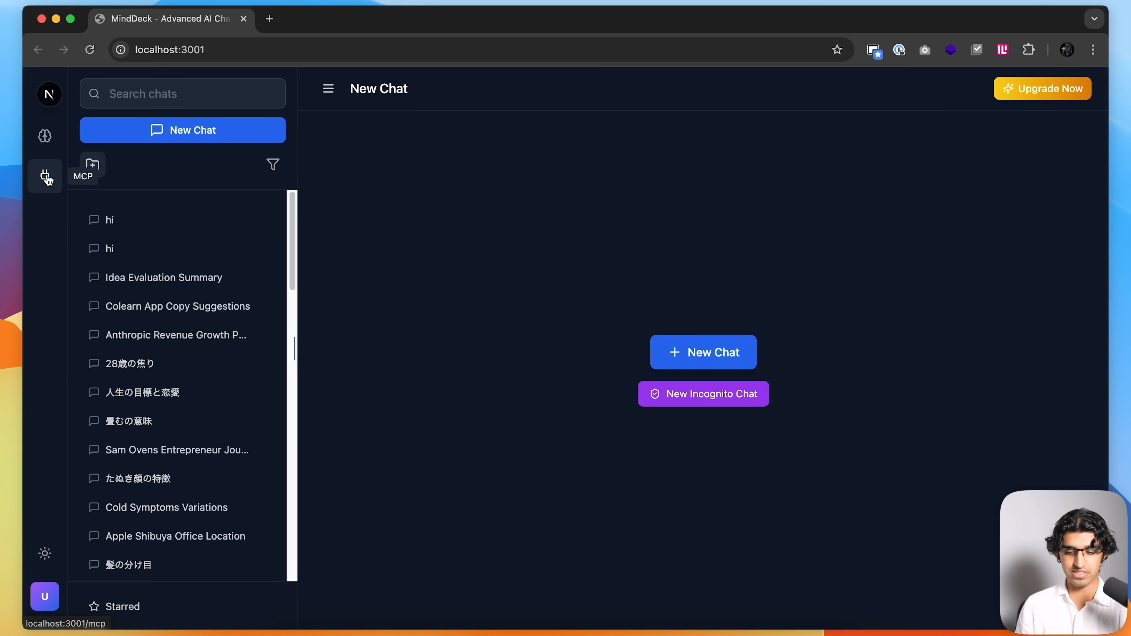
On the MCP servers page, glance at the add-server form and activate the first tavily server.
{"action": "left_click", "coordinate": [44, 177]}
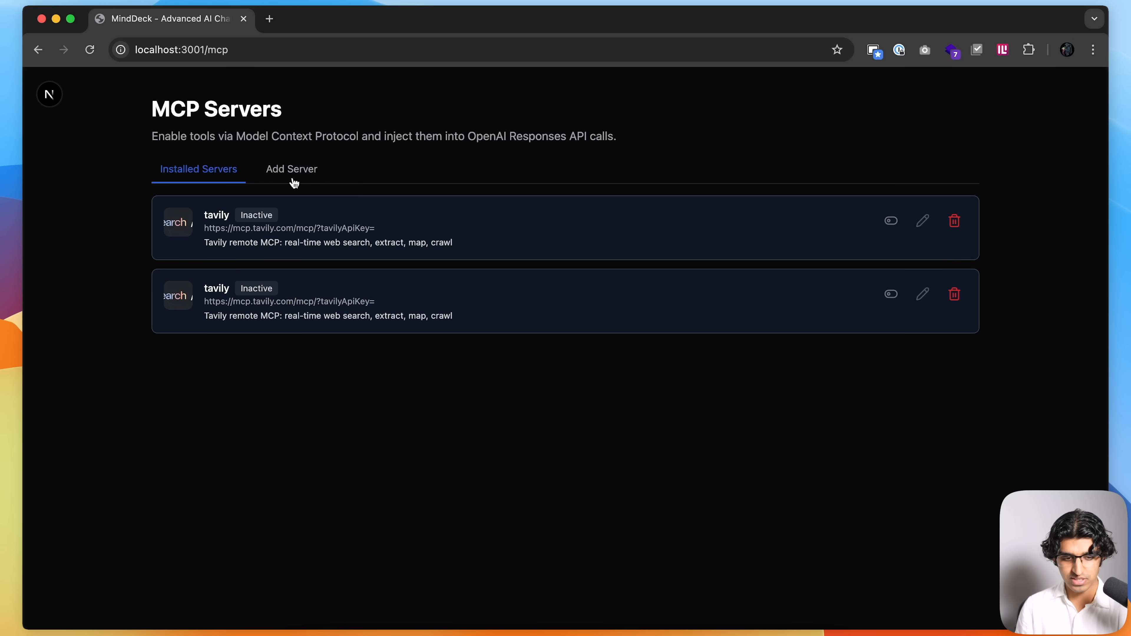
{"action": "left_click", "coordinate": [292, 169]}
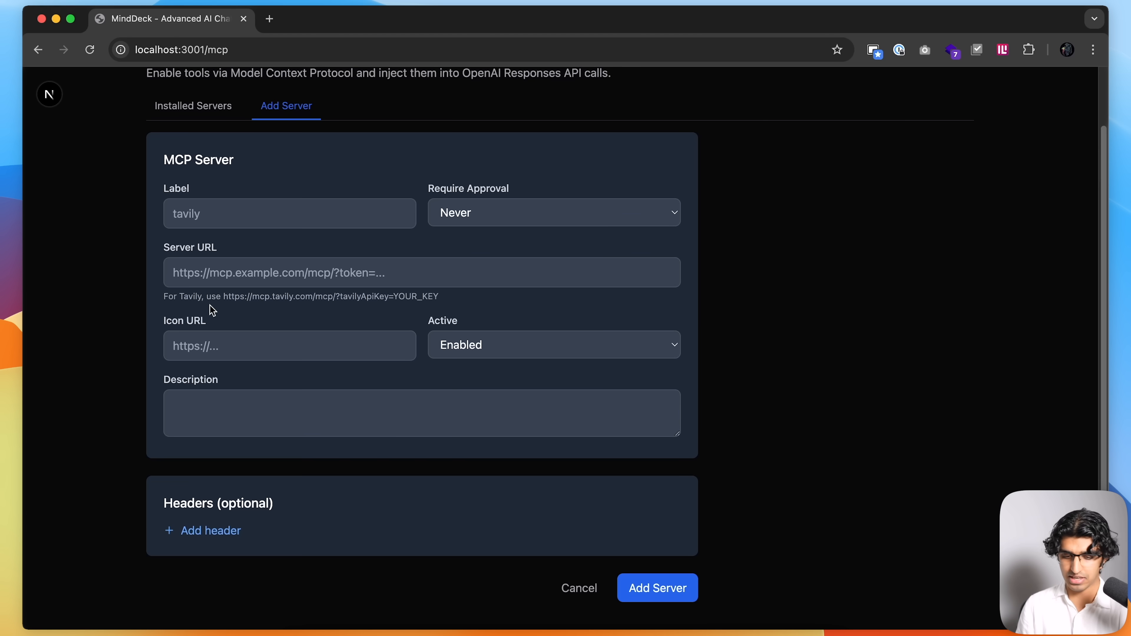
{"action": "left_click", "coordinate": [656, 588]}
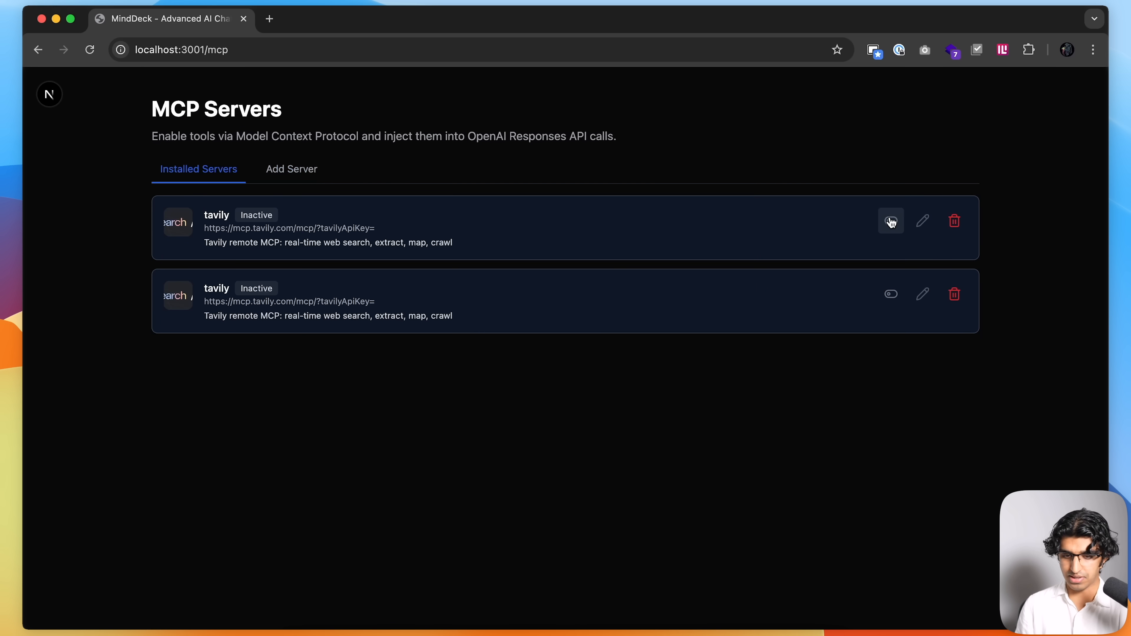
{"action": "left_click", "coordinate": [890, 221]}
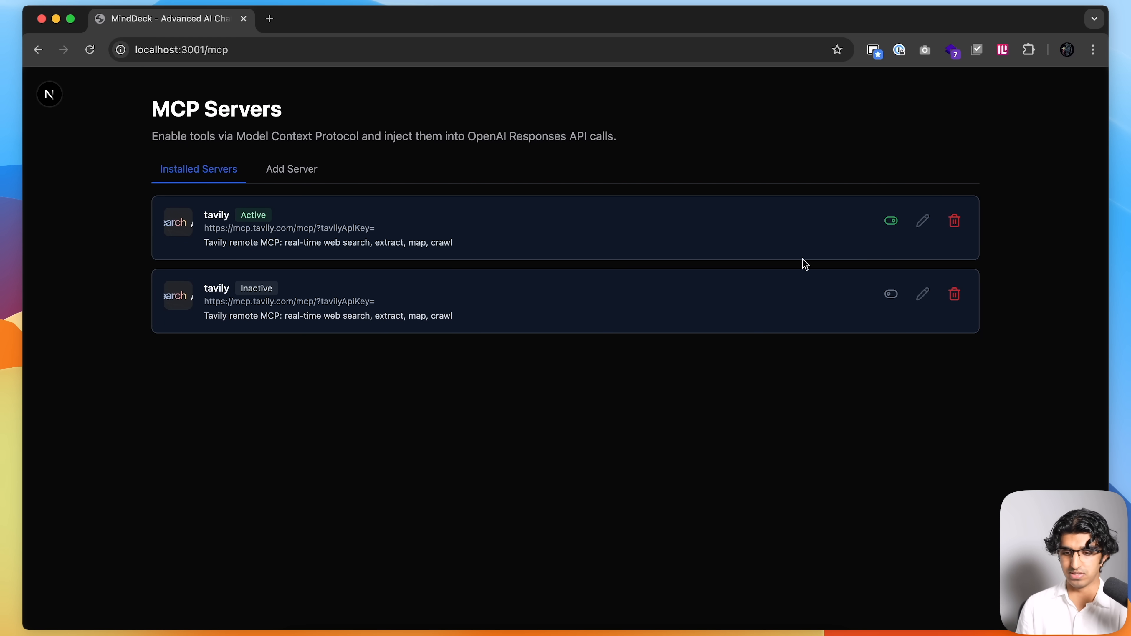
Update the first tavily server's details, delete the inactive duplicate and return to chat.
{"action": "left_click", "coordinate": [292, 169]}
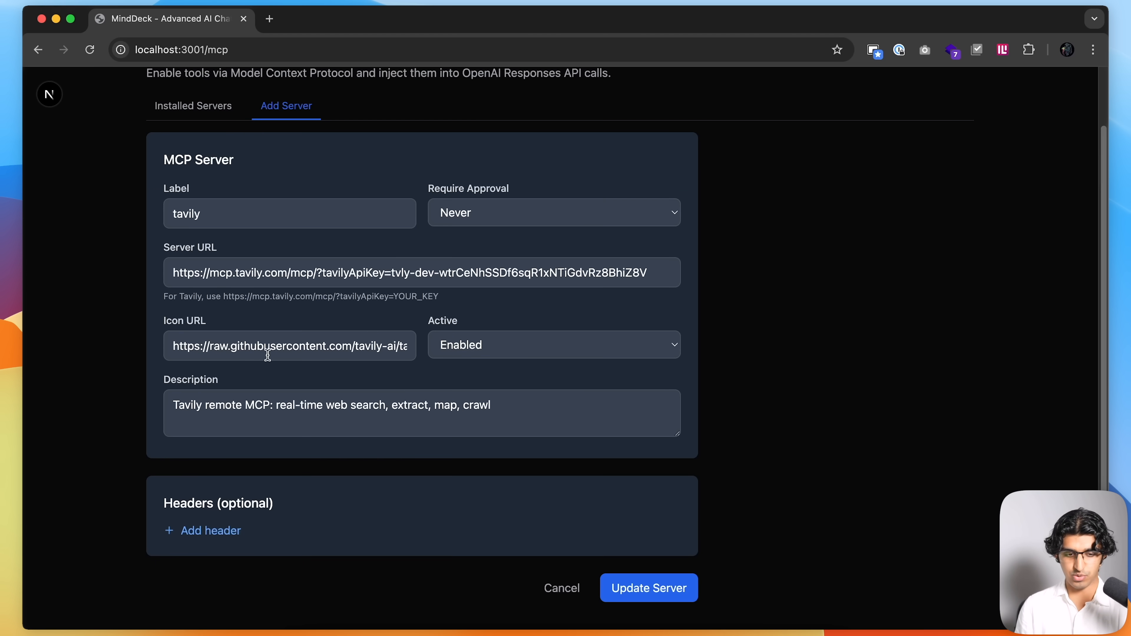
{"action": "left_click", "coordinate": [648, 588]}
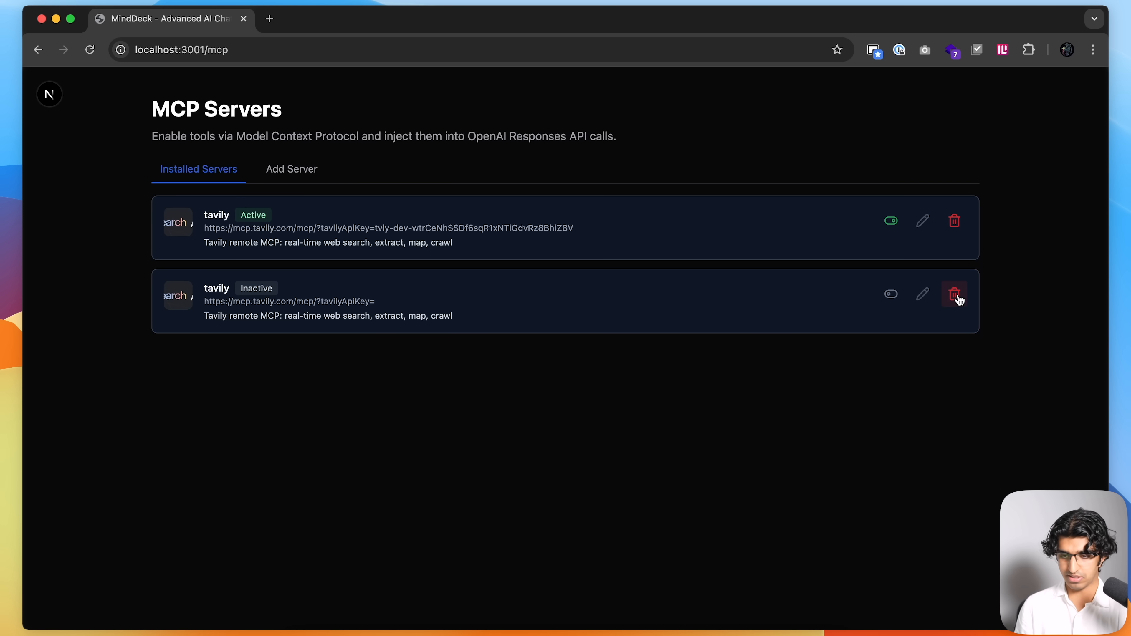
{"action": "left_click", "coordinate": [954, 293]}
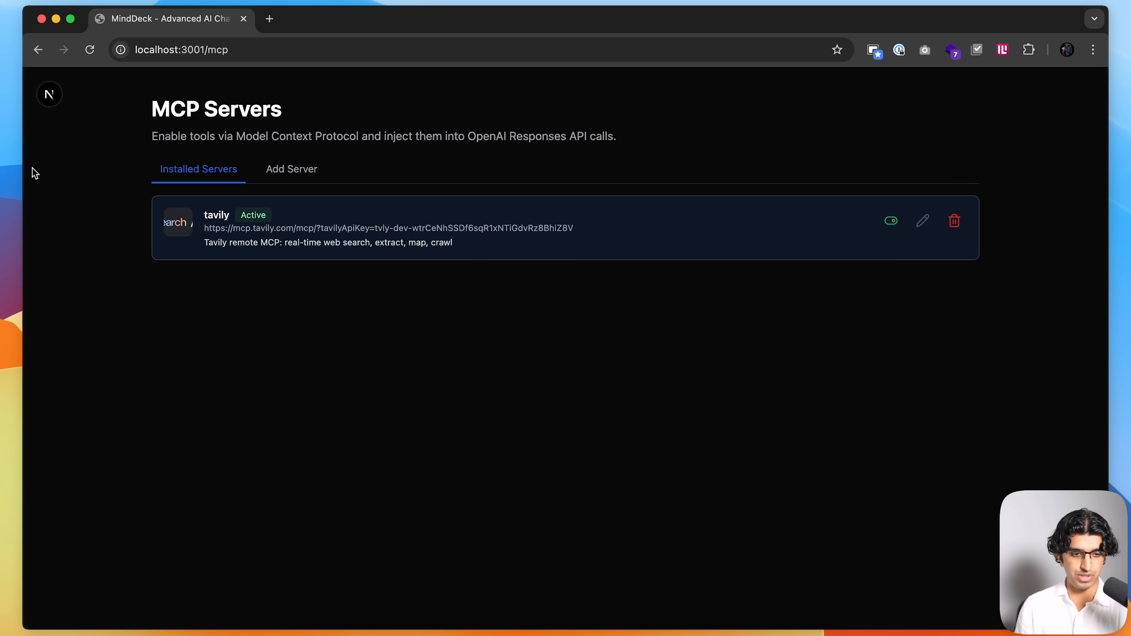
{"action": "left_click", "coordinate": [216, 49]}
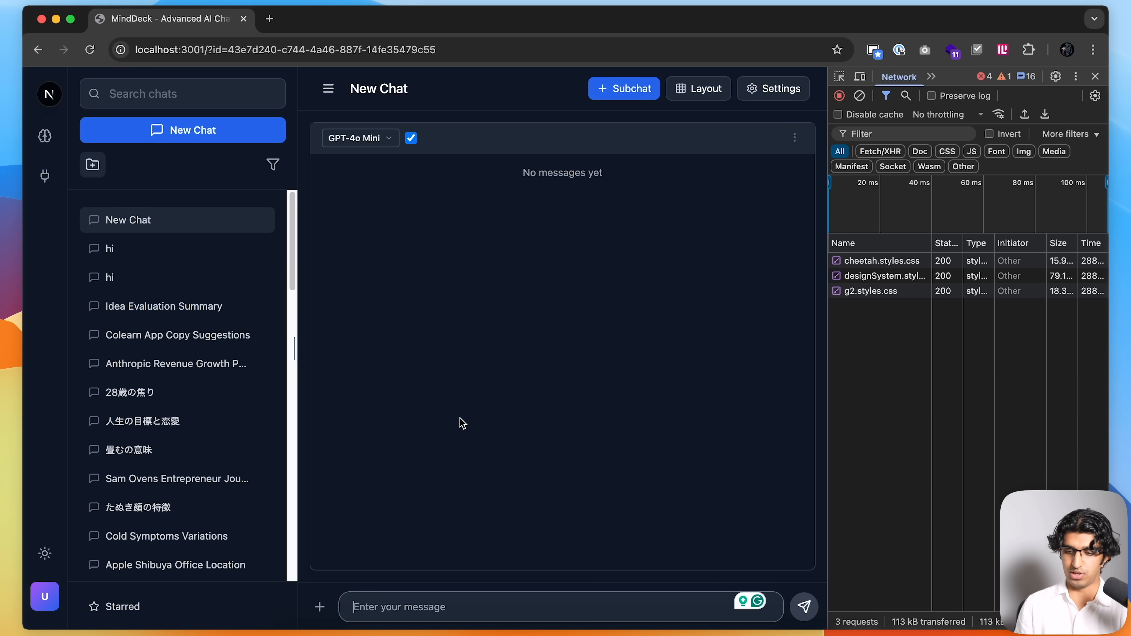
Ask GPT-4o Mini 'who won the first fifa world cup' via online search.
{"action": "type", "text": "who won the first fifa world cup. search"}
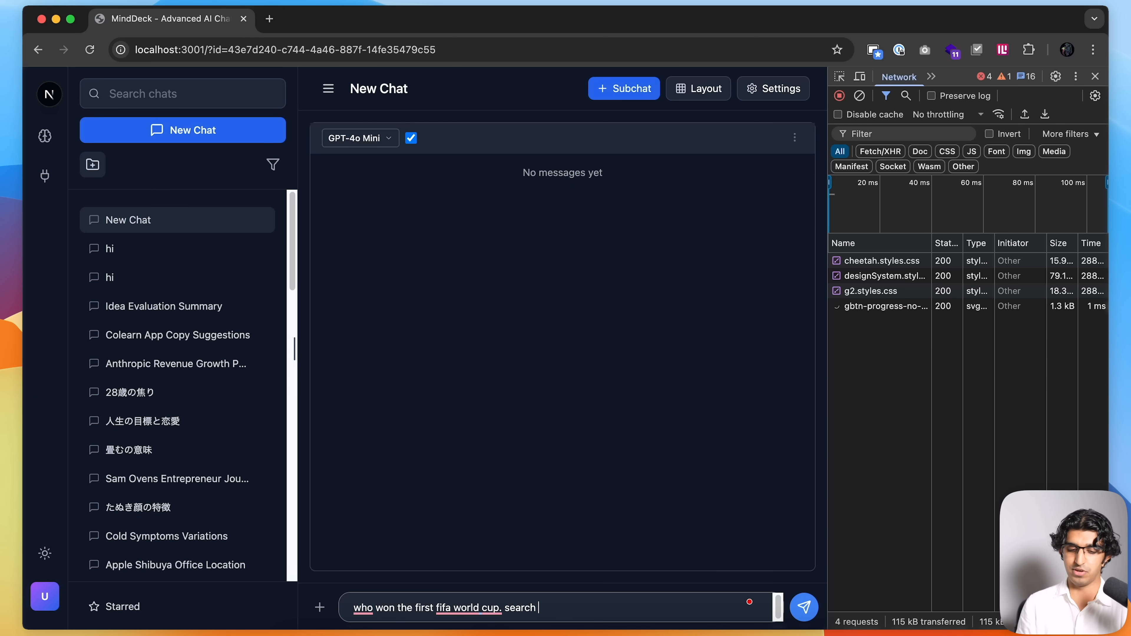
{"action": "left_click", "coordinate": [803, 607]}
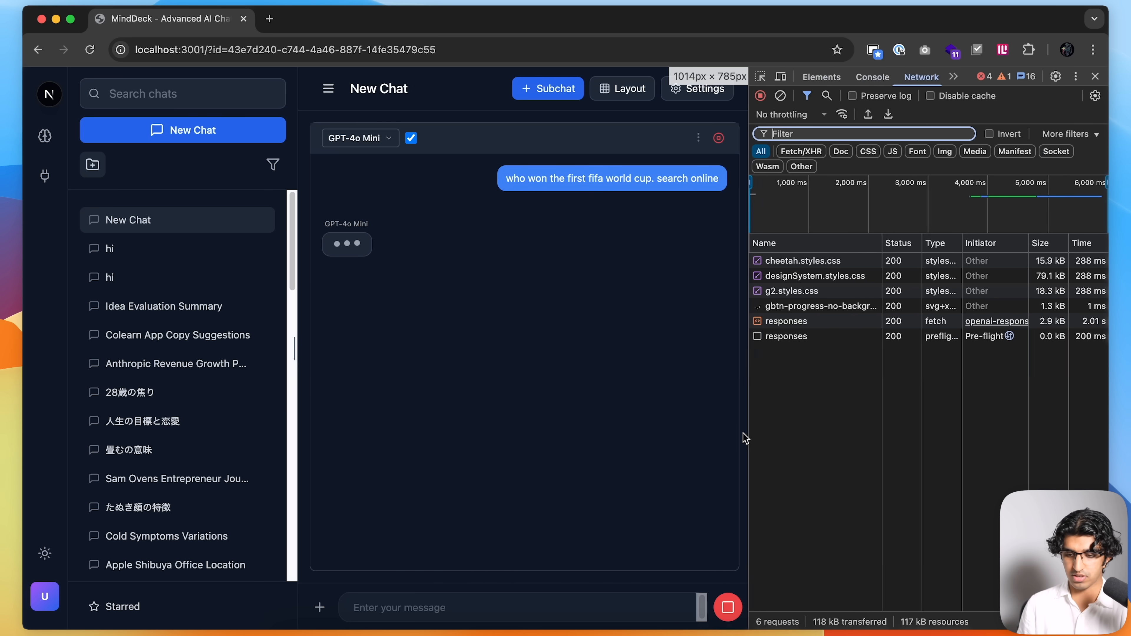
Inspect the streamed response for mcp_call events, then close the developer tools.
{"action": "left_click", "coordinate": [784, 321]}
{"action": "type", "text": "mcp"}
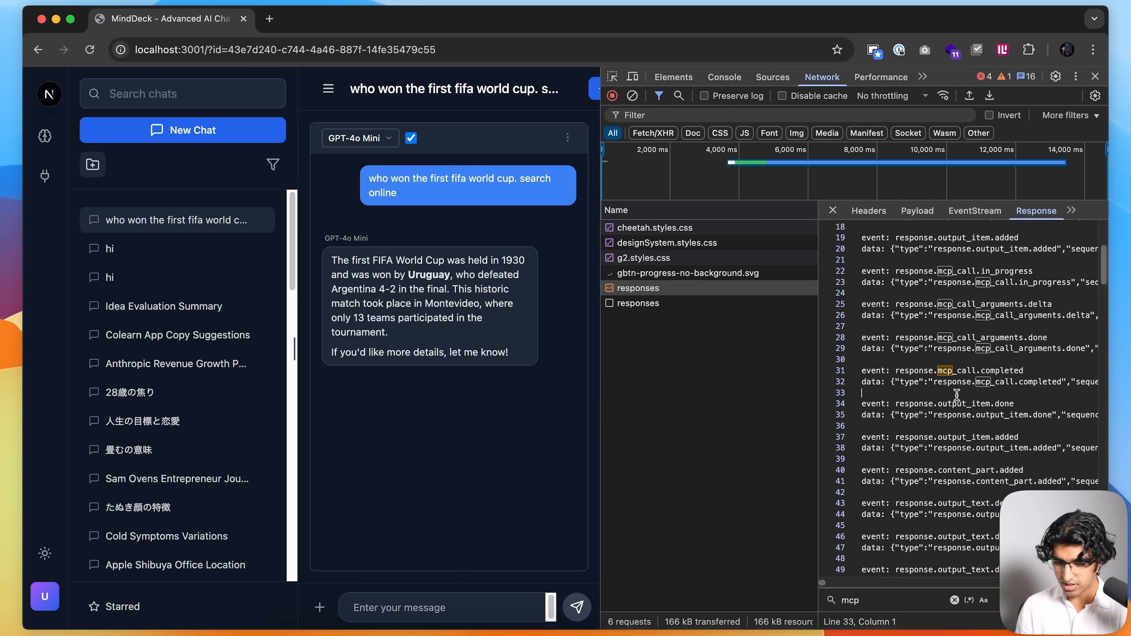
{"action": "left_click_drag", "start_coordinate": [858, 271], "coordinate": [960, 392]}
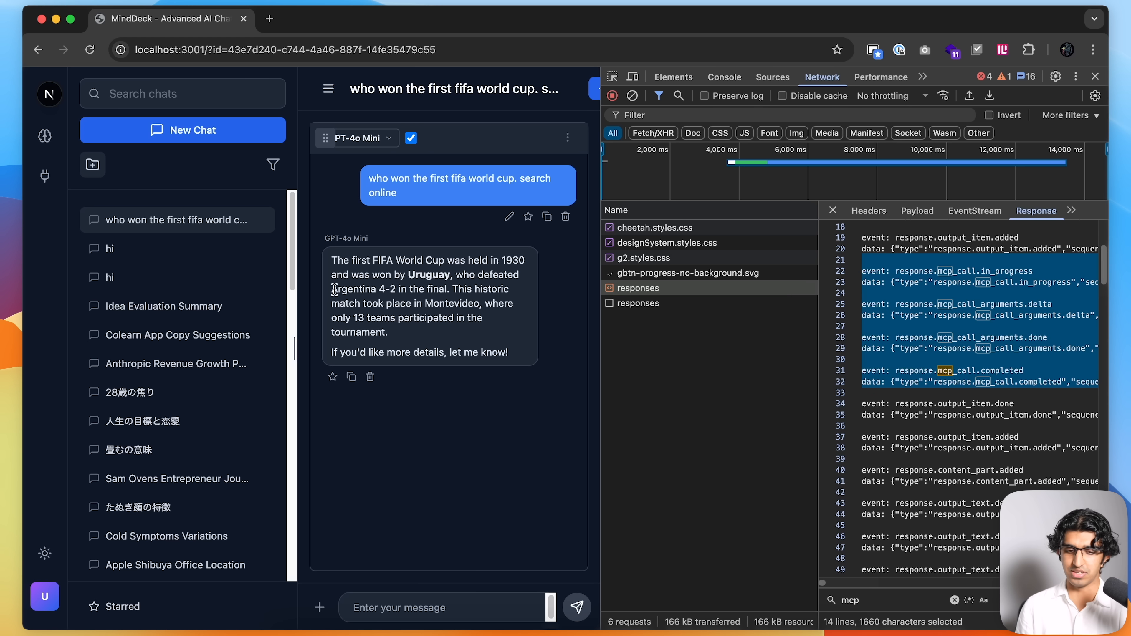
{"action": "mouse_move", "coordinate": [526, 287]}
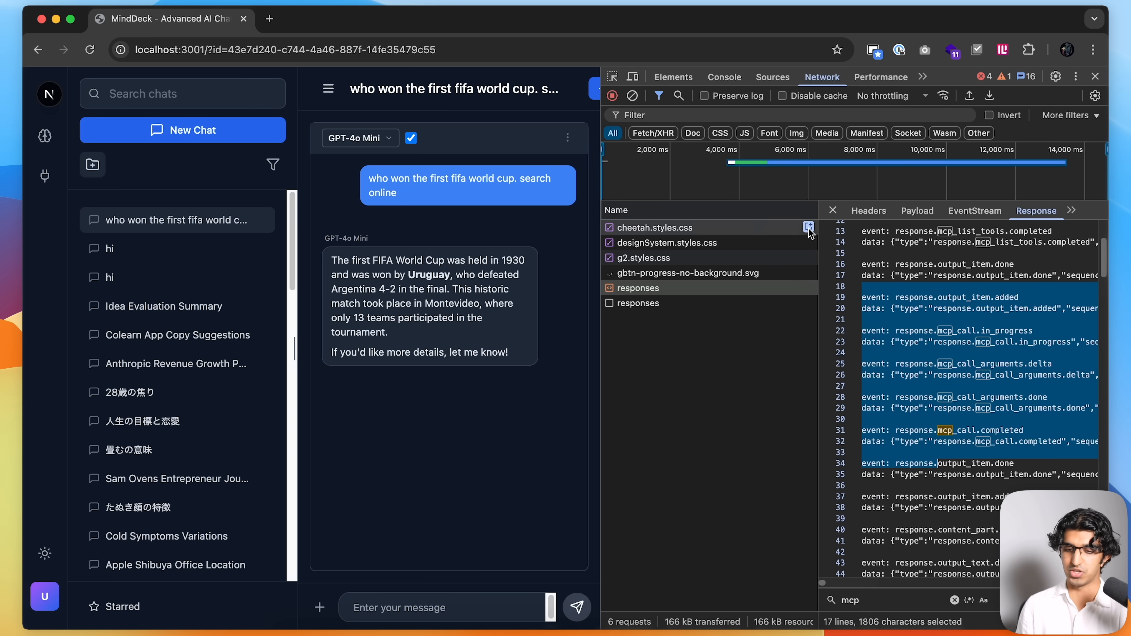
{"action": "left_click", "coordinate": [1095, 77]}
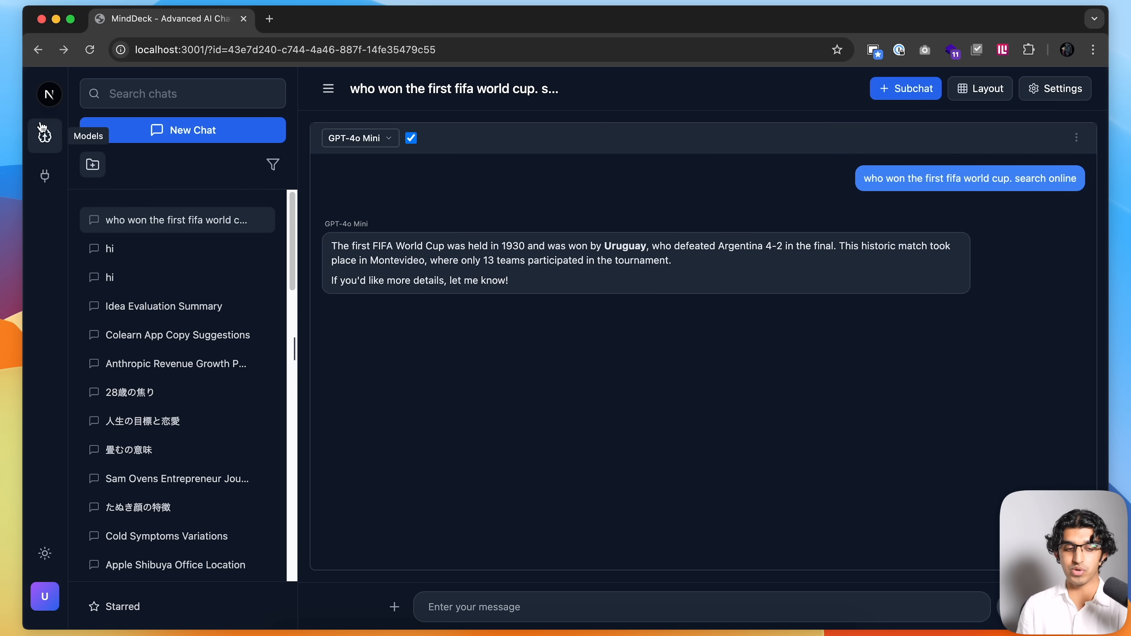
View the model settings and MCP pages, then load the second build at localhost:3003 in a new tab.
{"action": "left_click", "coordinate": [44, 135]}
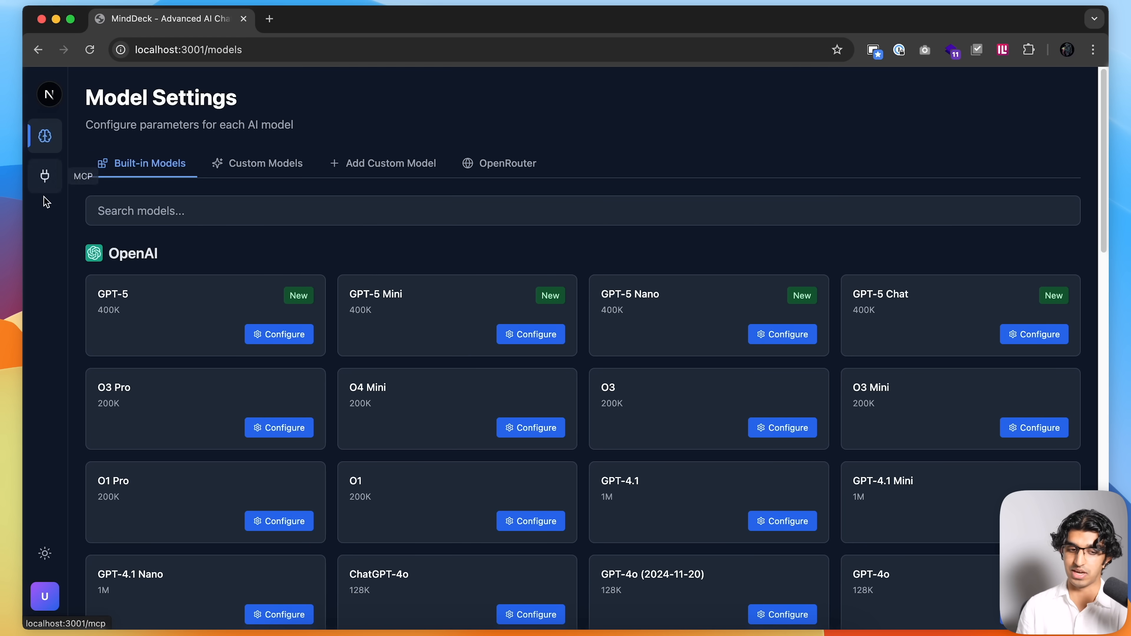
{"action": "left_click", "coordinate": [44, 176]}
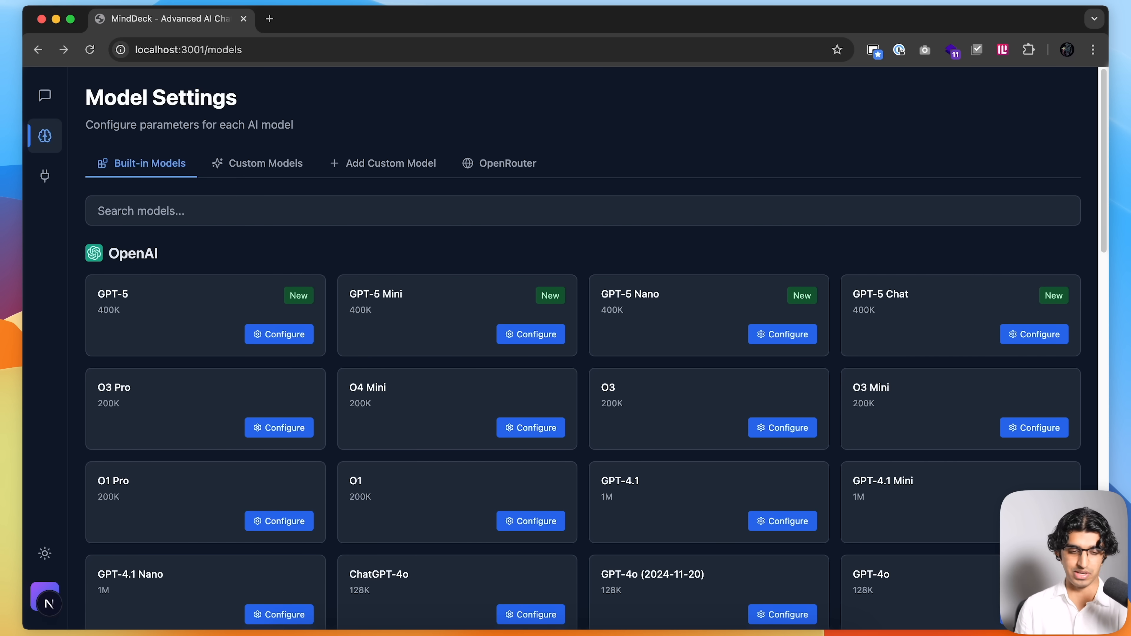
{"action": "left_click", "coordinate": [438, 19]}
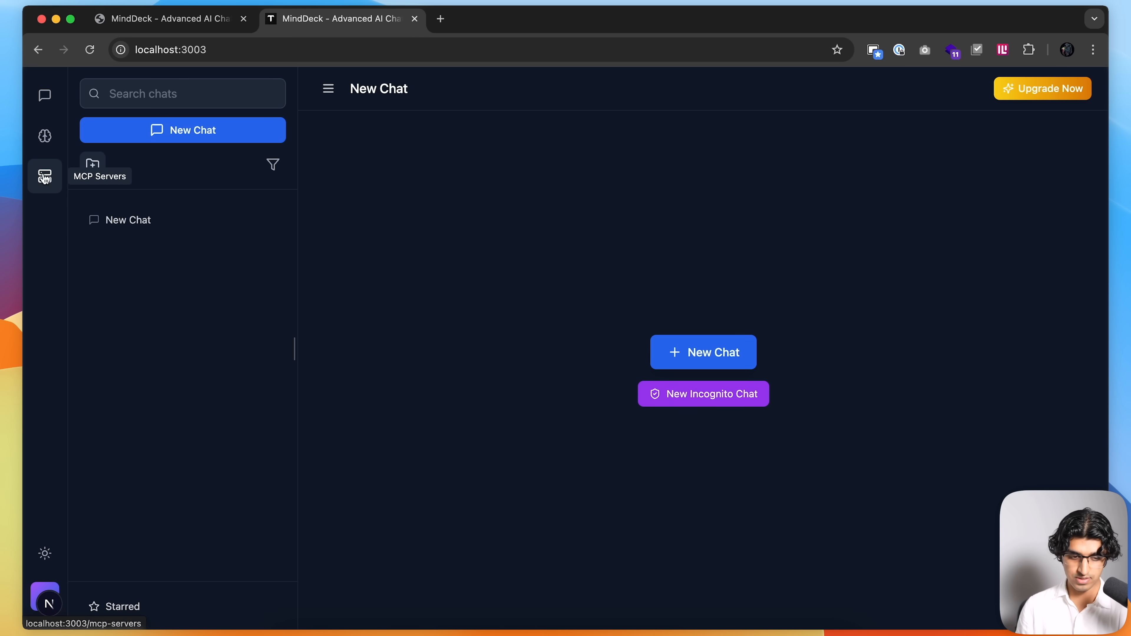
On the second build's MCP Servers page, toggle the second Tavily Search server on and back off.
{"action": "left_click", "coordinate": [44, 177]}
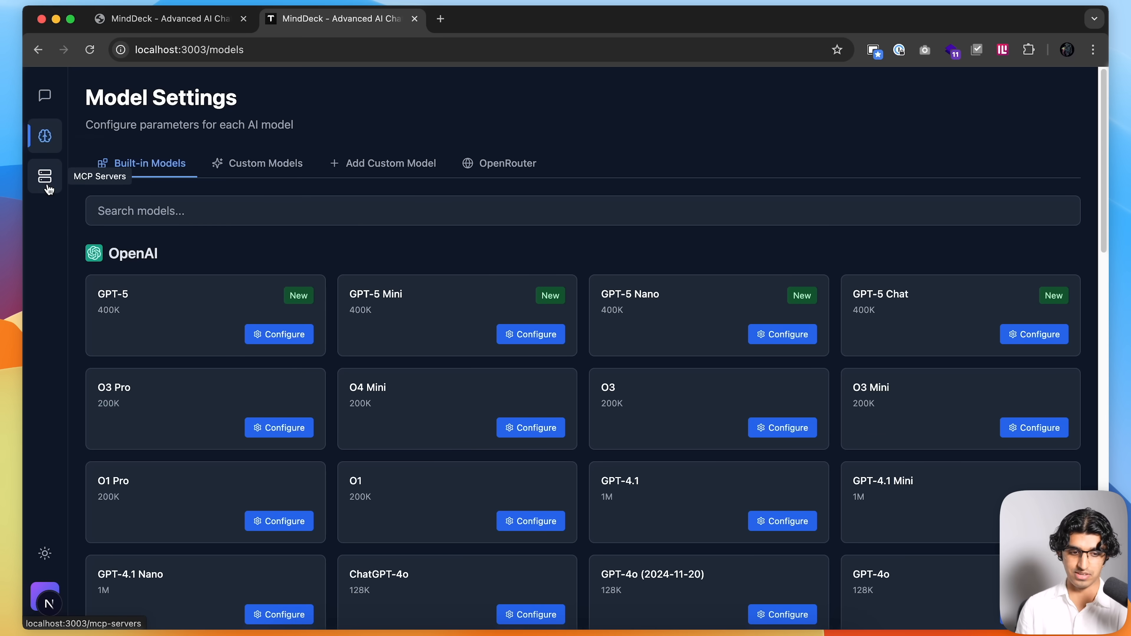
{"action": "left_click", "coordinate": [44, 175]}
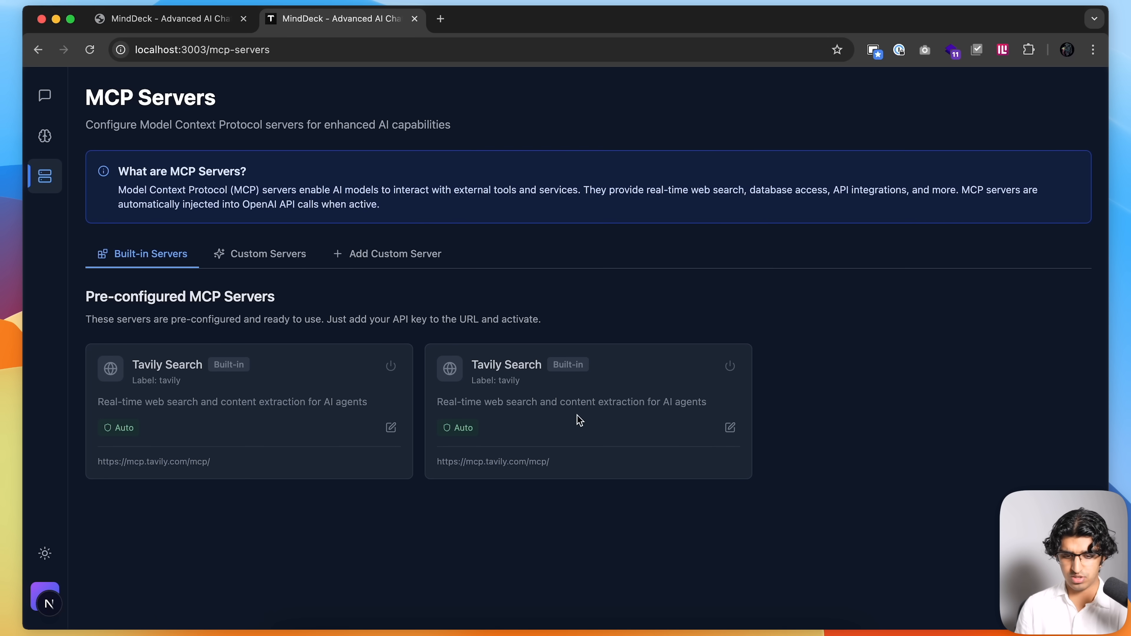
{"action": "mouse_move", "coordinate": [639, 385]}
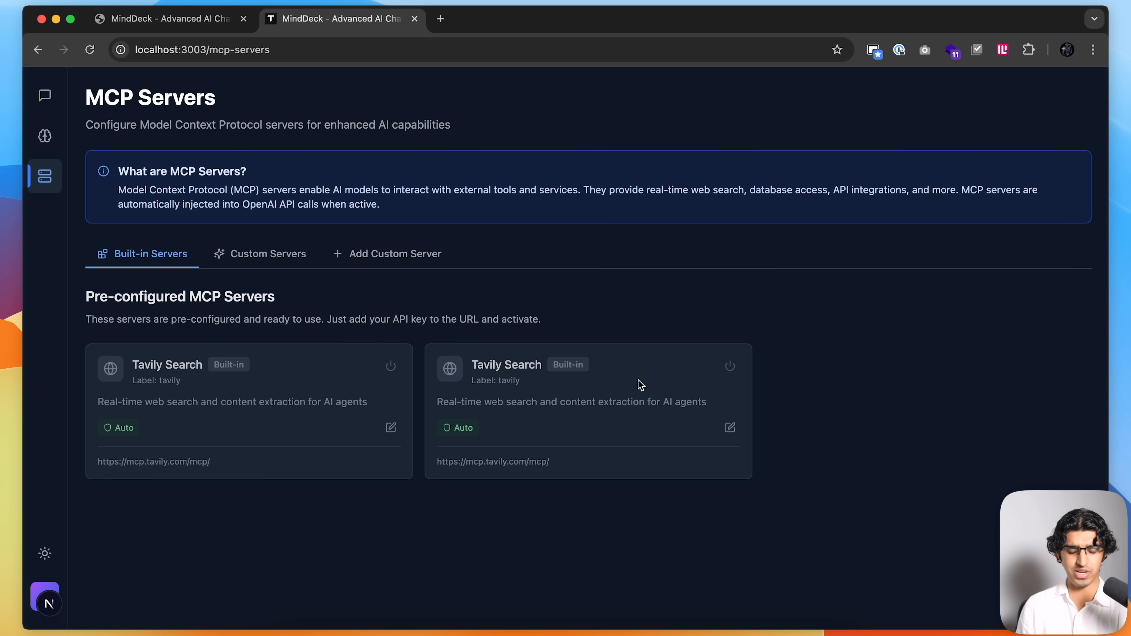
{"action": "left_click", "coordinate": [730, 367]}
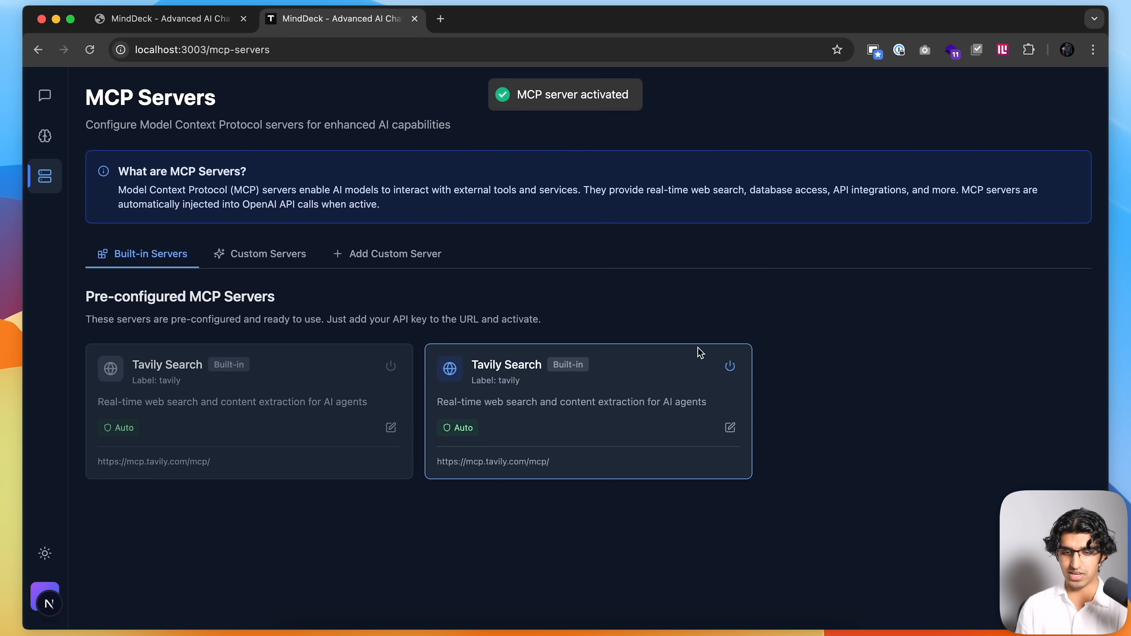
{"action": "left_click", "coordinate": [729, 366]}
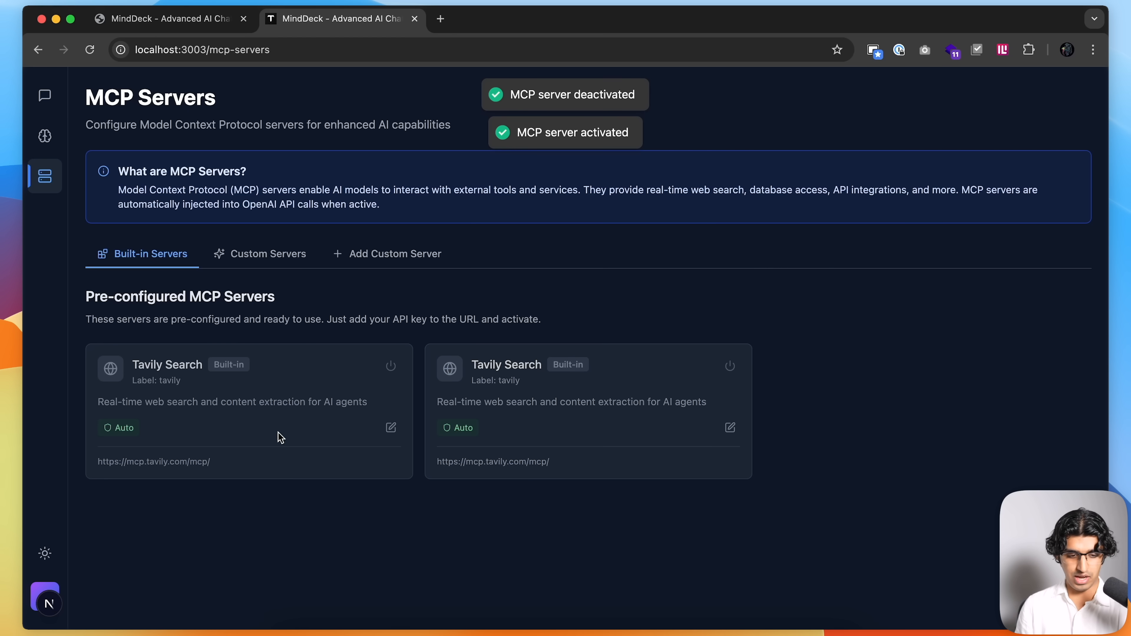
Review the Tavily server's edit form and cancel without changes.
{"action": "left_click", "coordinate": [395, 253]}
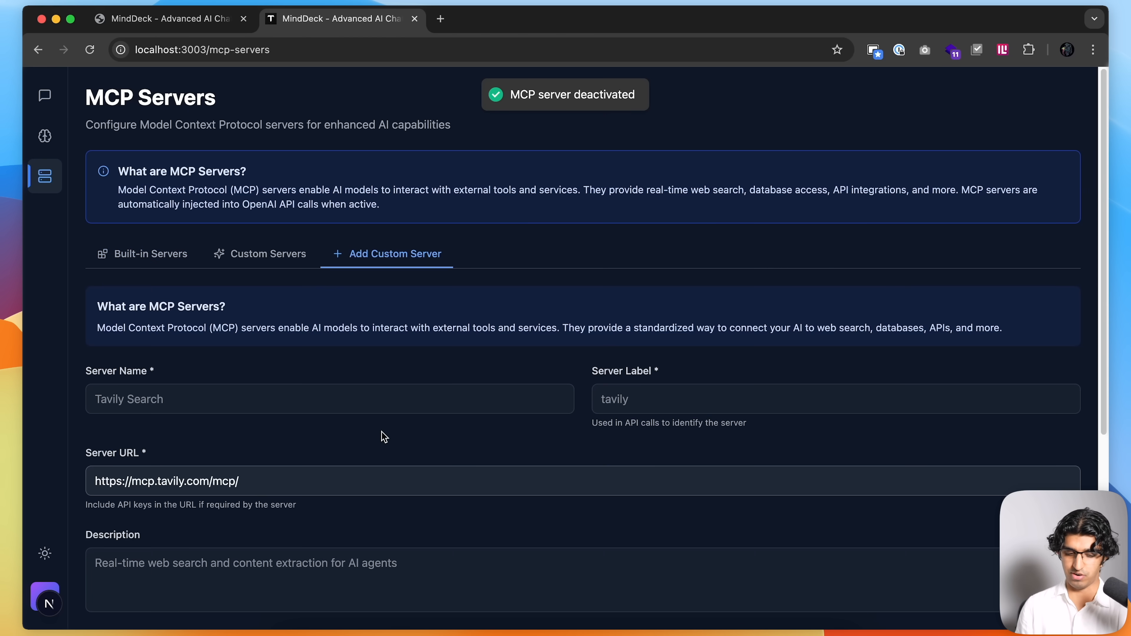
{"action": "scroll", "scroll_direction": "down", "scroll_amount": 3}
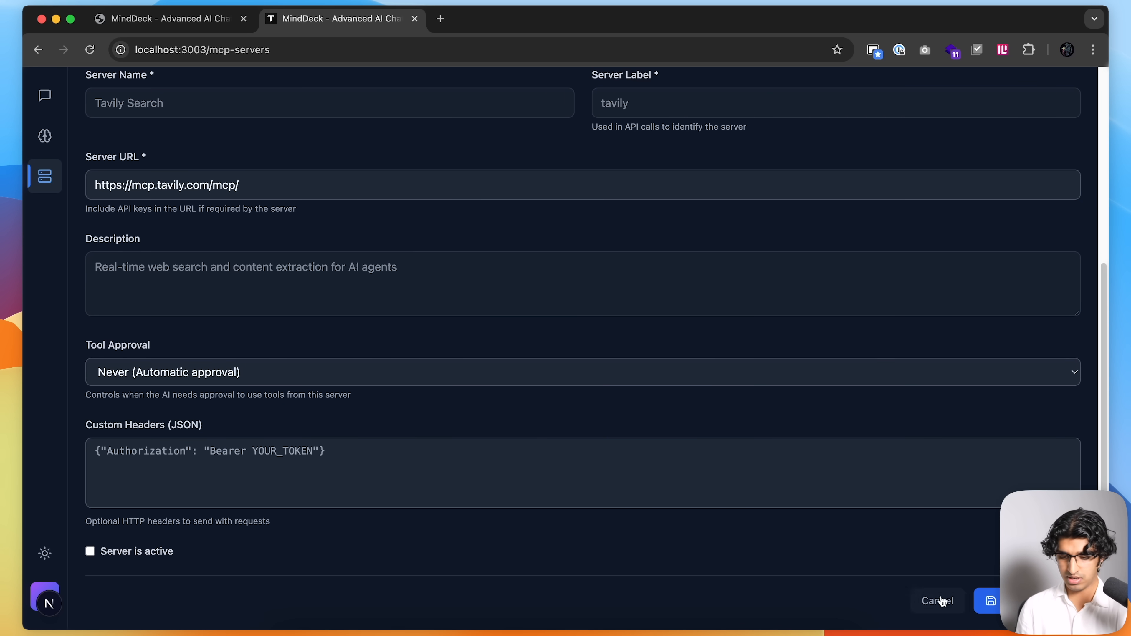
{"action": "left_click", "coordinate": [937, 601]}
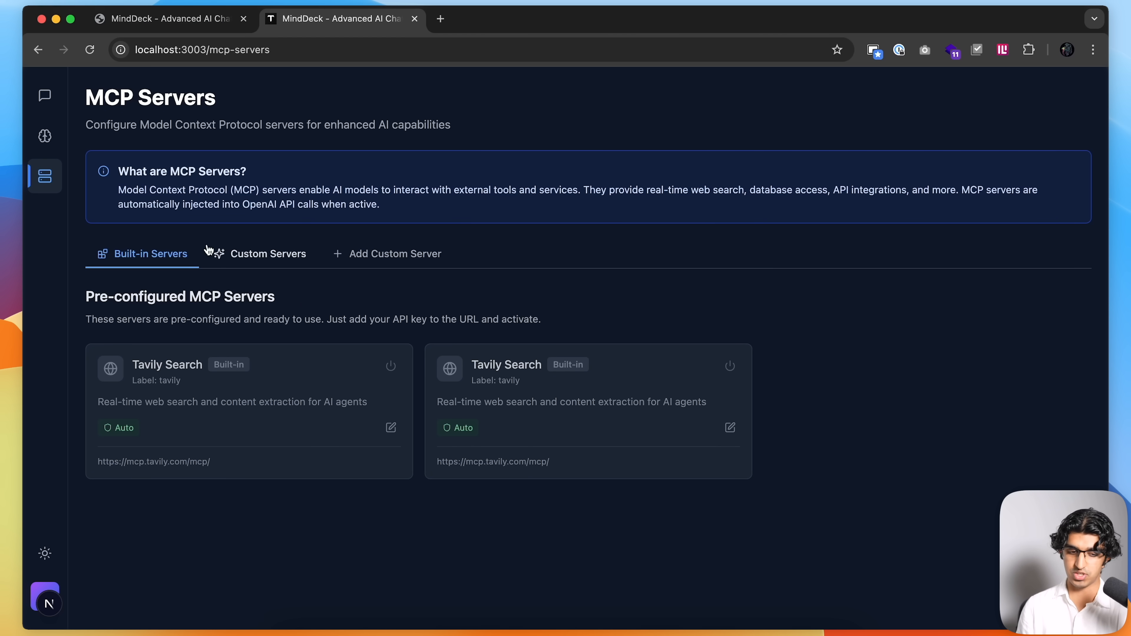
{"action": "mouse_move", "coordinate": [269, 49]}
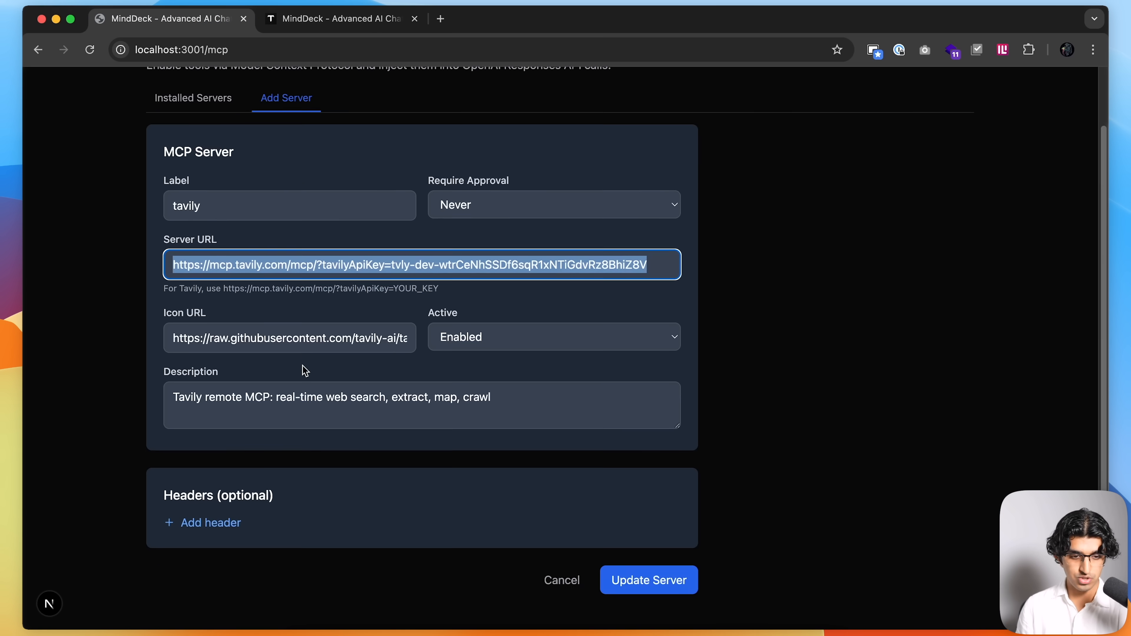
Mark the second build's Tavily server active with its API-key URL, save it, and start a new chat.
{"action": "left_click", "coordinate": [648, 580]}
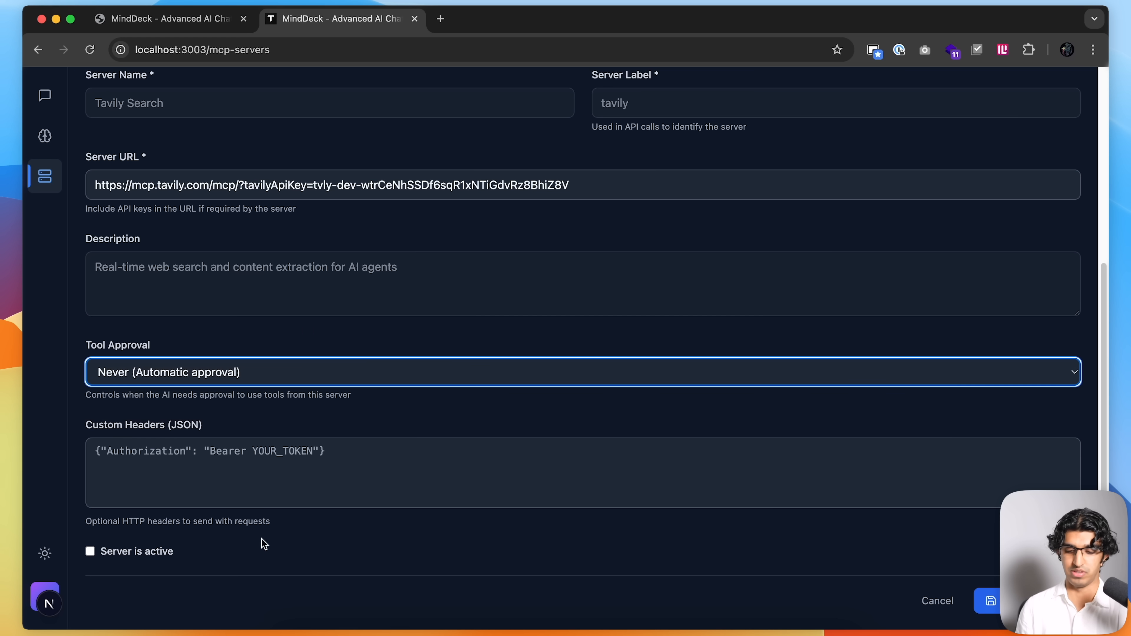
{"action": "left_click", "coordinate": [89, 552]}
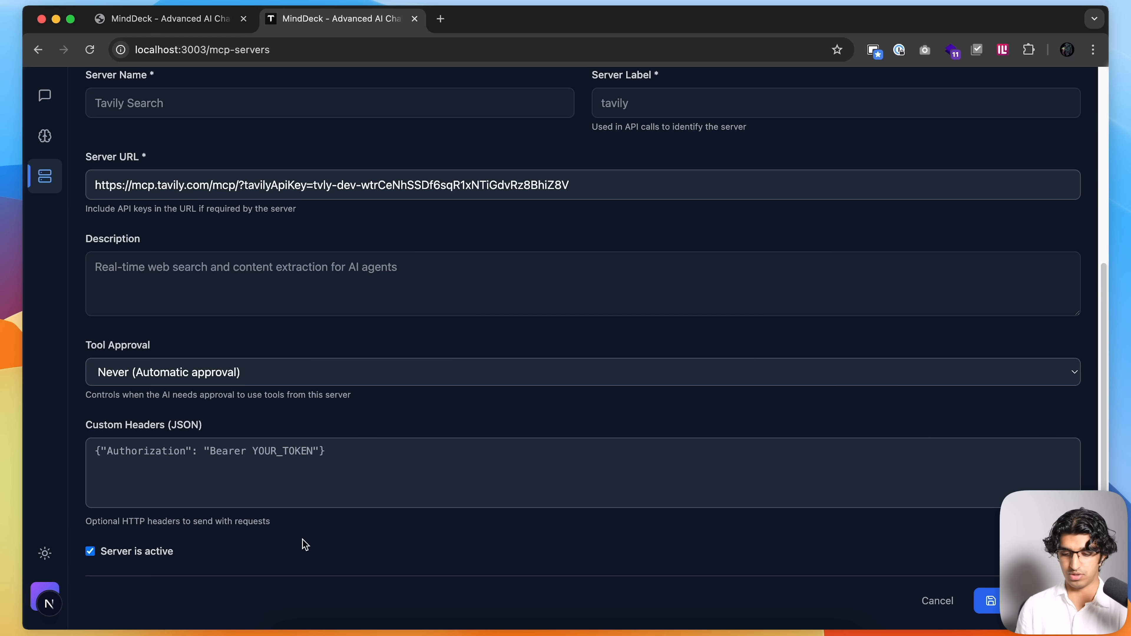
{"action": "left_click", "coordinate": [988, 601]}
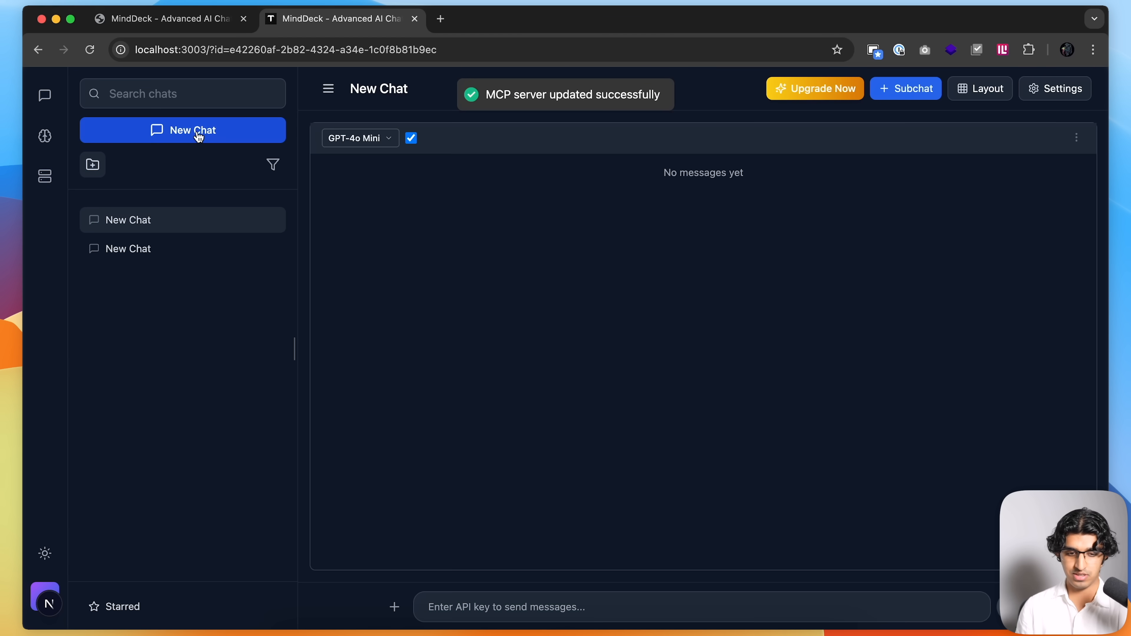
{"action": "left_click", "coordinate": [1054, 88]}
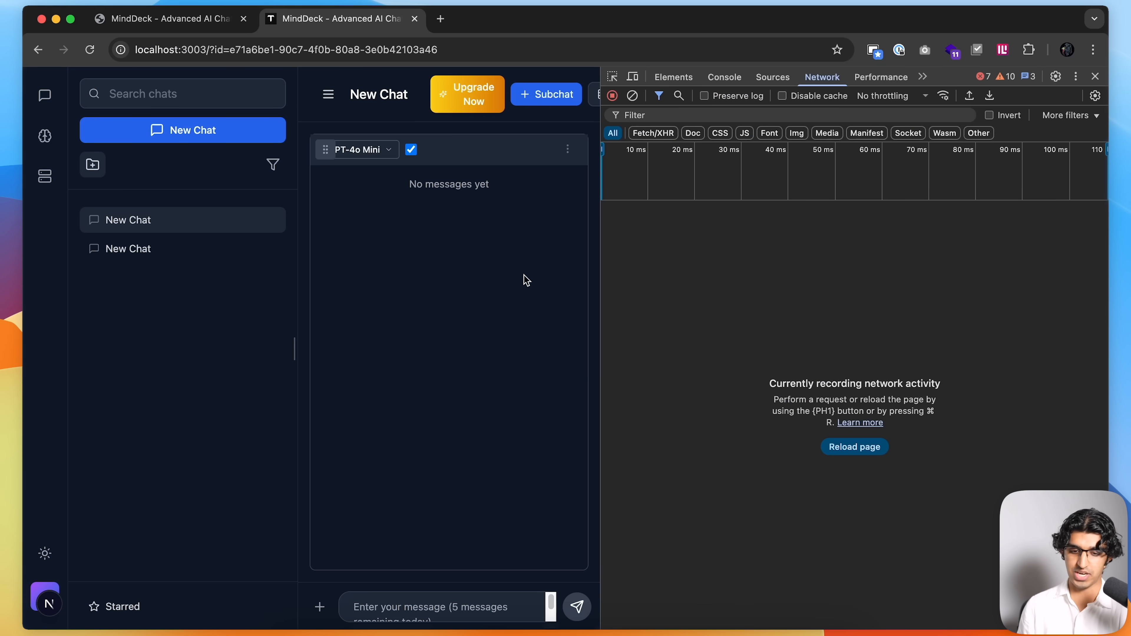
Ask 'who won the first fifa world cup. search online' in the new chat.
{"action": "type", "text": "who won the first fifa world cup. search online"}
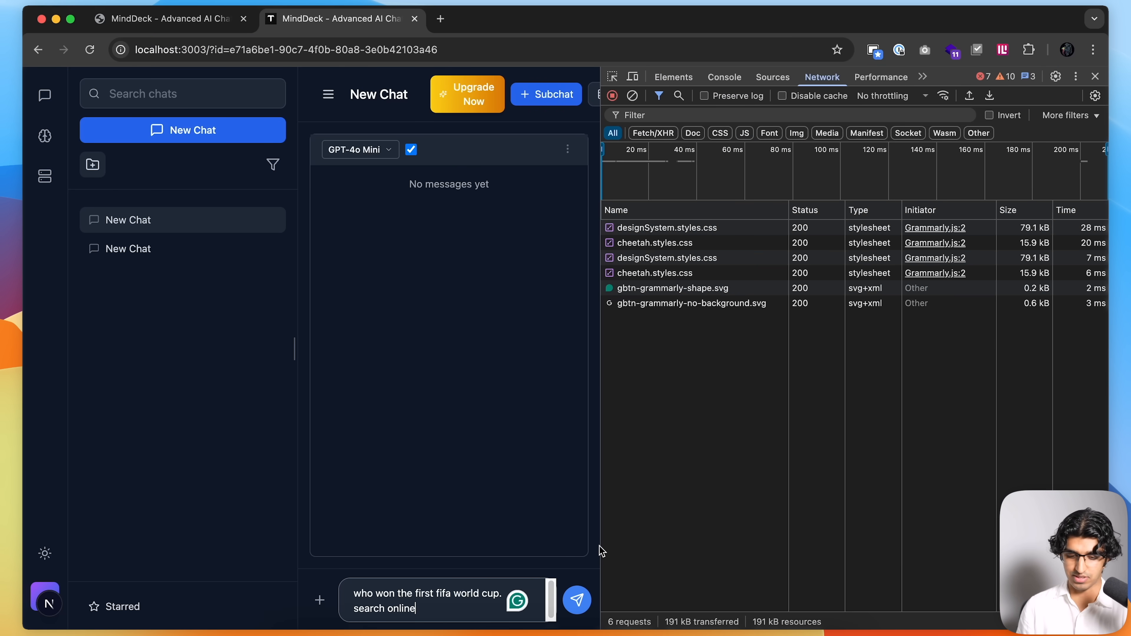
{"action": "left_click", "coordinate": [576, 600]}
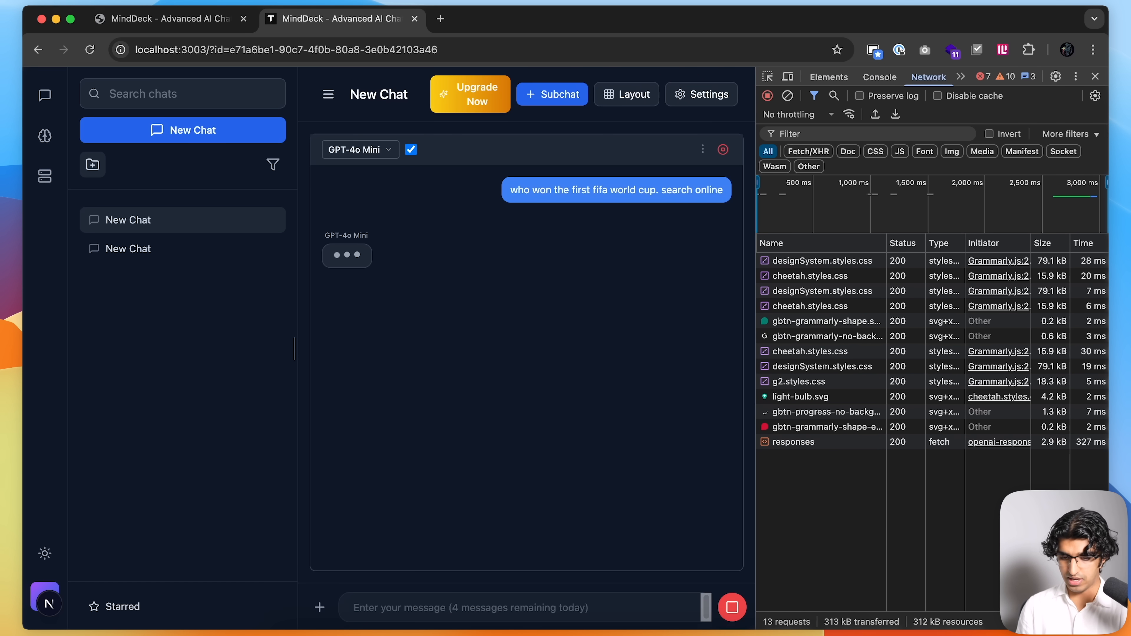
Verify the request payload's tools include the Tavily MCP and find mcp events in the streamed response.
{"action": "left_click", "coordinate": [794, 441]}
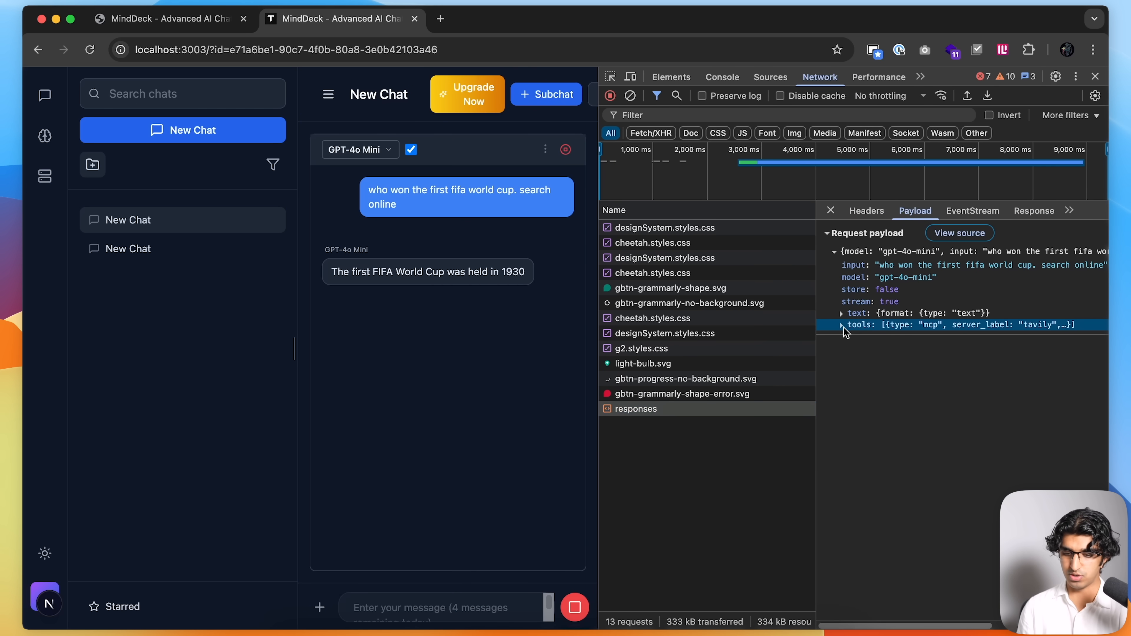
{"action": "left_click", "coordinate": [842, 324]}
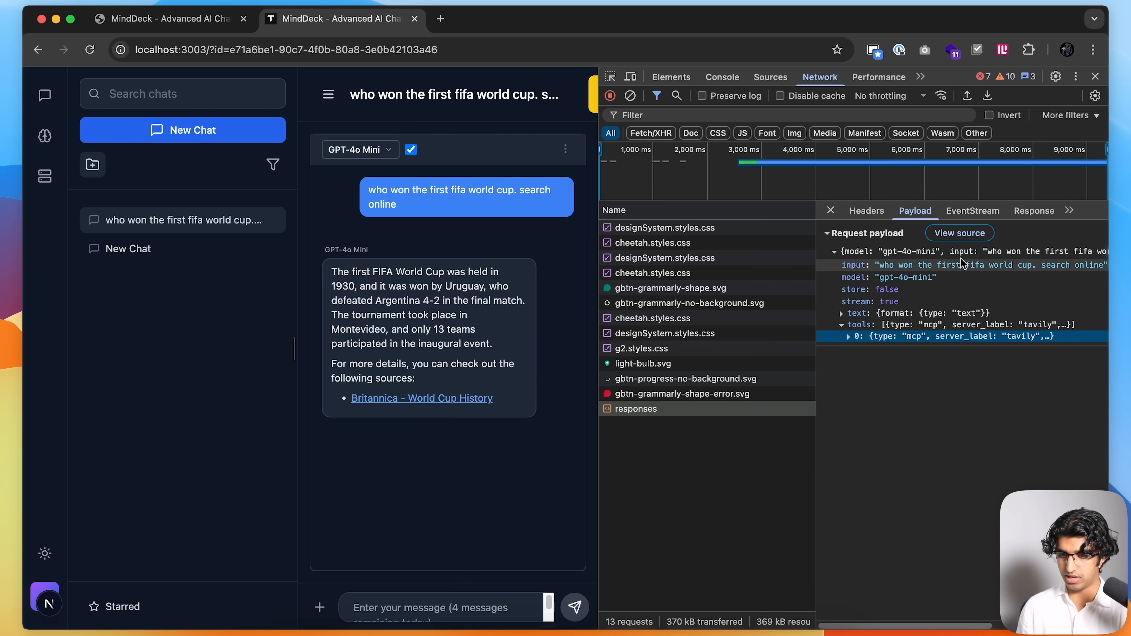
{"action": "left_click", "coordinate": [1033, 211]}
{"action": "type", "text": "mcp"}
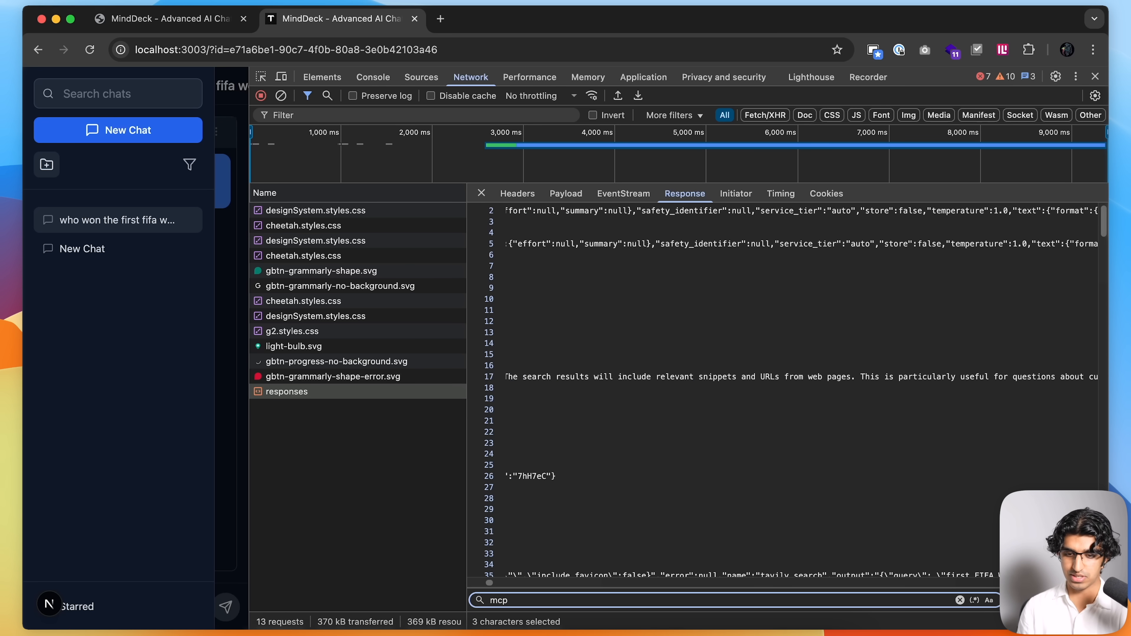
{"action": "scroll", "scroll_direction": "down", "scroll_amount": 3}
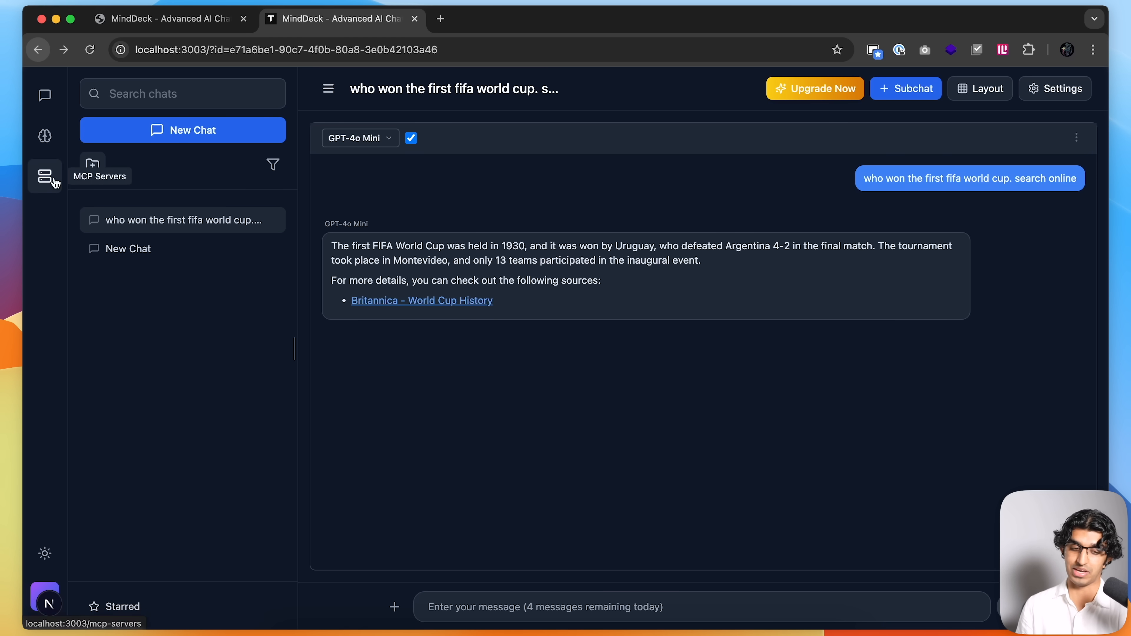
Review the blank Add Custom Server form on the MCP Servers page, including its Tool Approval choices.
{"action": "left_click", "coordinate": [44, 176]}
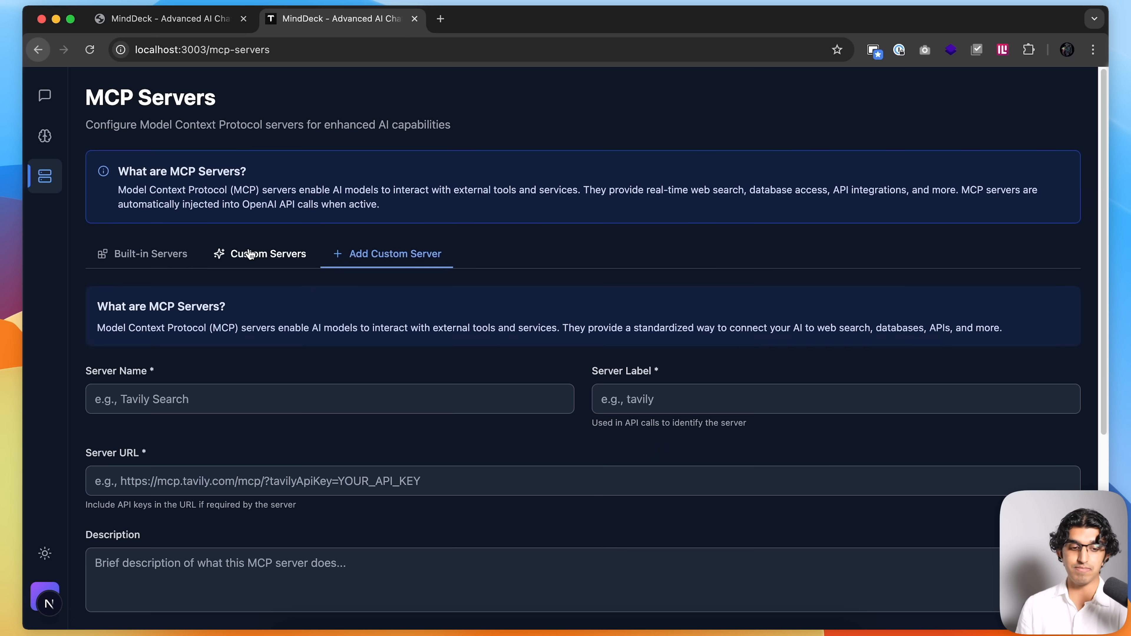
{"action": "left_click", "coordinate": [268, 253]}
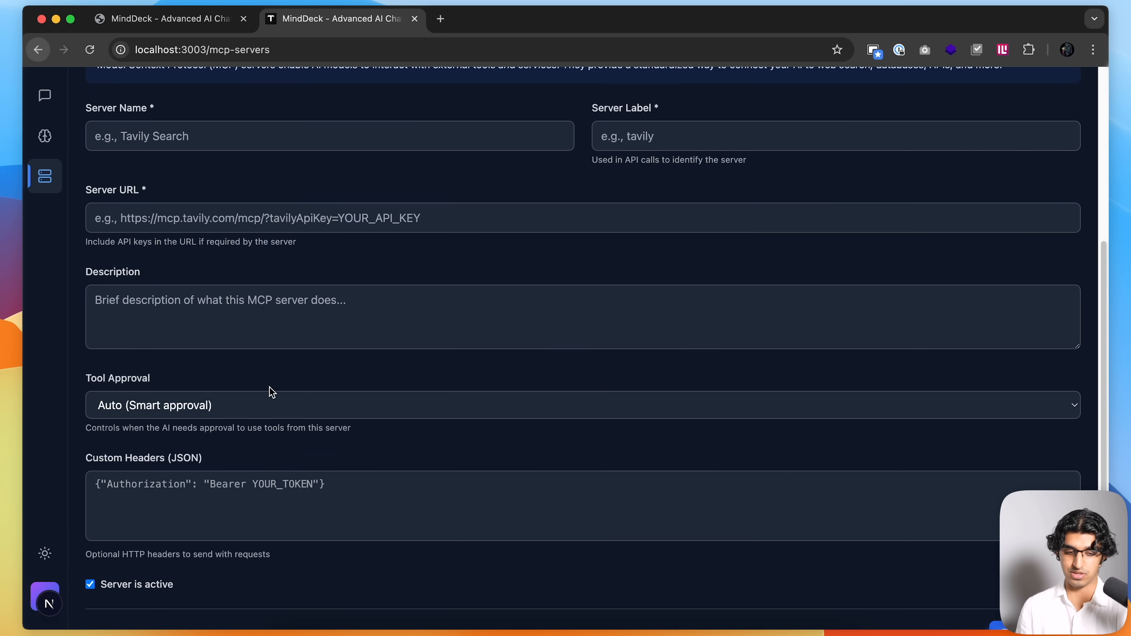
{"action": "left_click", "coordinate": [582, 405]}
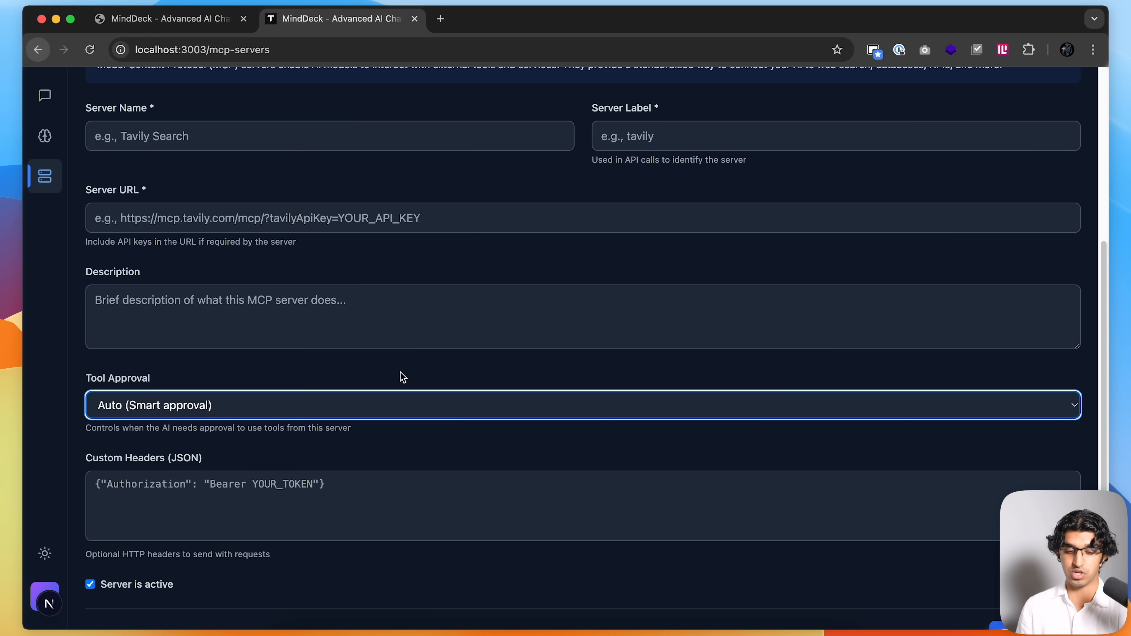
{"action": "scroll", "scroll_direction": "down", "scroll_amount": 3}
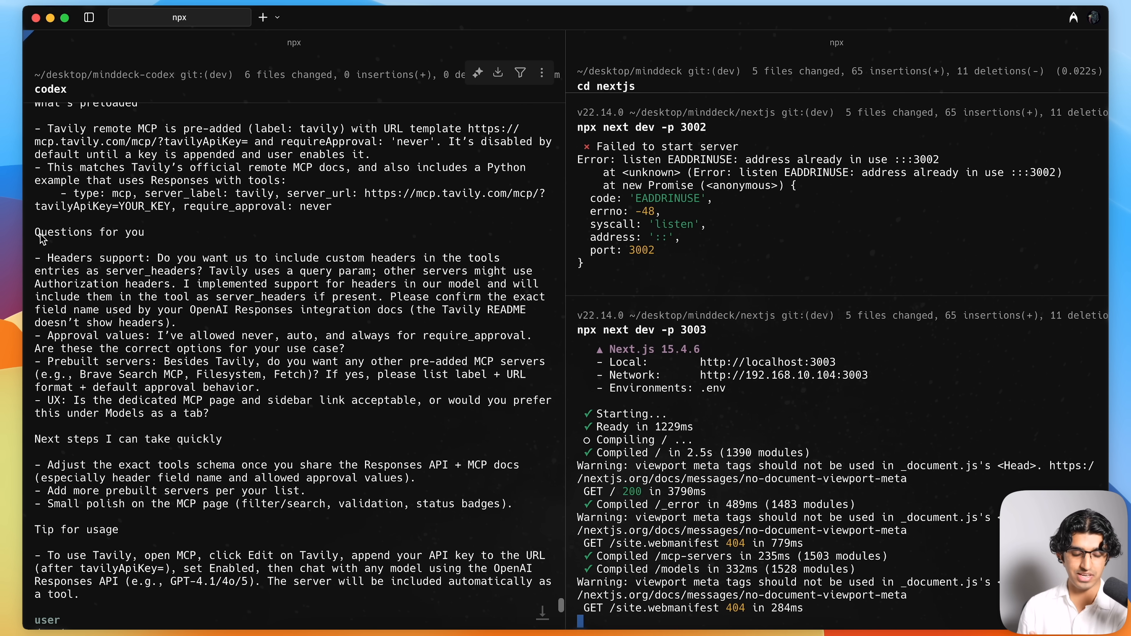
Select Codex's Tavily MCP summary text in the Warp output pane.
{"action": "left_click_drag", "start_coordinate": [39, 231], "coordinate": [280, 428]}
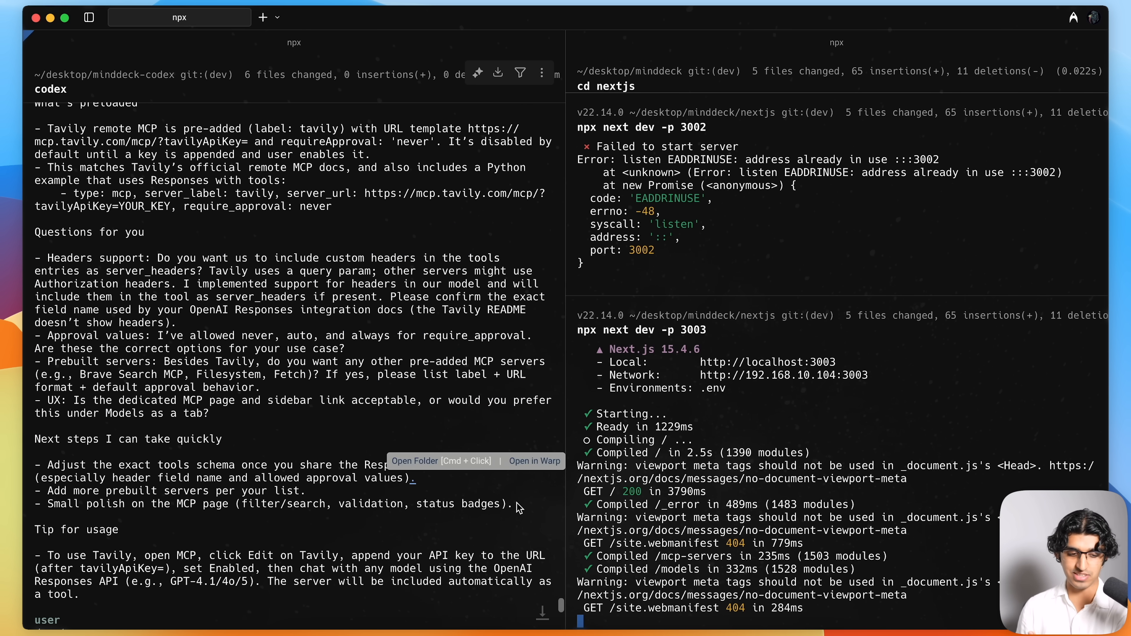
{"action": "mouse_move", "coordinate": [224, 460]}
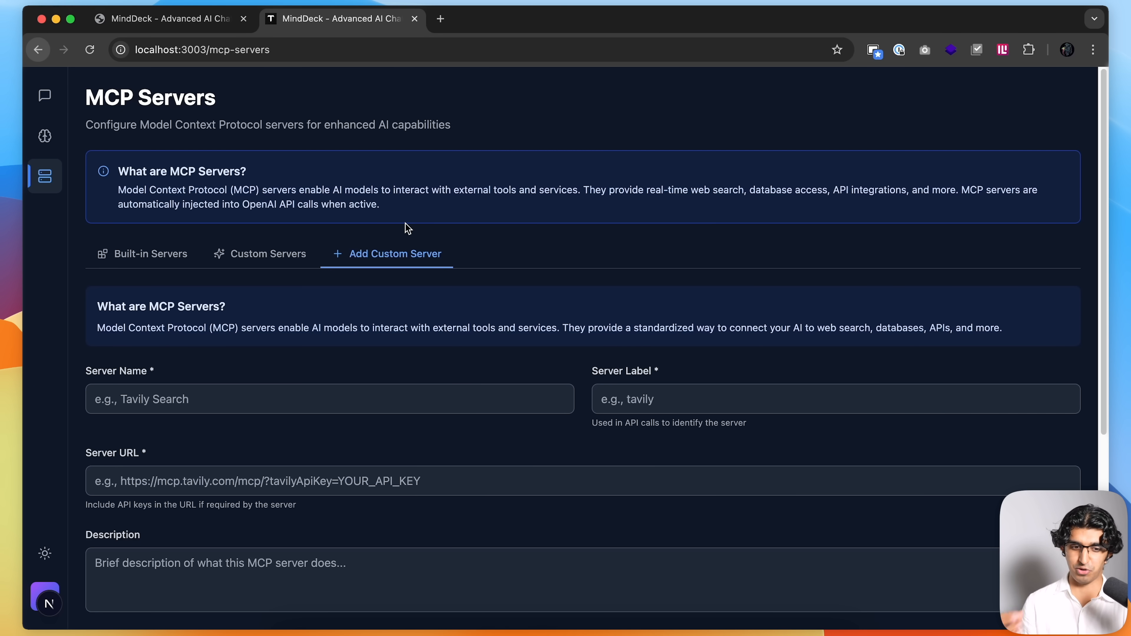
Set the built-in Tavily Search server to Always require manual approval and save it.
{"action": "left_click", "coordinate": [151, 254]}
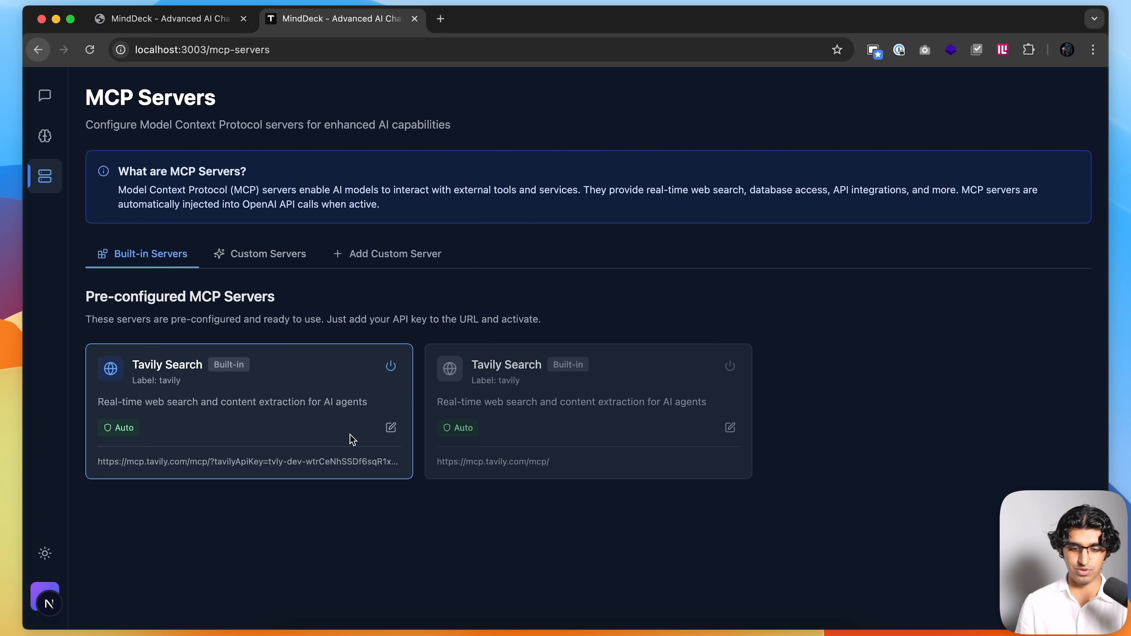
{"action": "left_click", "coordinate": [395, 253]}
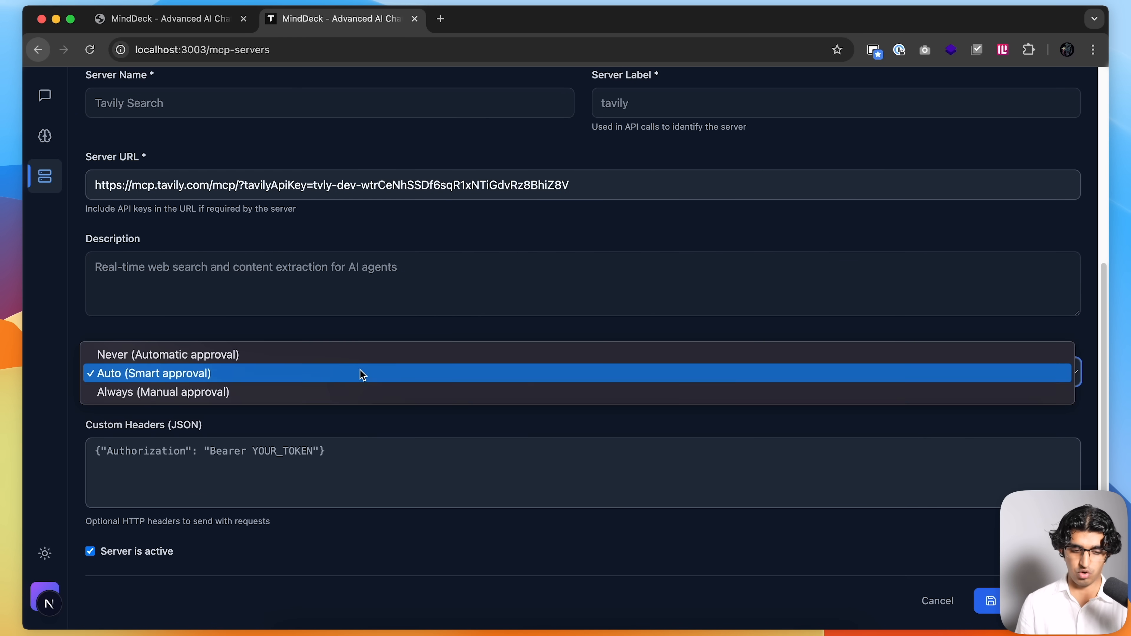
{"action": "left_click", "coordinate": [988, 601]}
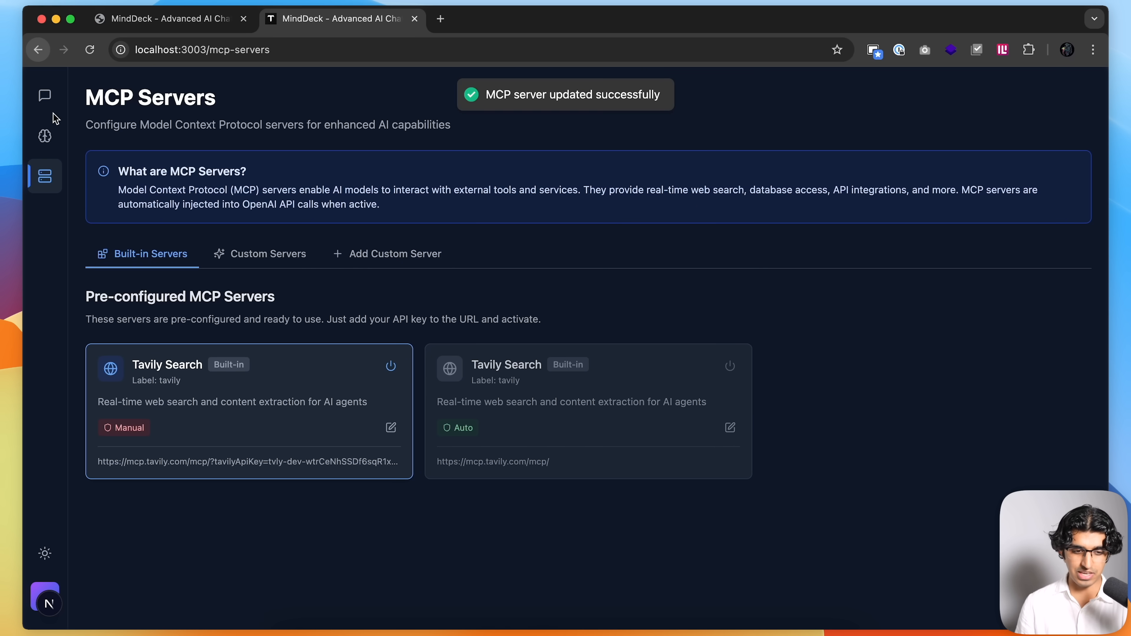
Return to the FIFA World Cup chat and draft a follow-up about the following world cup.
{"action": "left_click", "coordinate": [44, 95]}
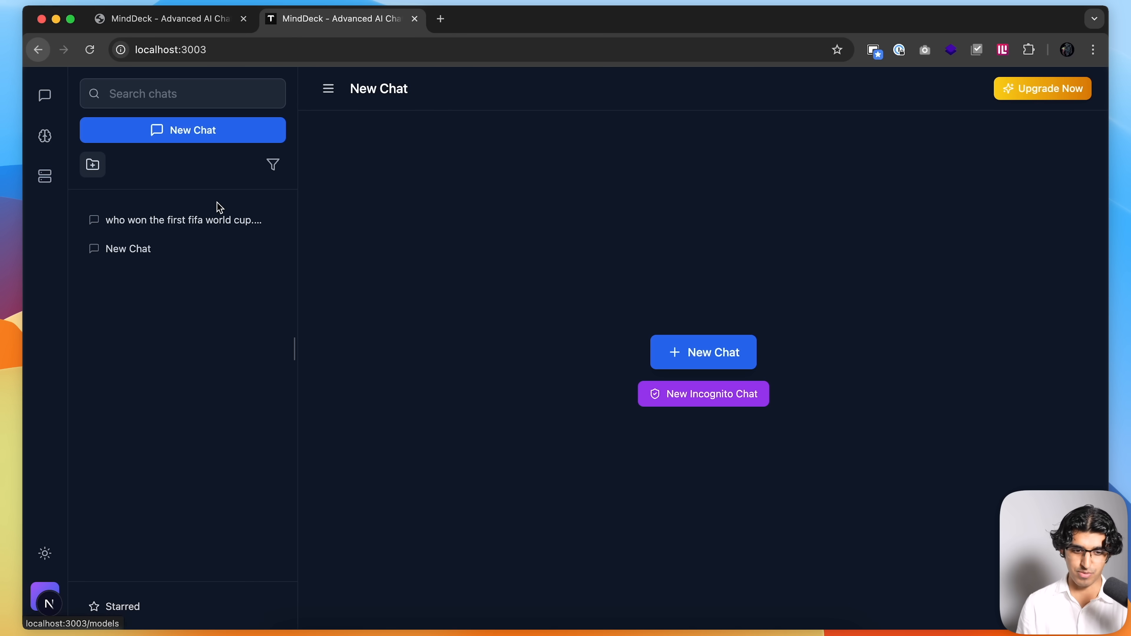
{"action": "left_click", "coordinate": [182, 220]}
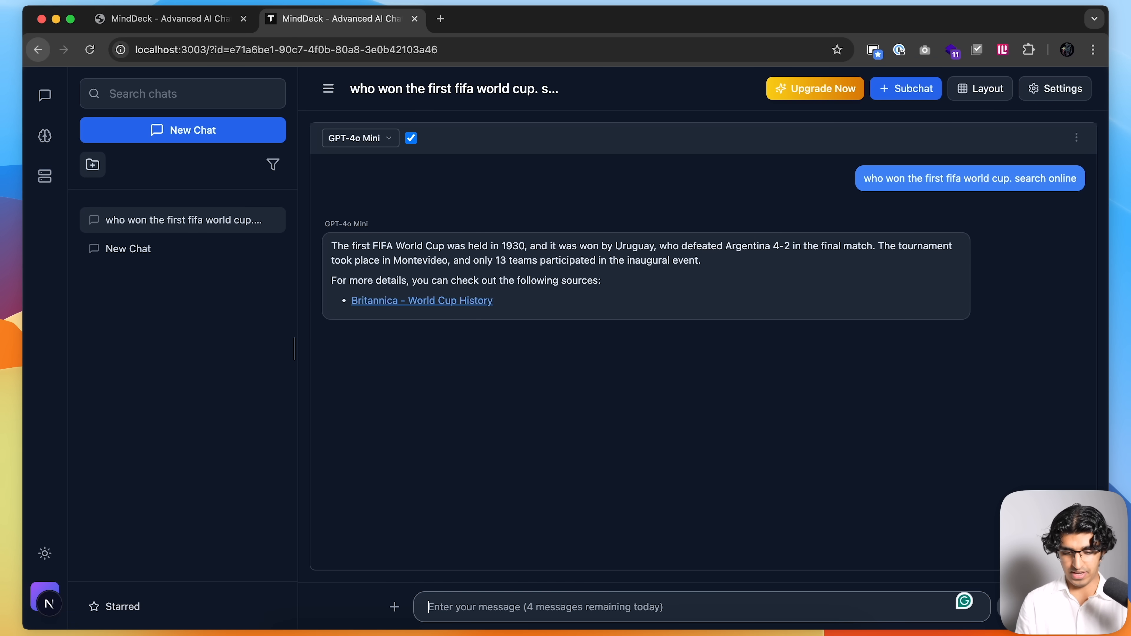
{"action": "type", "text": "how about the followi"}
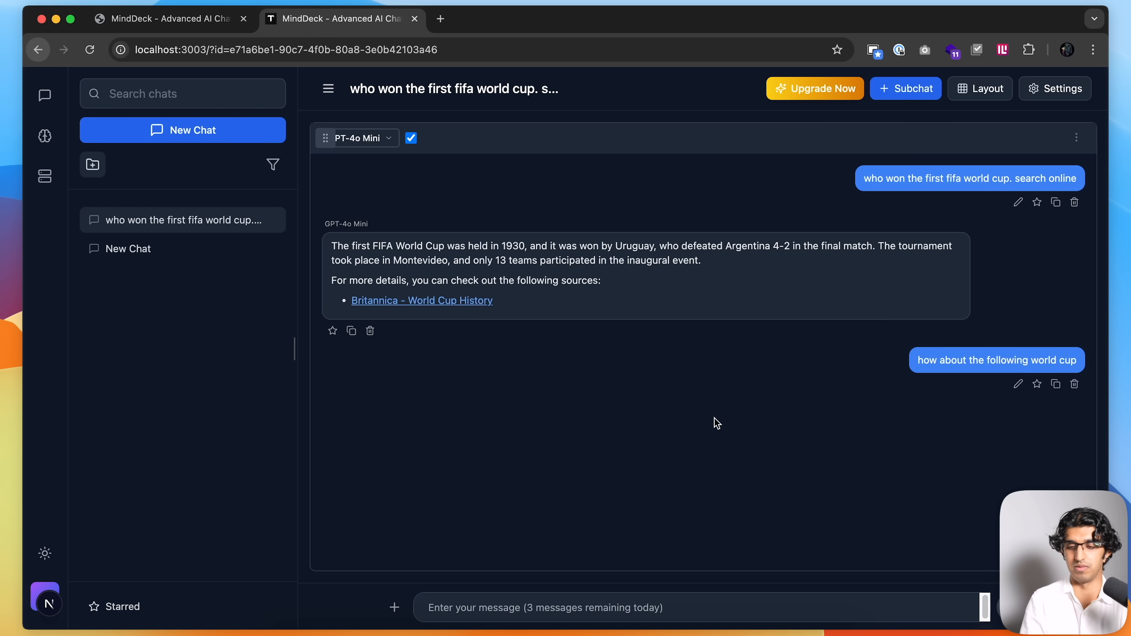
Switch to the Excalidraw Codex vs Claude Code board.
{"action": "left_click", "coordinate": [166, 19]}
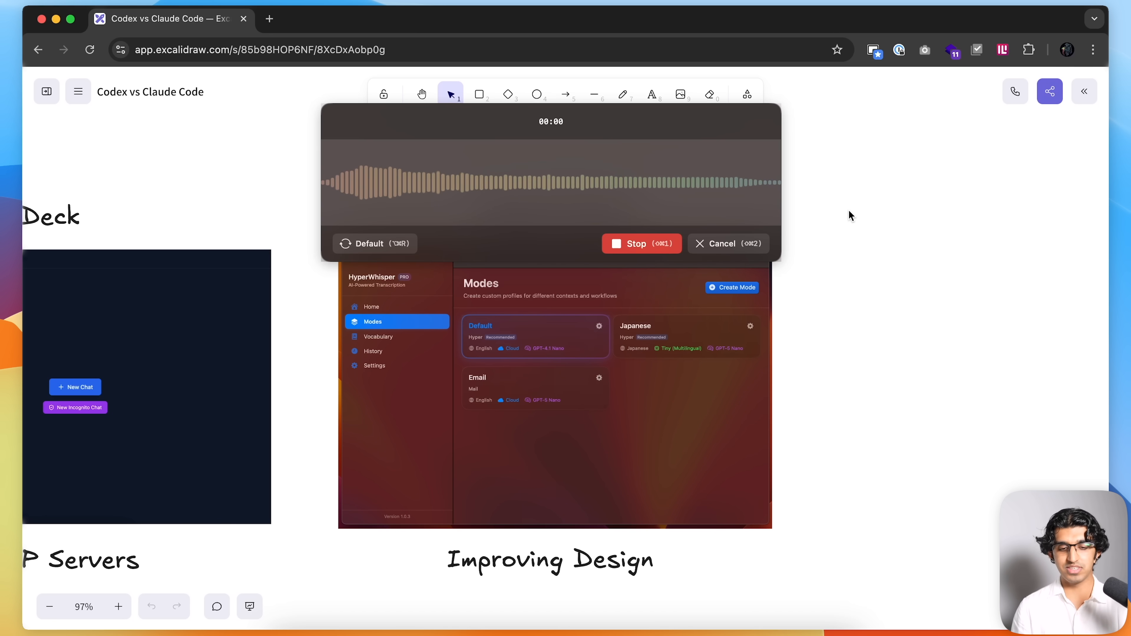
{"action": "mouse_move", "coordinate": [828, 222]}
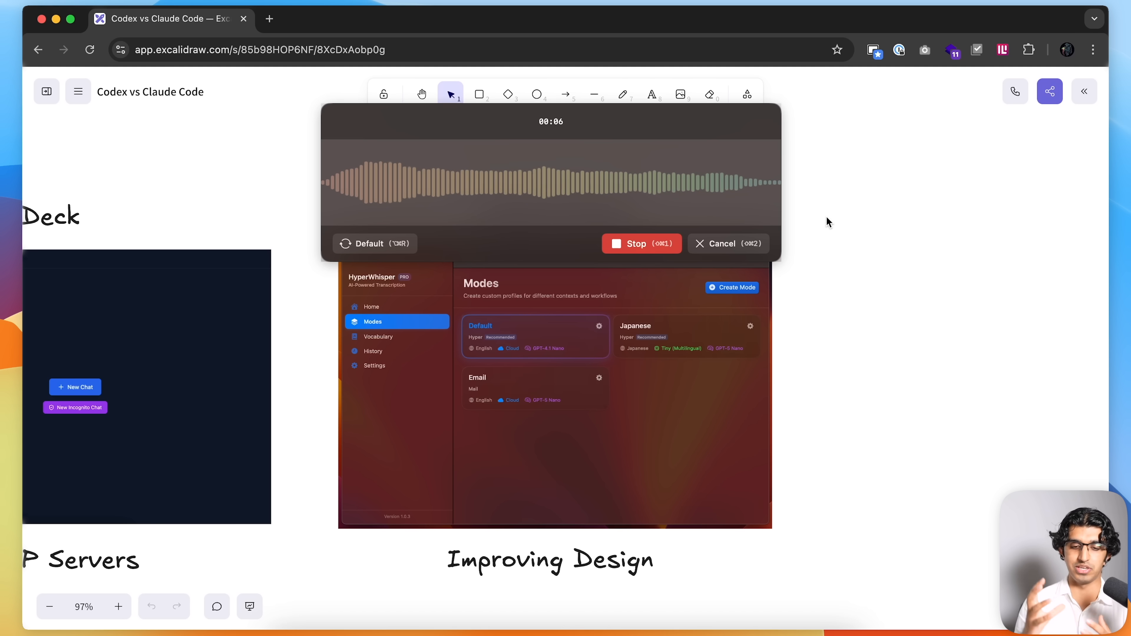
{"action": "mouse_move", "coordinate": [710, 212]}
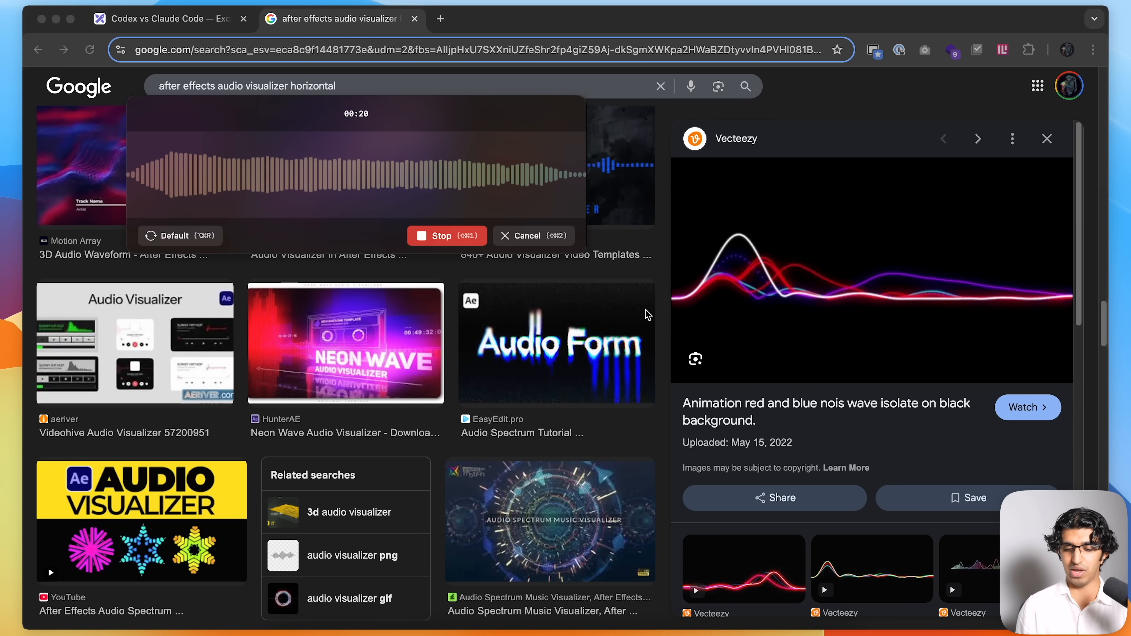
{"action": "mouse_move", "coordinate": [818, 333]}
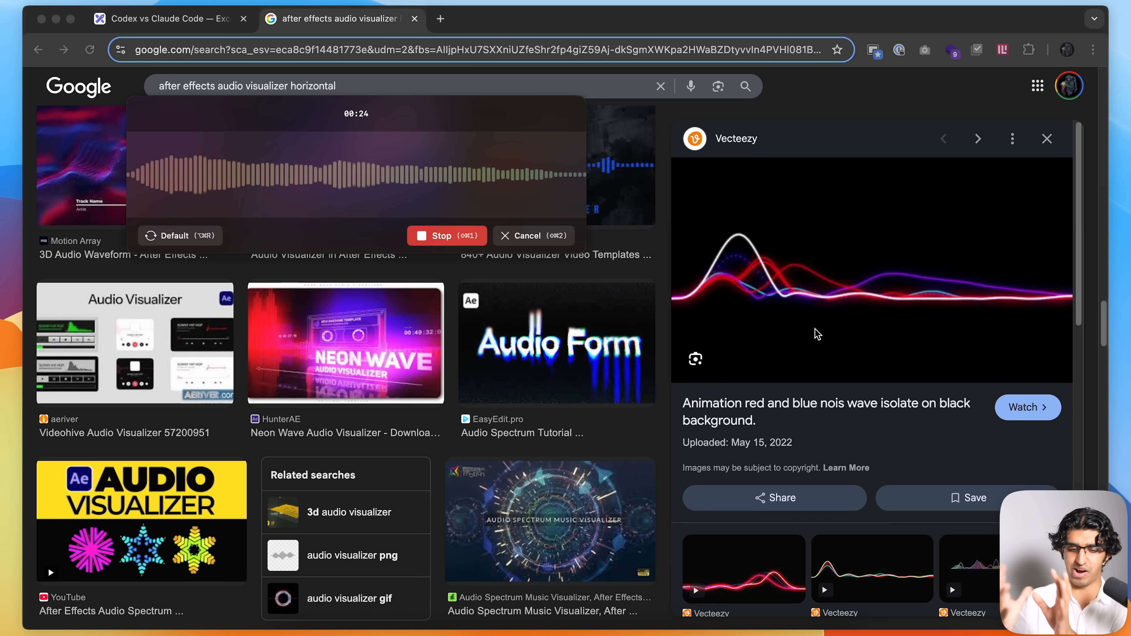
{"action": "mouse_move", "coordinate": [803, 323]}
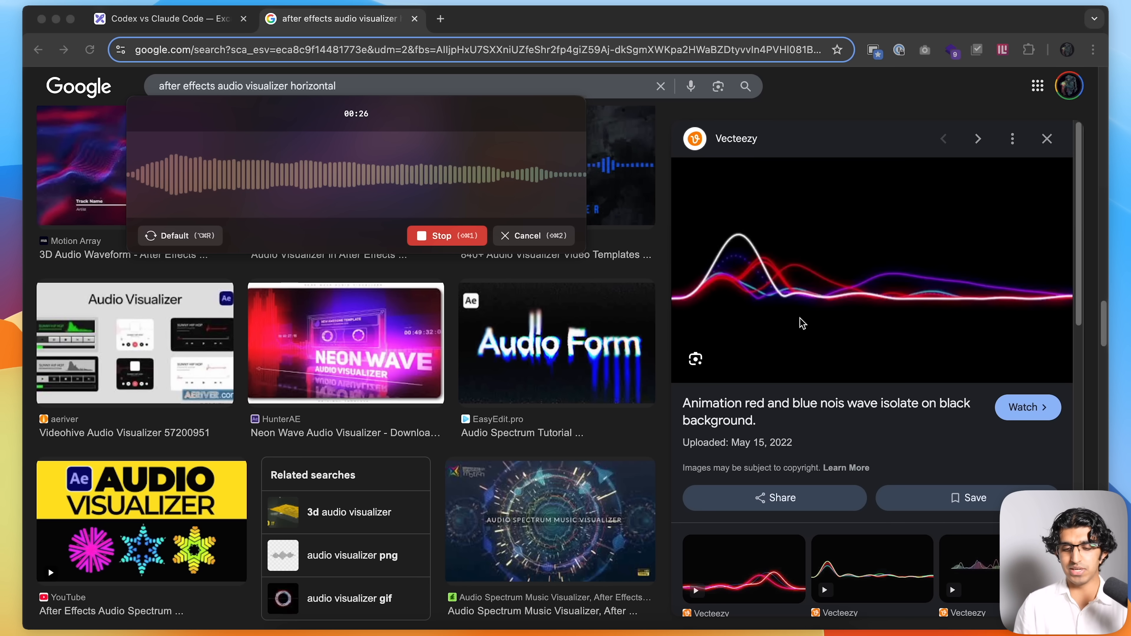
{"action": "mouse_move", "coordinate": [655, 396]}
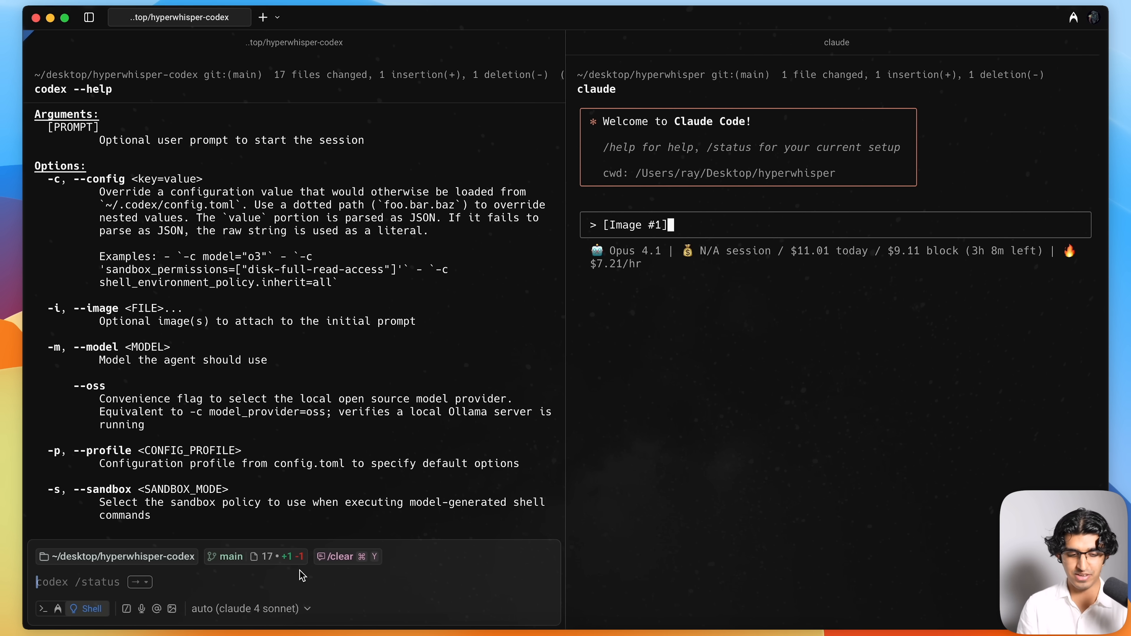
Complete the codex --image command with -m gpt-5 and paste the neon-wave request as its prompt.
{"action": "type", "text": "-m"}
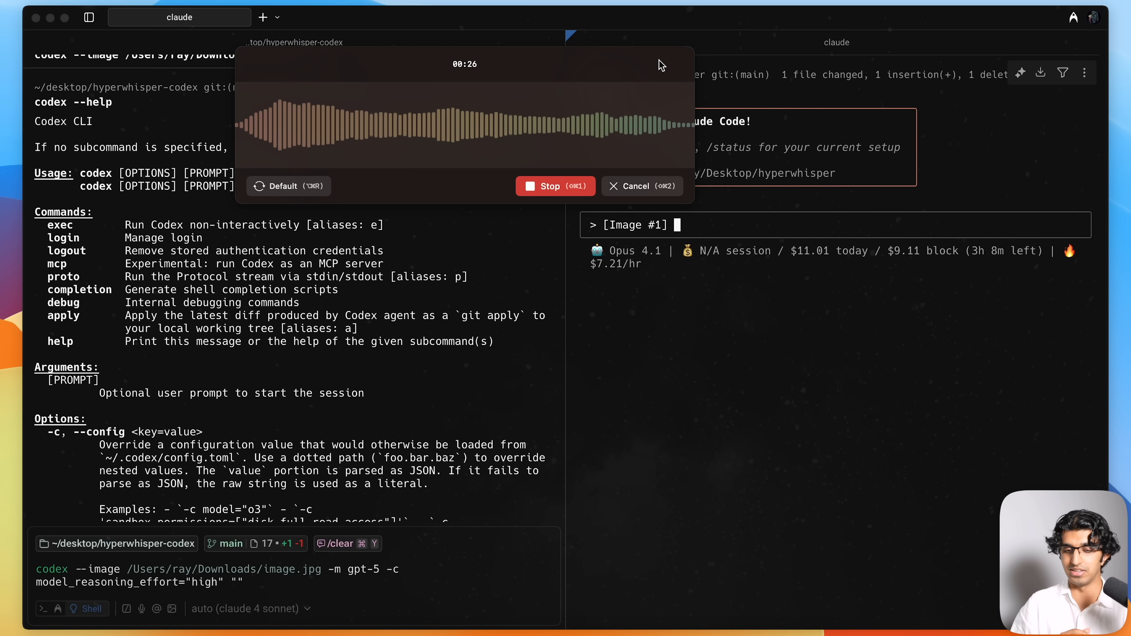
{"action": "left_click", "coordinate": [555, 186]}
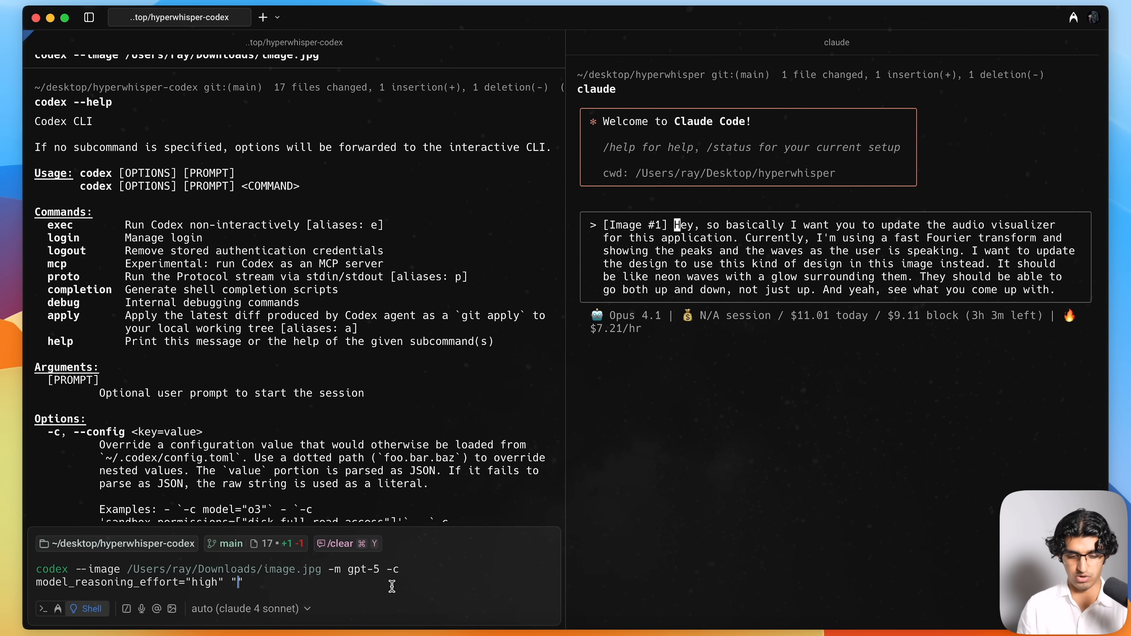
{"action": "key", "text": "Return"}
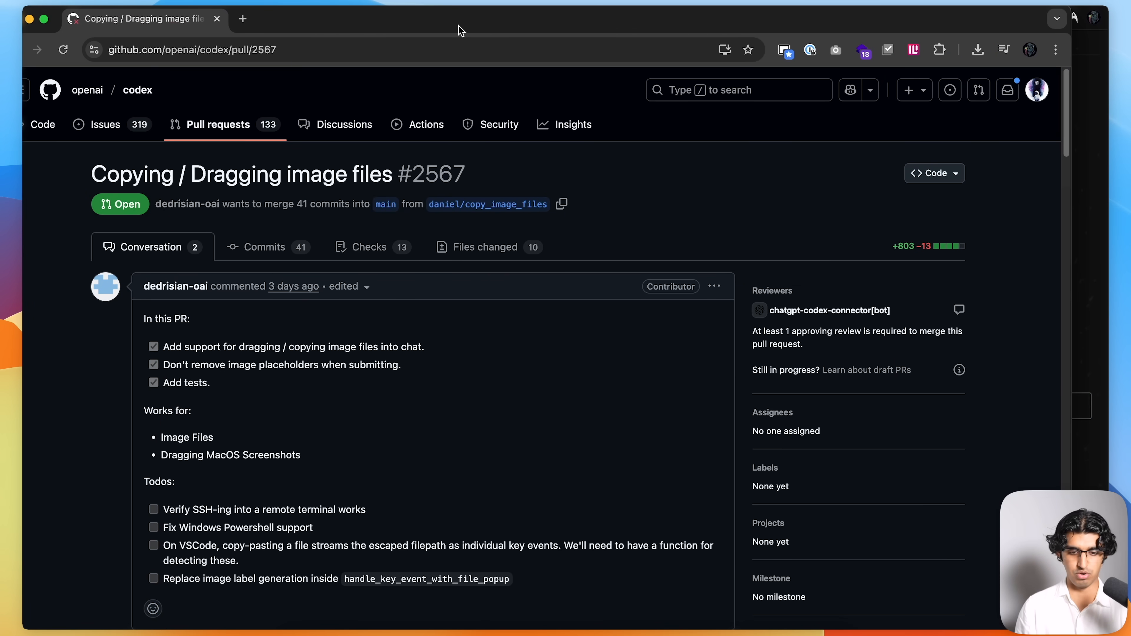
Scroll through the Codex image-dragging pull request description.
{"action": "scroll", "scroll_direction": "down", "scroll_amount": 3}
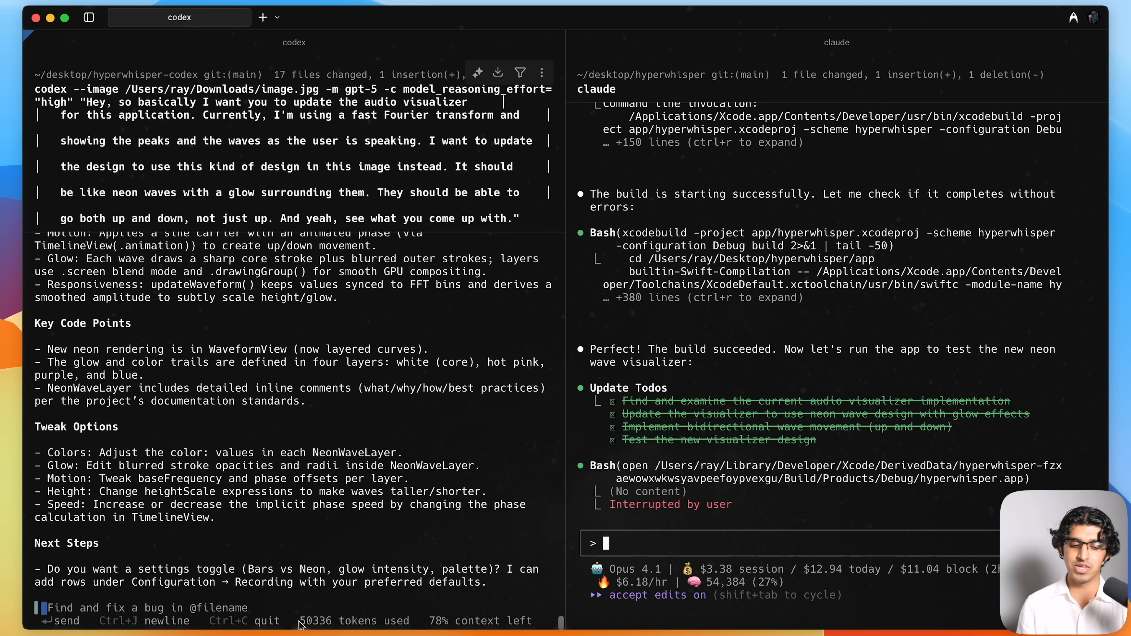
{"action": "mouse_move", "coordinate": [750, 543]}
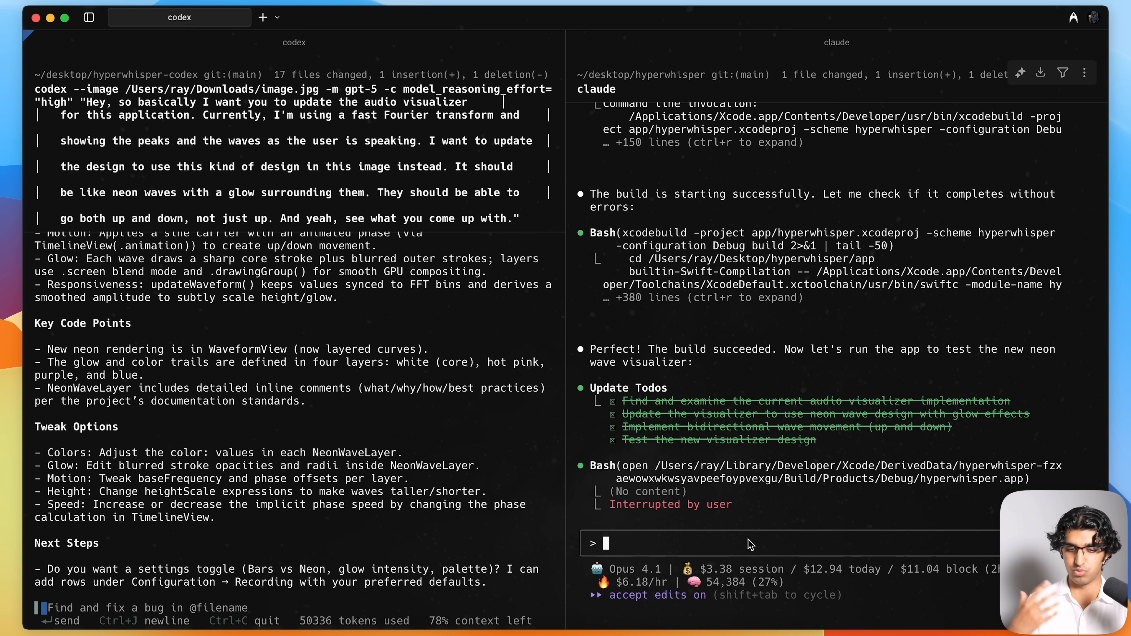
Search Raycast for Xcode by entering 'xco' after reviewing both agents' visualizer outputs.
{"action": "type", "text": "xco"}
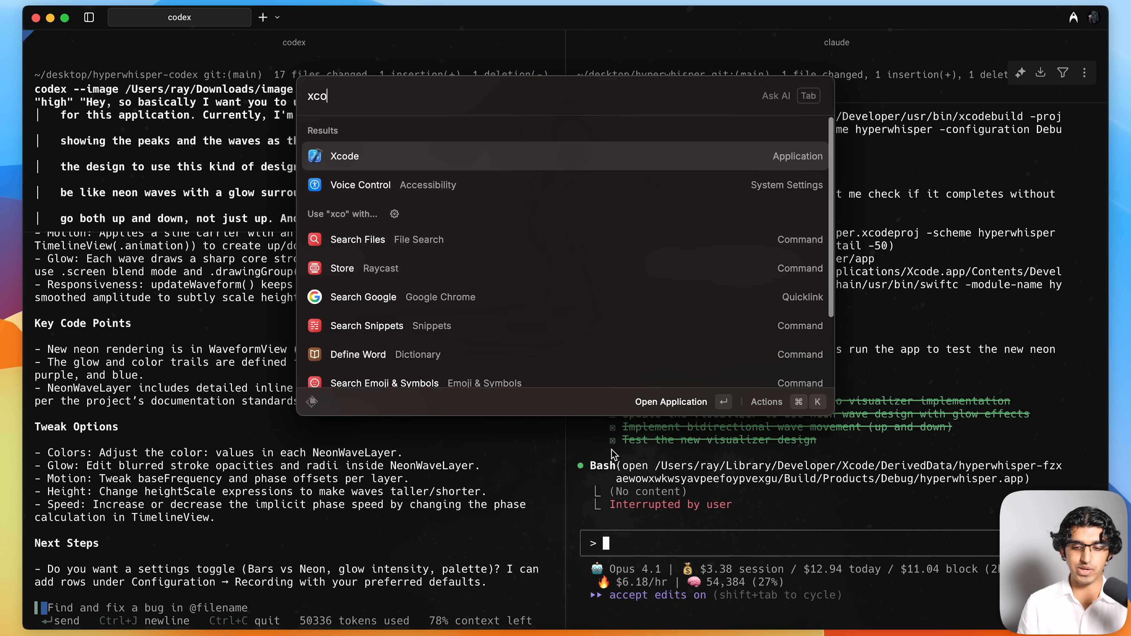
Launch Xcode, build and run HyperWhisper, and grant it microphone access for recording.
{"action": "key", "text": "escape"}
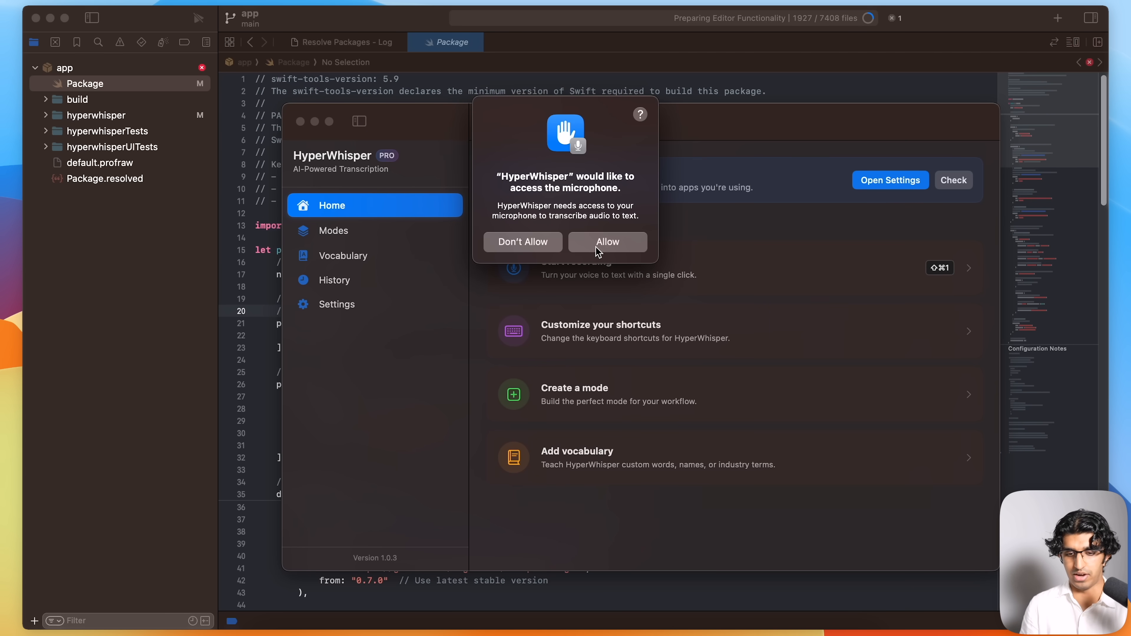
{"action": "left_click", "coordinate": [607, 242]}
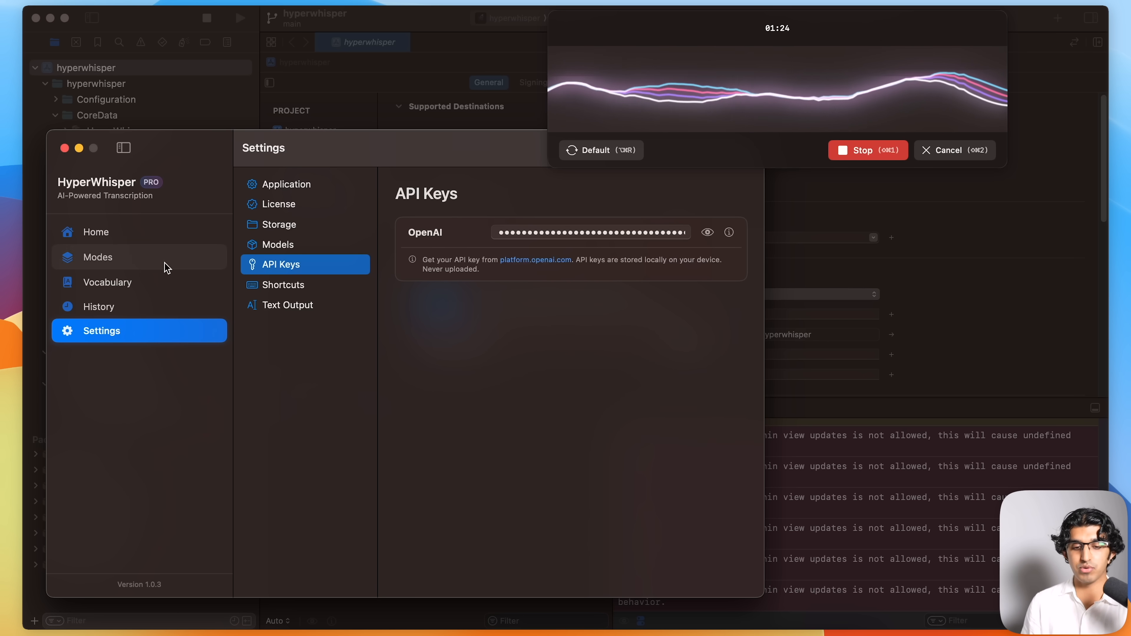
Browse the Modes page, then the Settings > Models list of transcription models.
{"action": "left_click", "coordinate": [97, 257]}
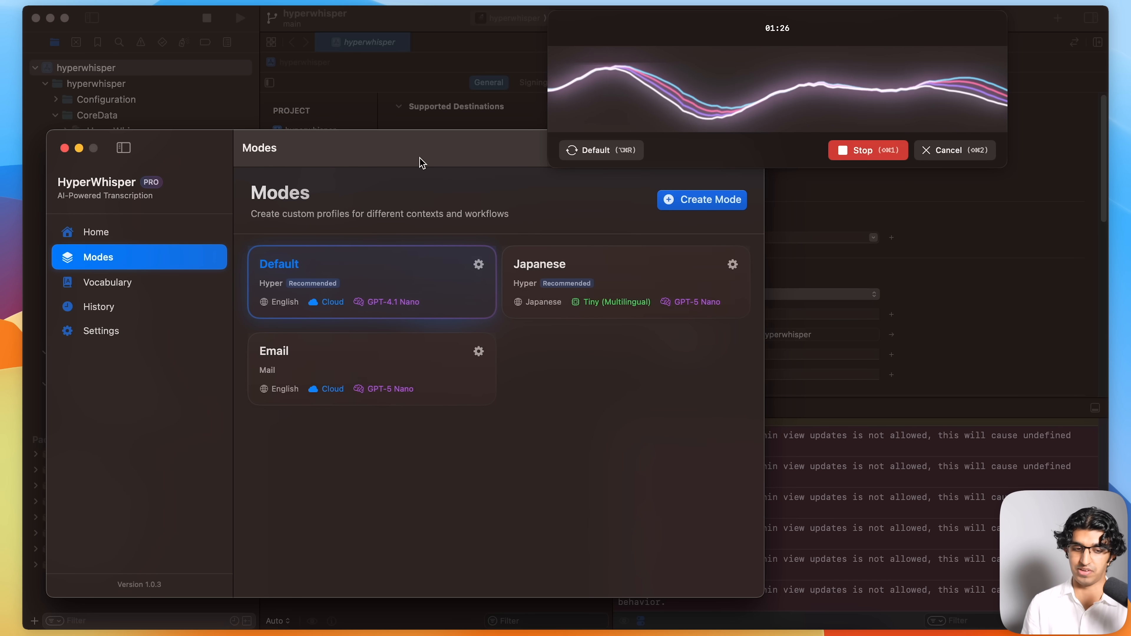
{"action": "left_click", "coordinate": [100, 331]}
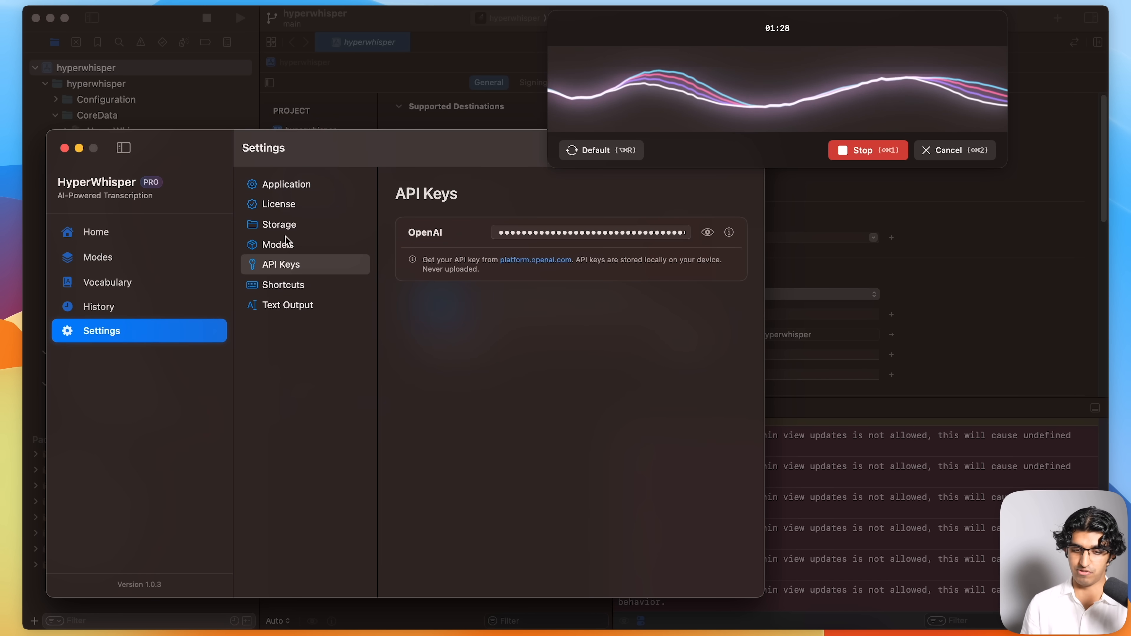
{"action": "left_click", "coordinate": [277, 244]}
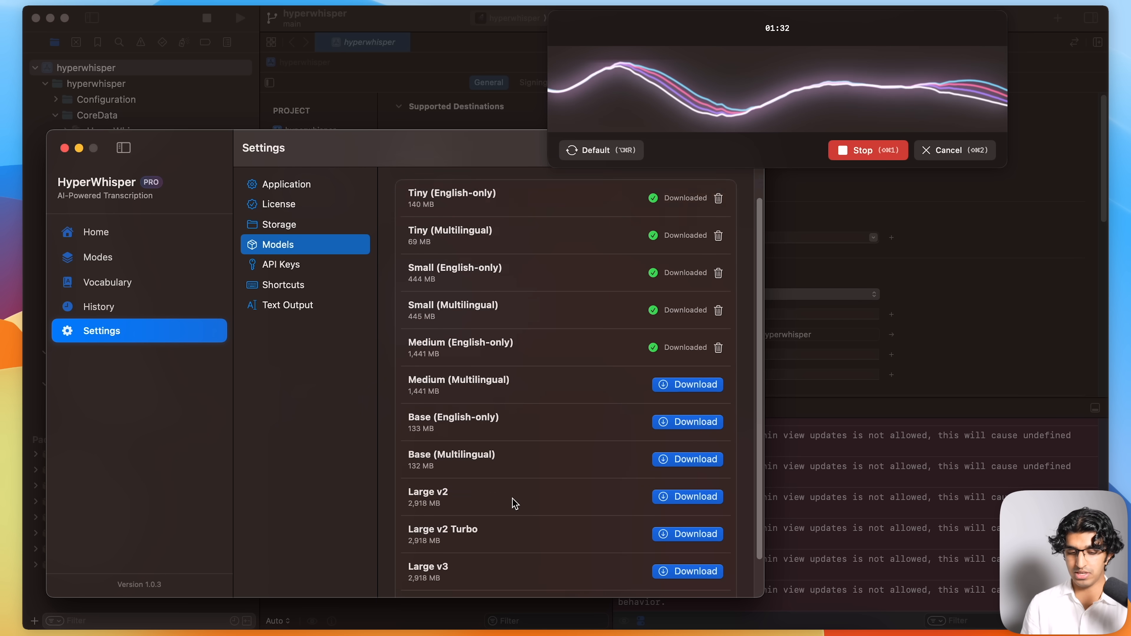
{"action": "scroll", "scroll_direction": "down", "scroll_amount": 3}
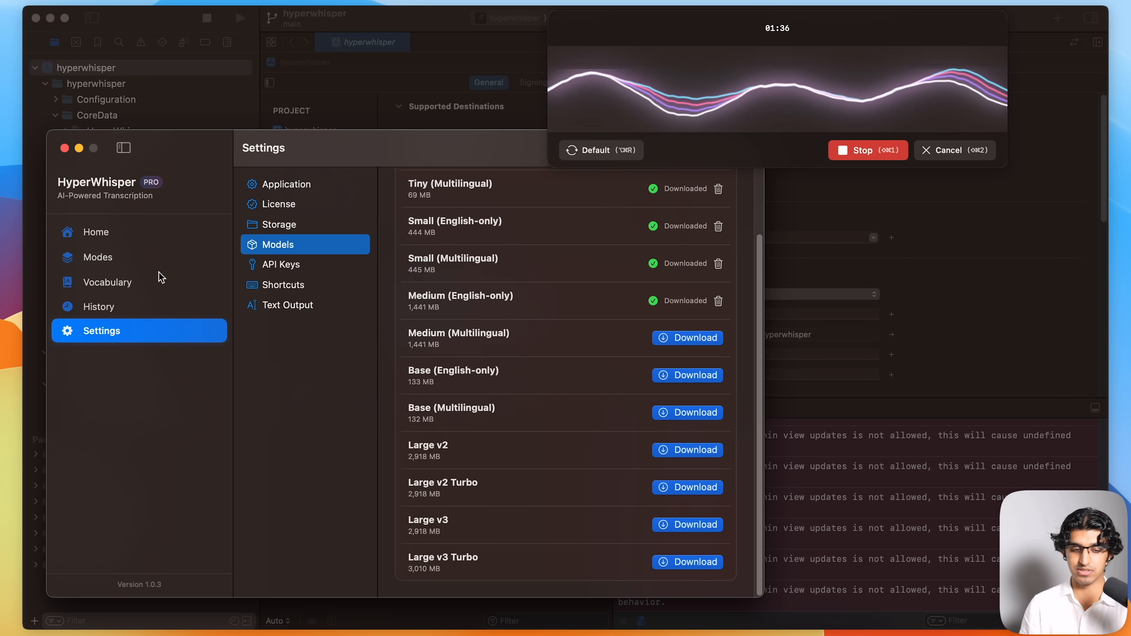
Return to Modes and expand the recording overlay's Default mode picker showing Default, Japanese, Email.
{"action": "left_click", "coordinate": [97, 257]}
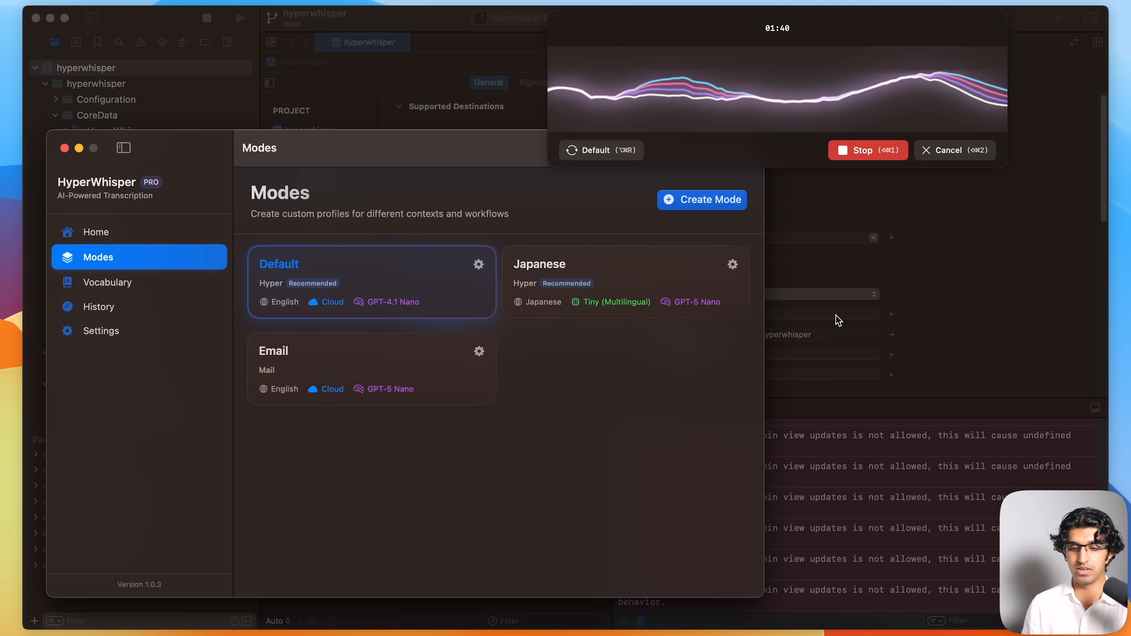
{"action": "left_click", "coordinate": [600, 151]}
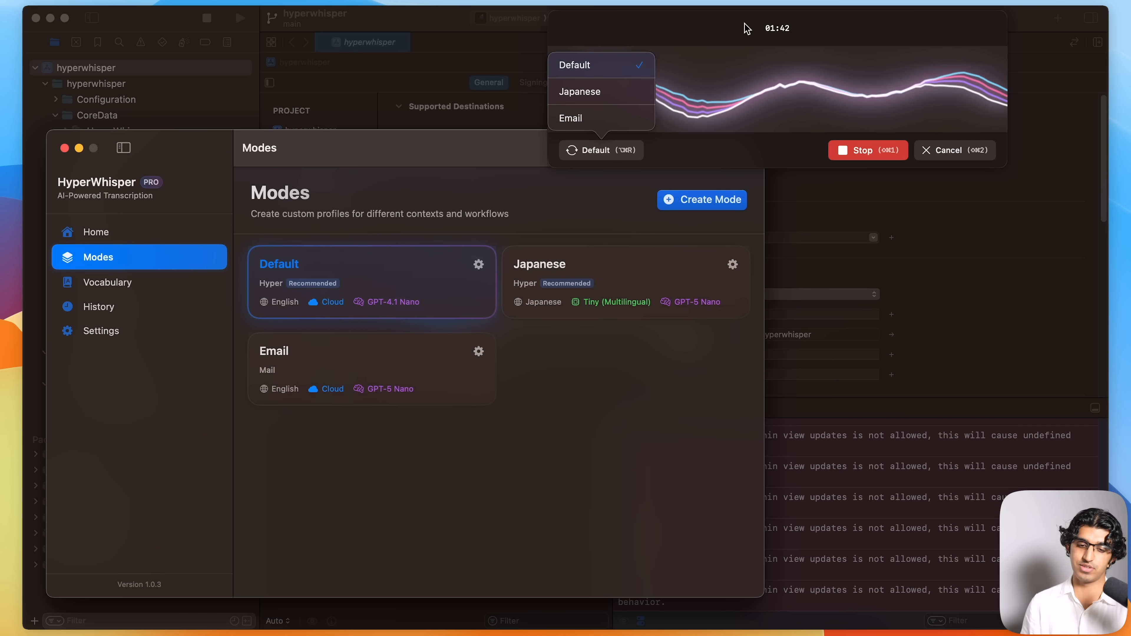